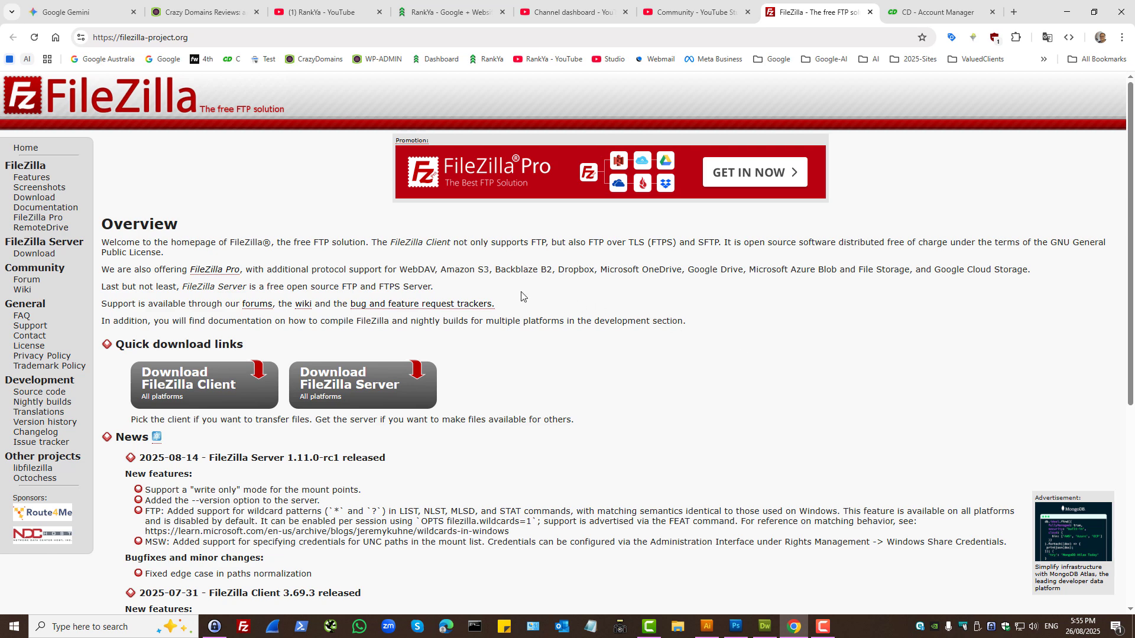
mouse_move(481, 242)
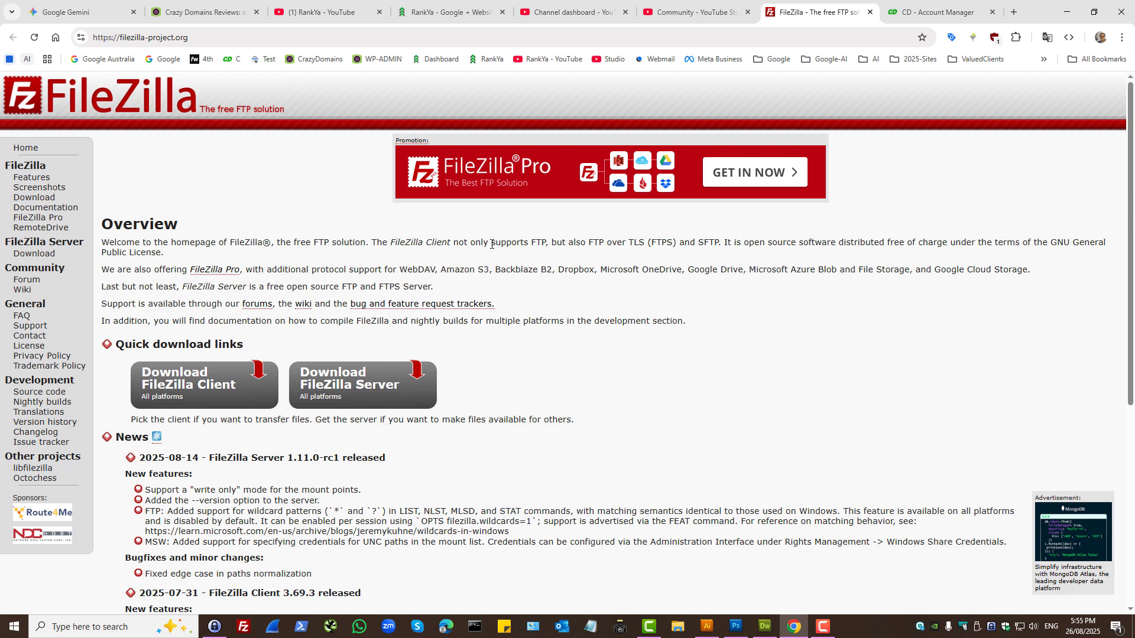
mouse_move(532, 260)
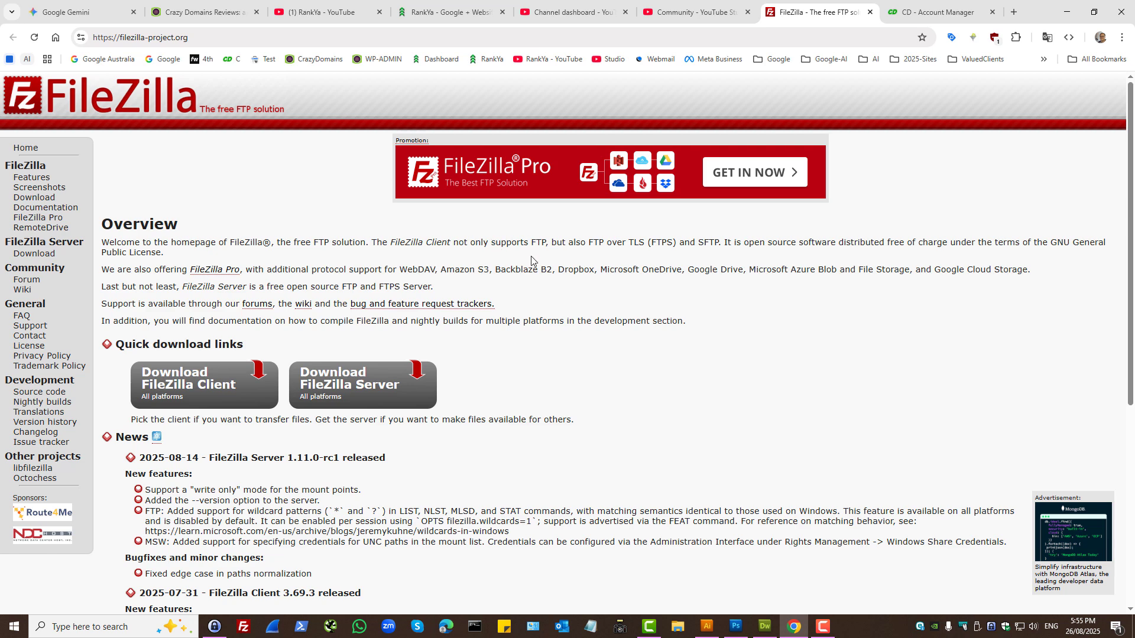
mouse_move(560, 263)
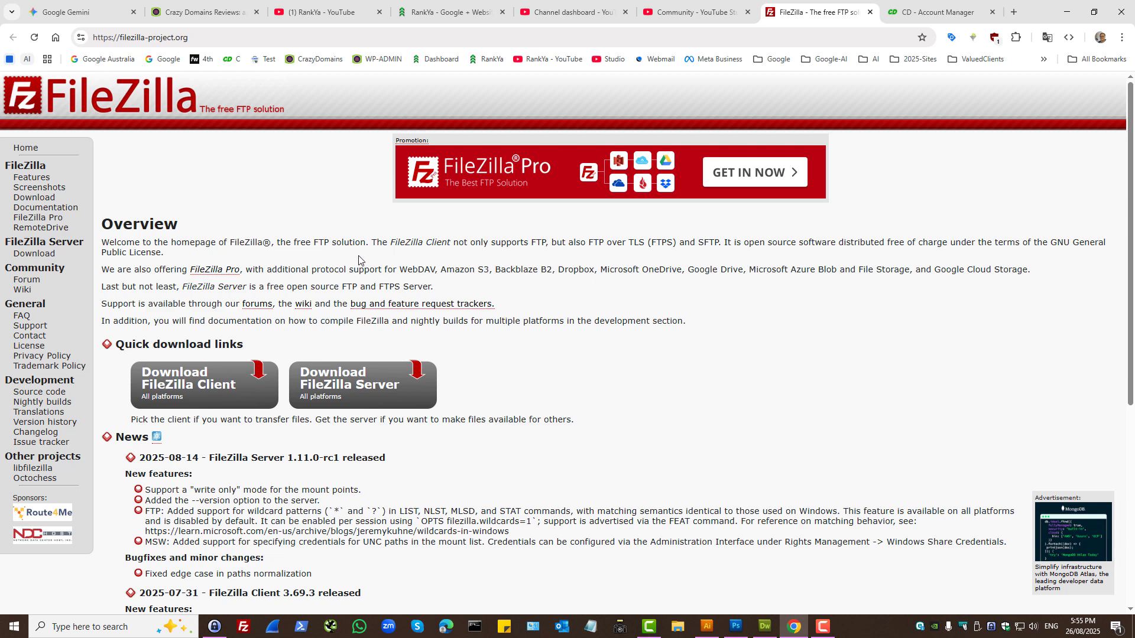
mouse_move(204, 384)
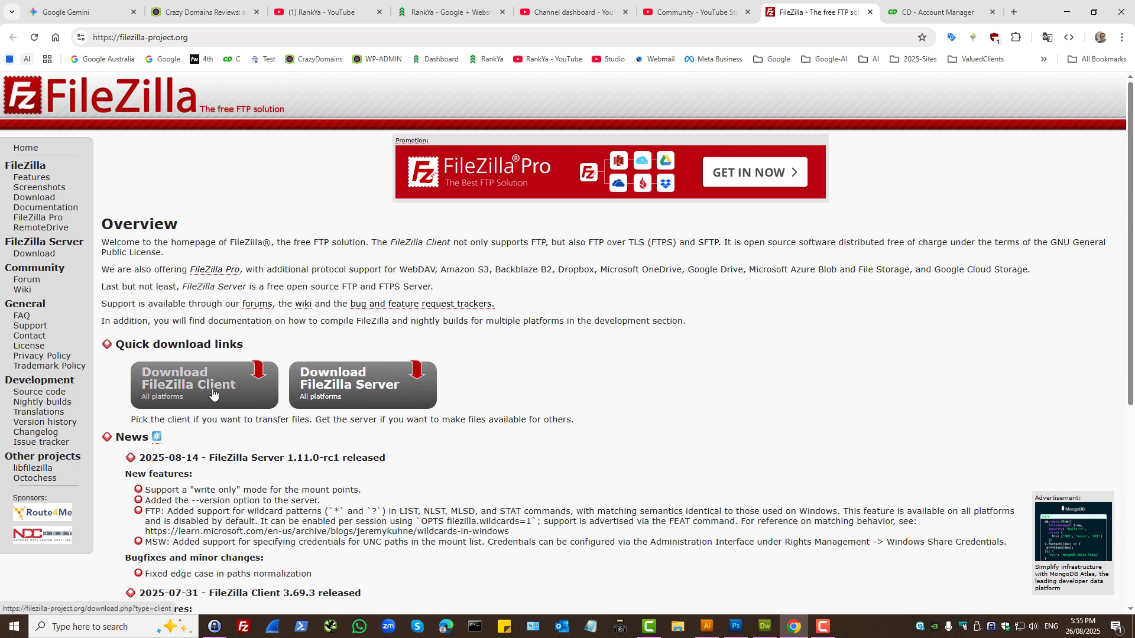
mouse_move(731, 373)
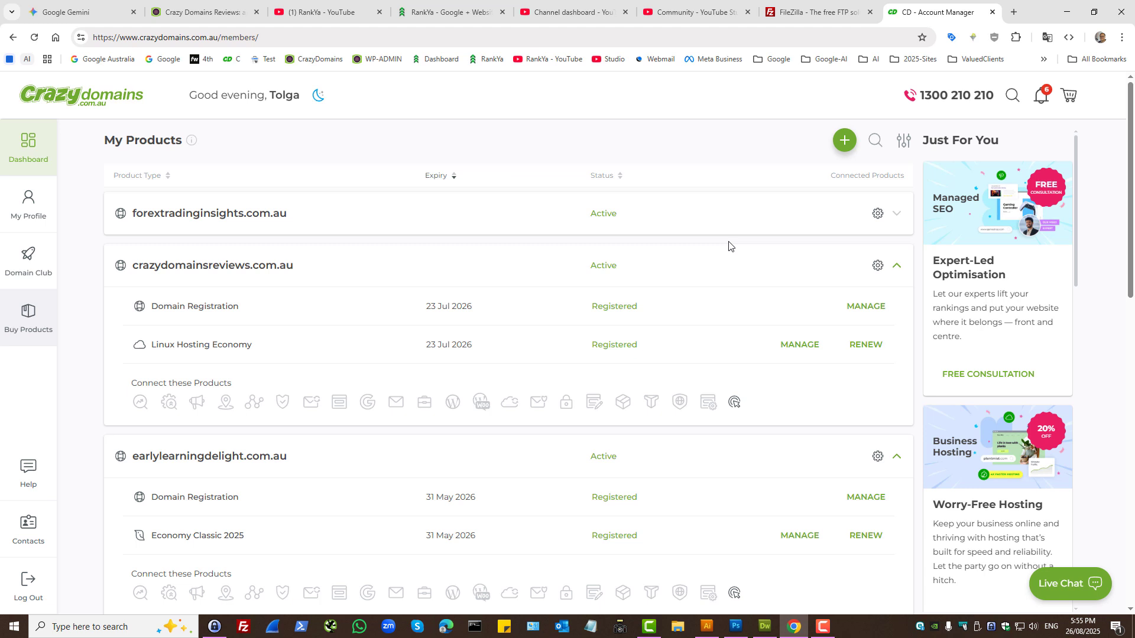
mouse_move(797, 362)
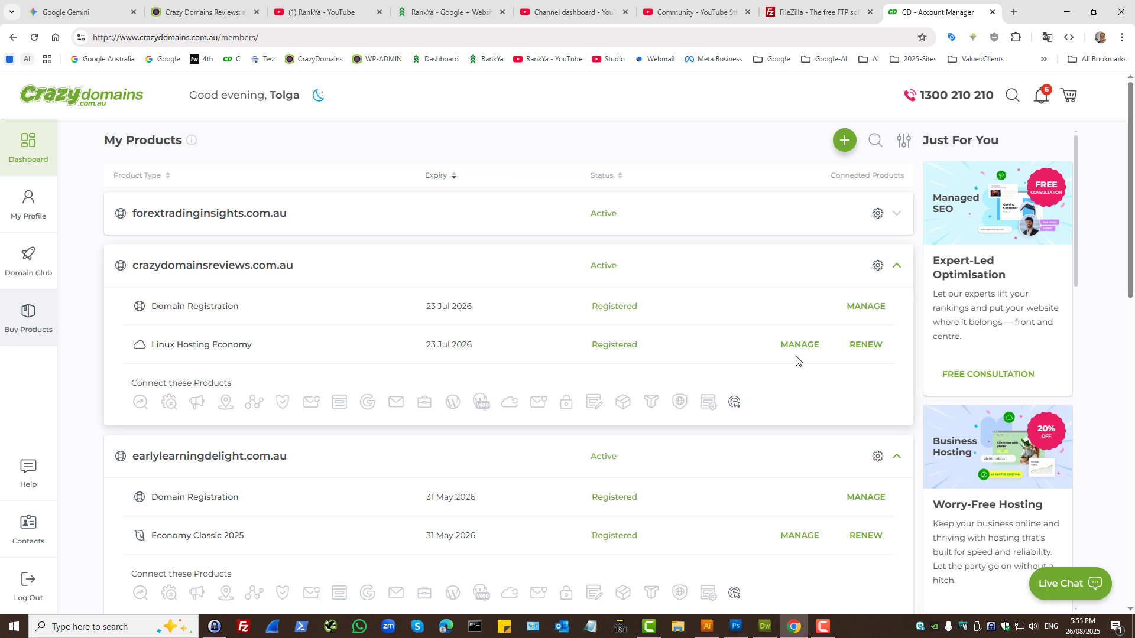
- Manage the Linux Hosting Economy plan and launch cPanel from its Control Panel quick links
click(799, 344)
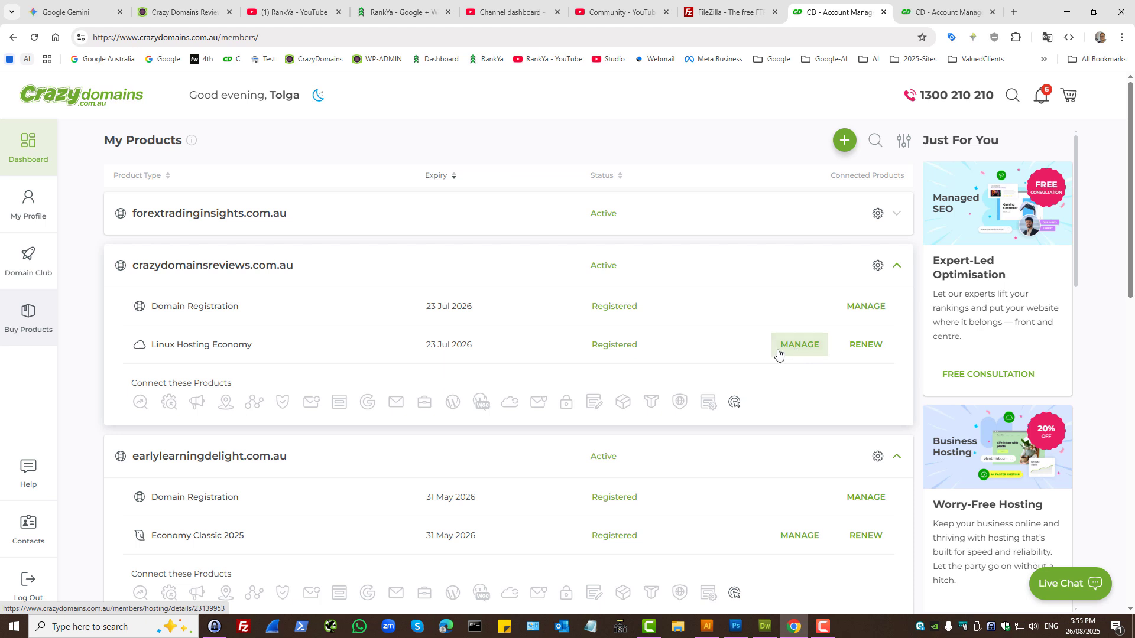
click(799, 344)
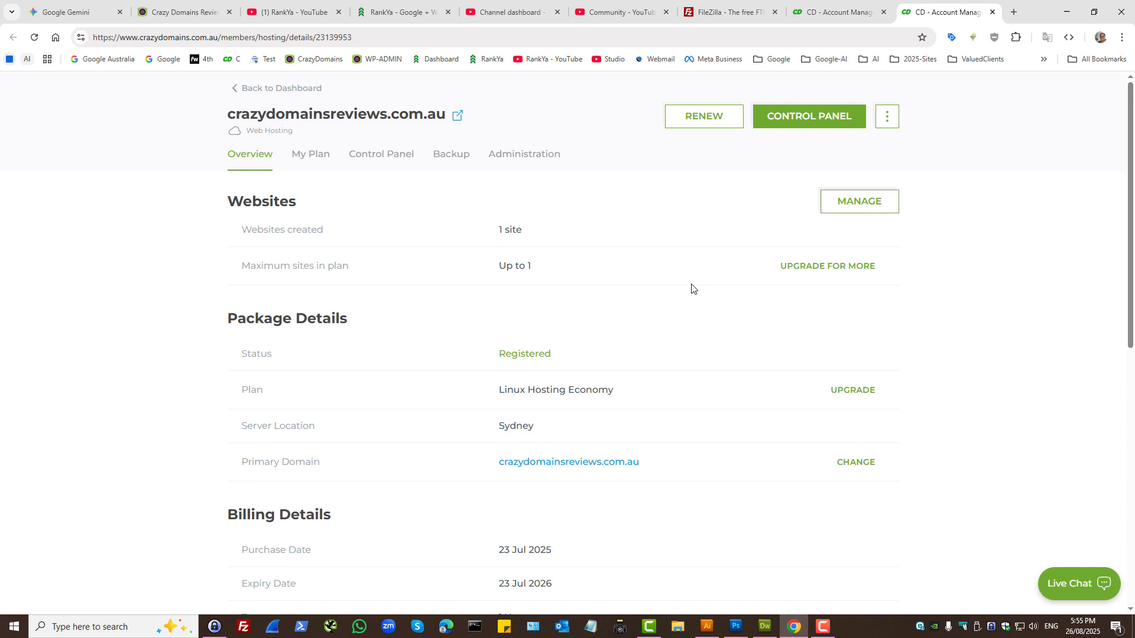
click(808, 116)
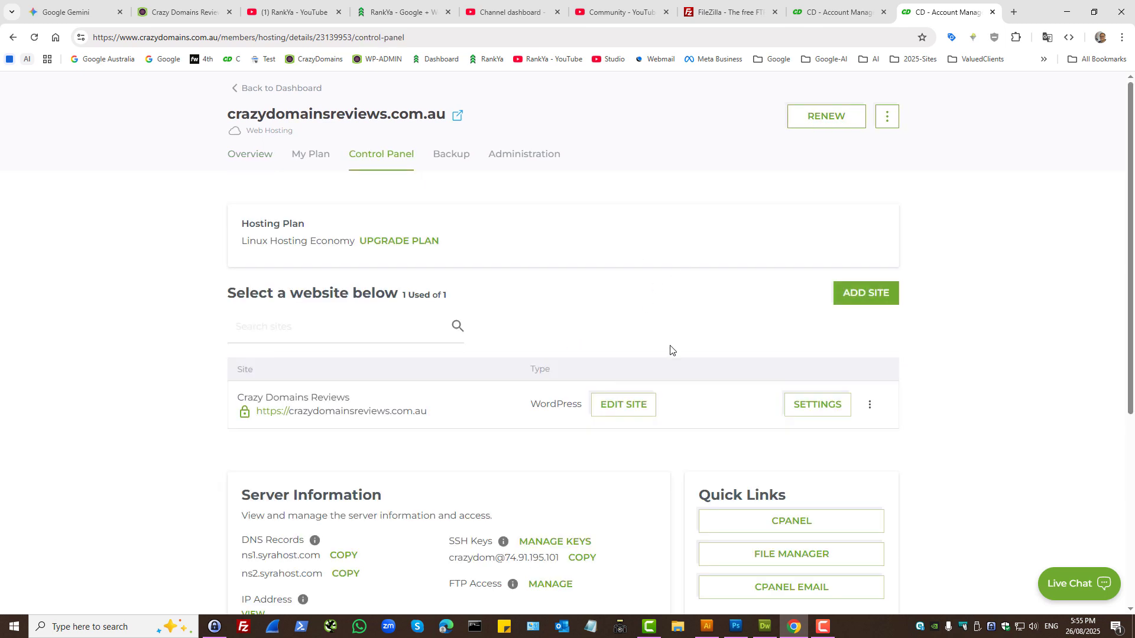
click(791, 520)
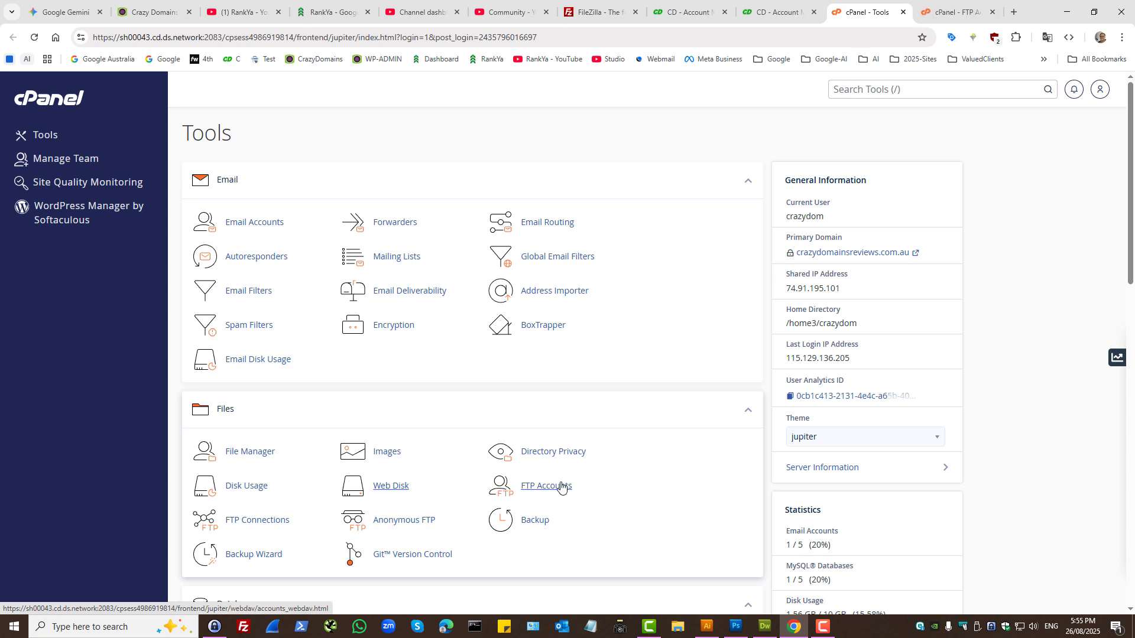
- Go to FTP Accounts, enter the login name and generate a password for the new account
click(546, 486)
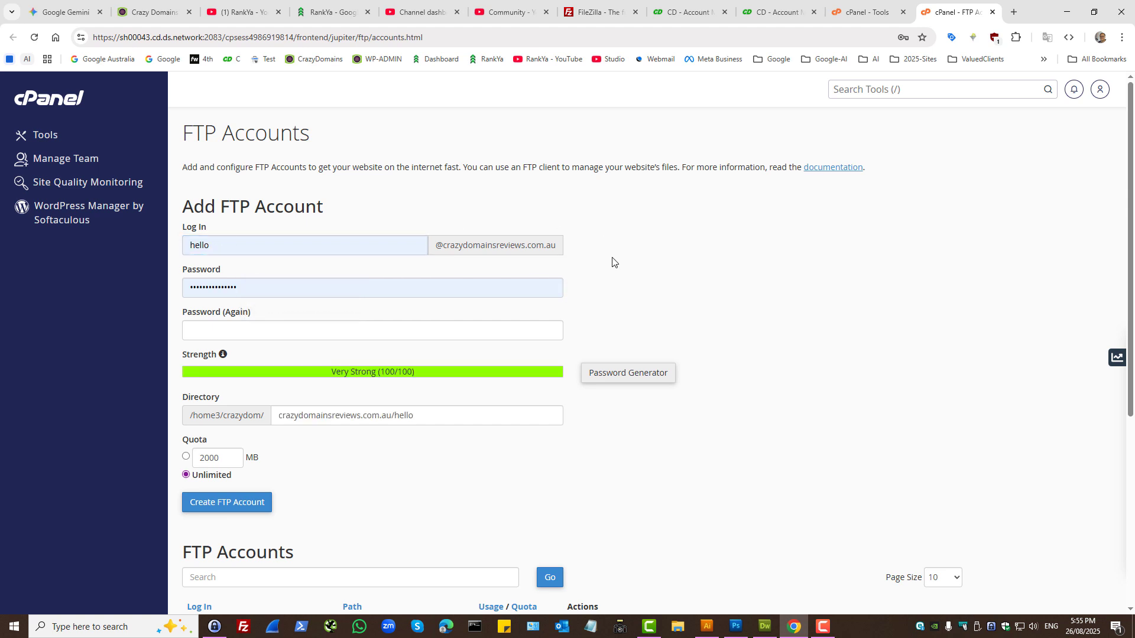
click(304, 244)
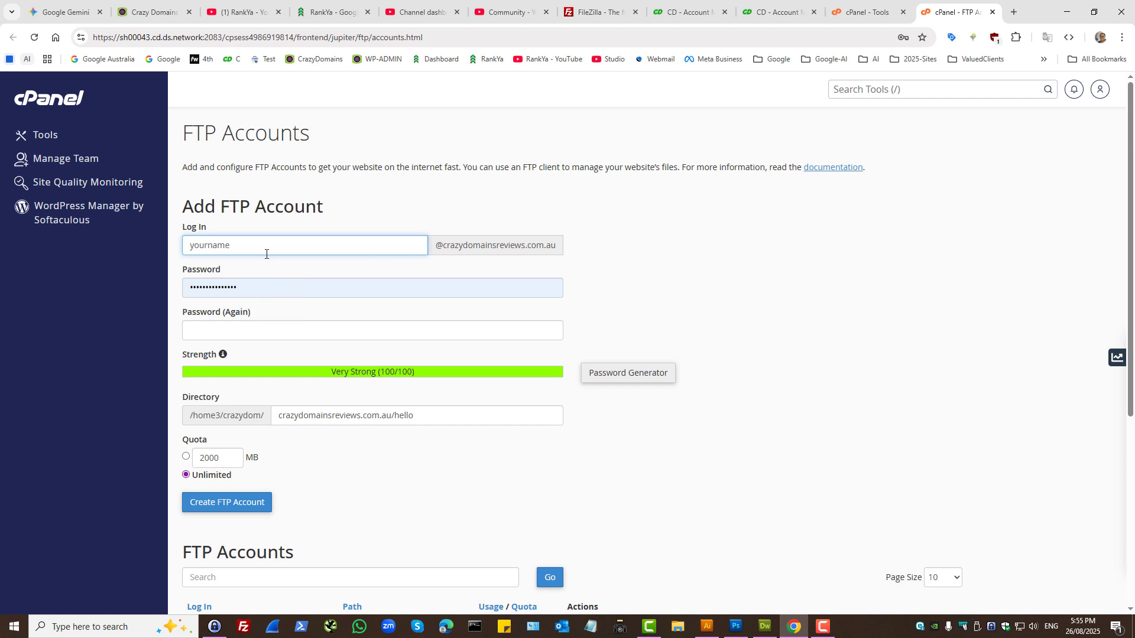
double_click(210, 245)
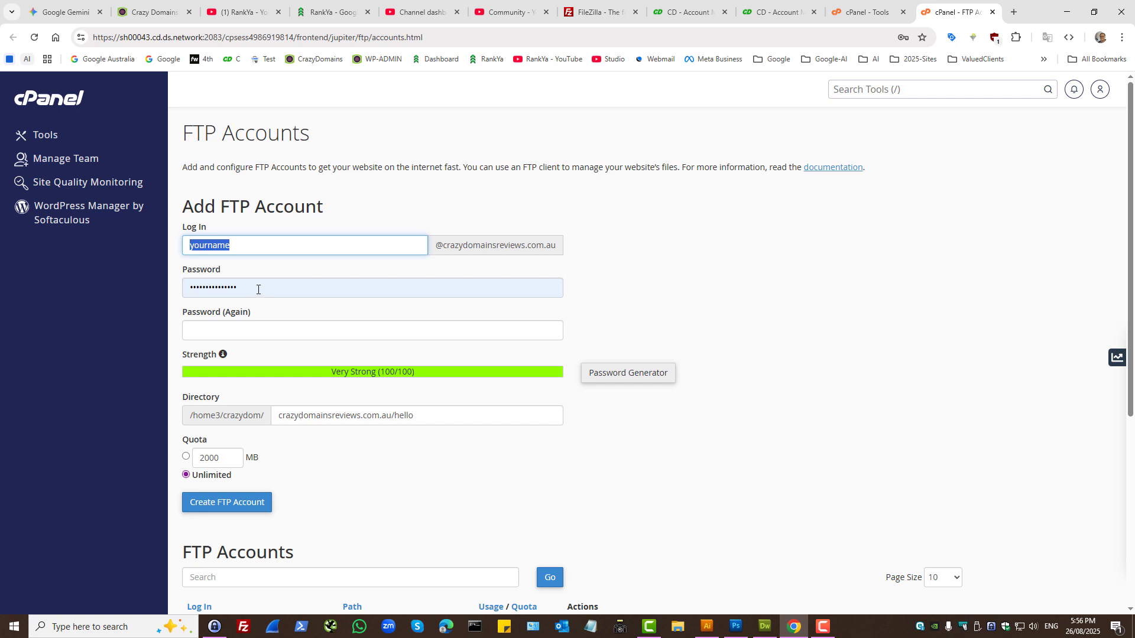
click(627, 372)
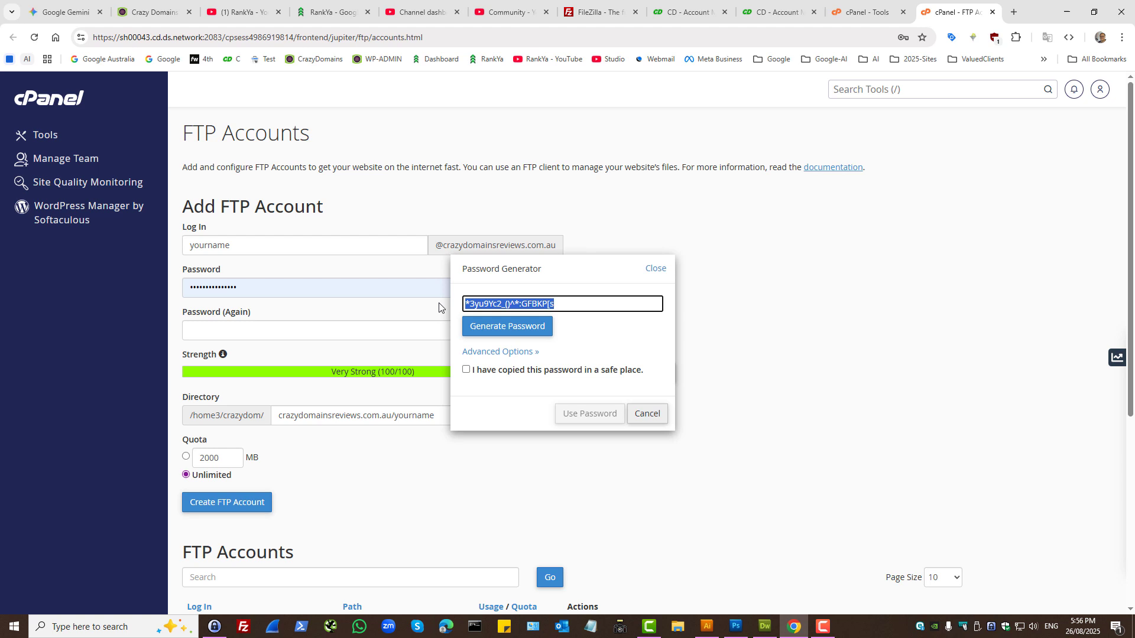
mouse_move(541, 379)
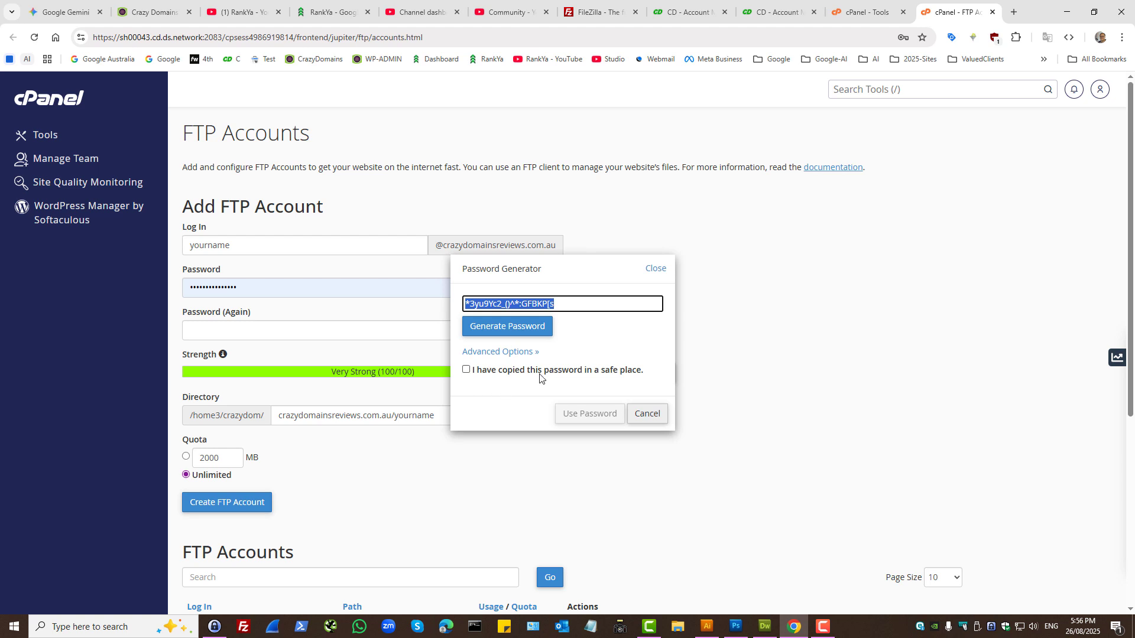
mouse_move(652, 269)
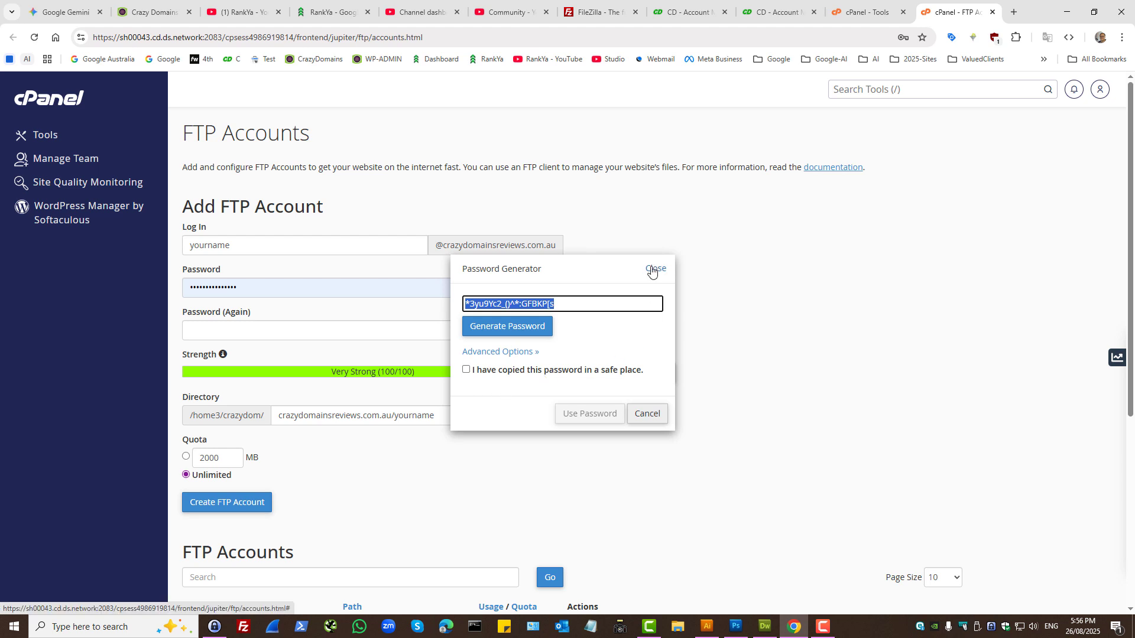
click(655, 269)
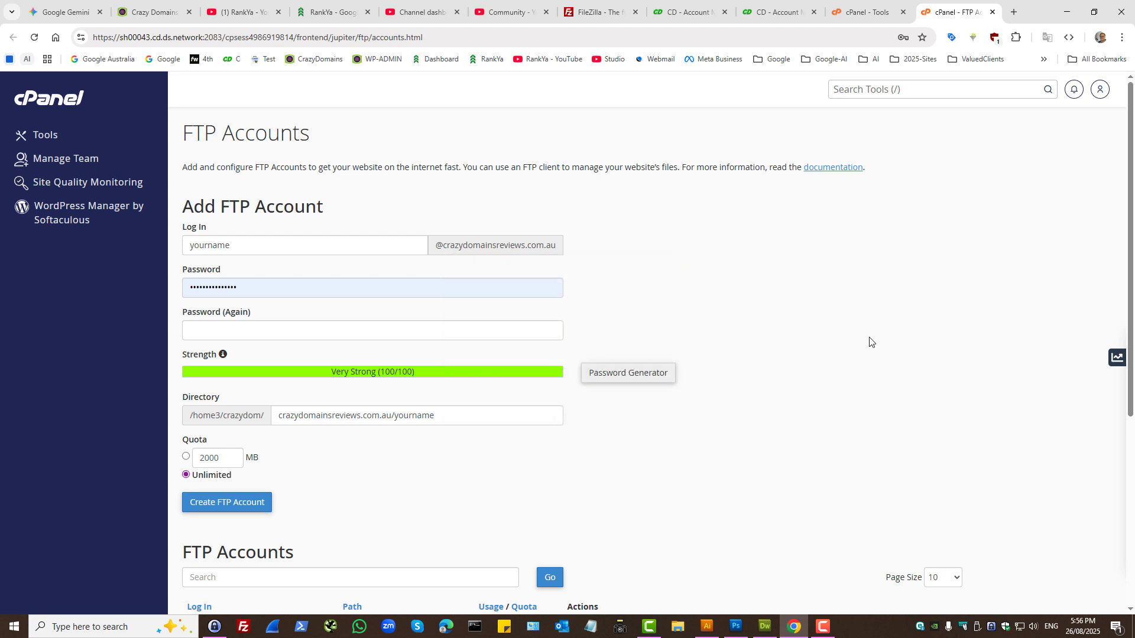
mouse_move(203, 403)
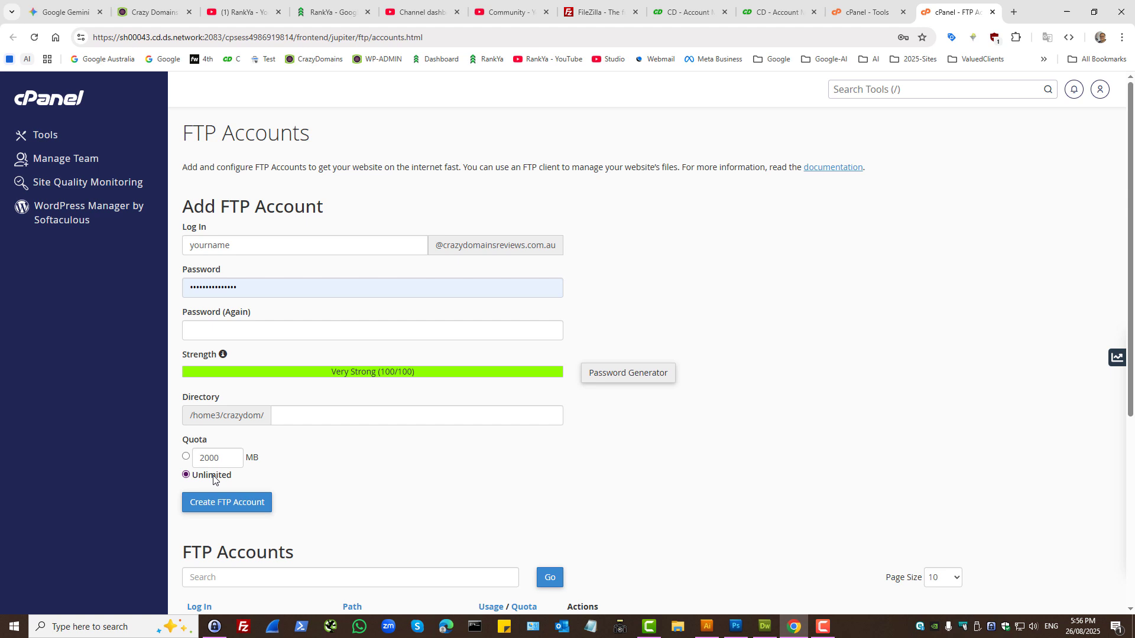
mouse_move(309, 477)
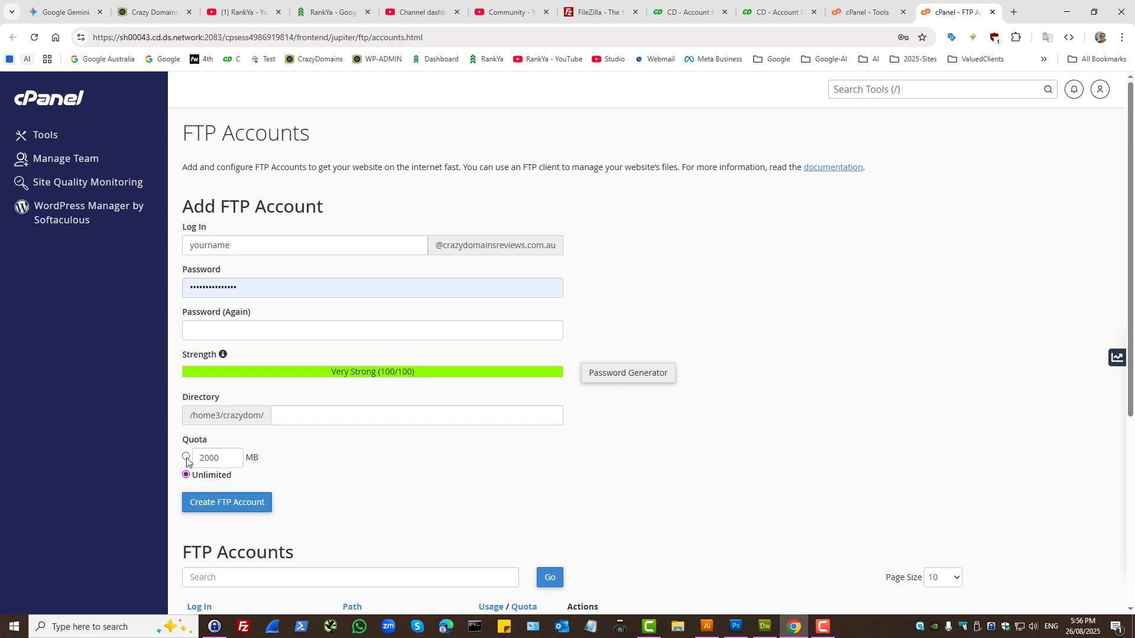
- Toggle the quota to 2000 MB and back to Unlimited
click(186, 456)
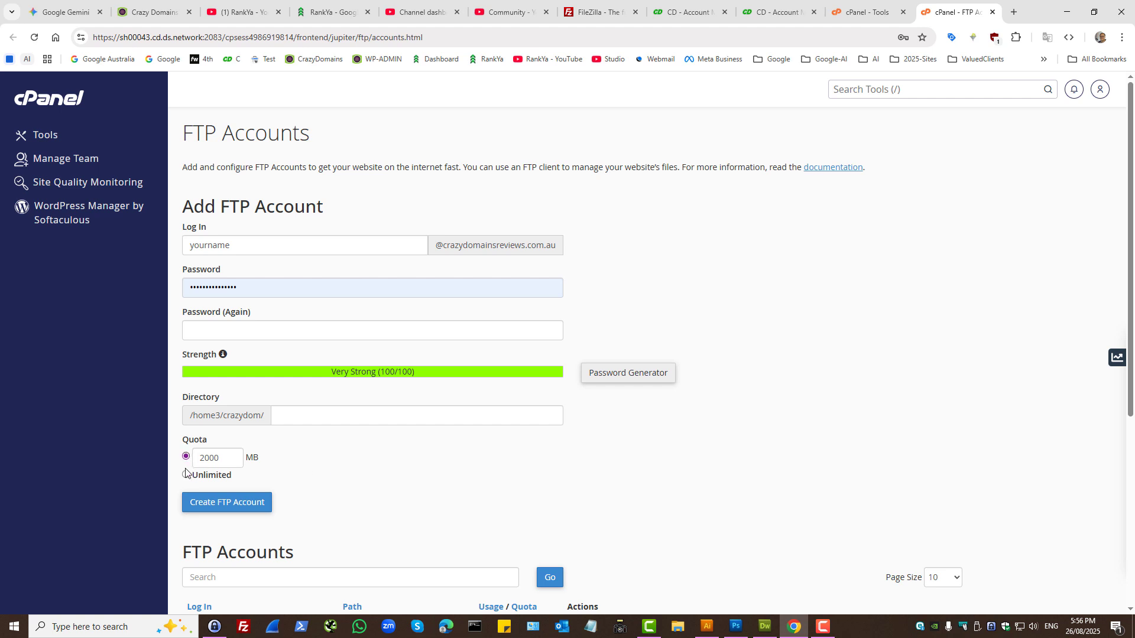
click(186, 475)
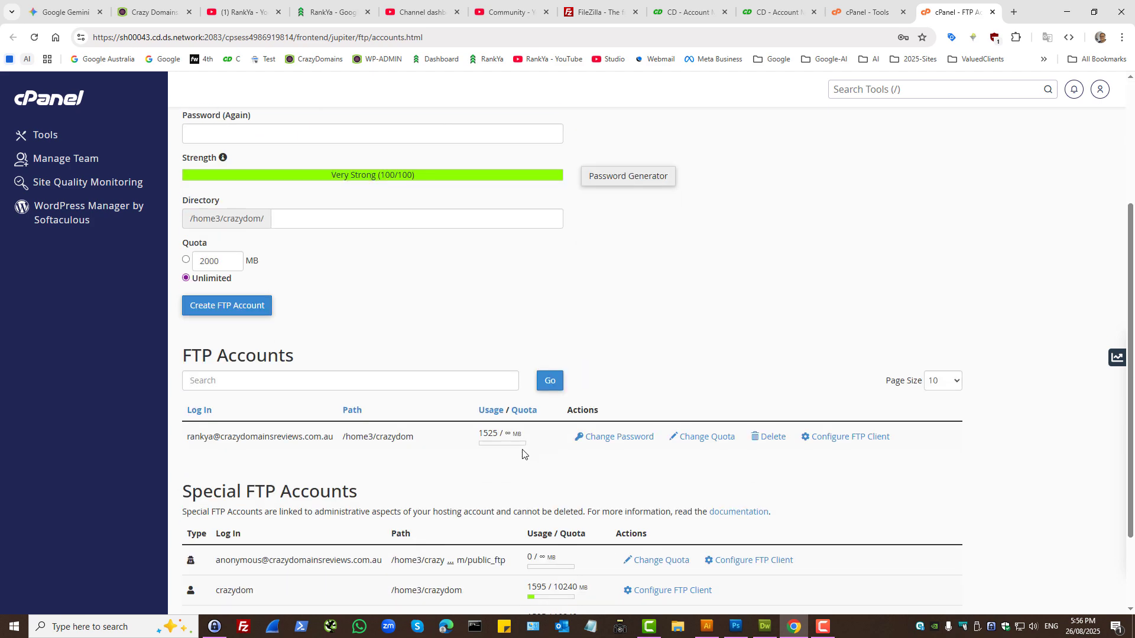
mouse_move(830, 475)
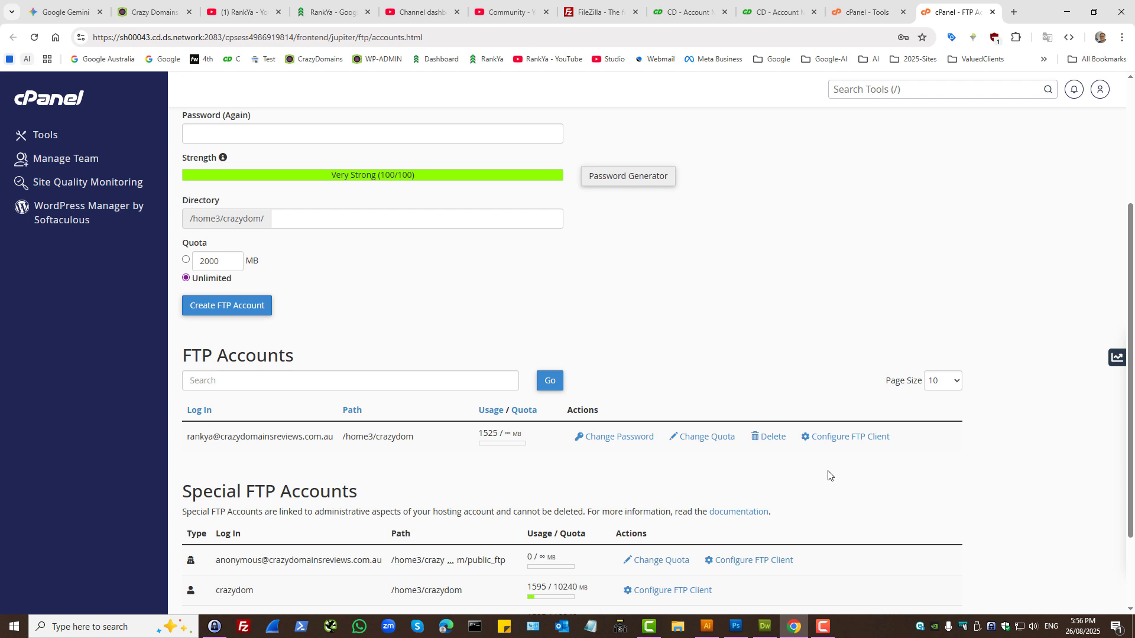
mouse_move(849, 436)
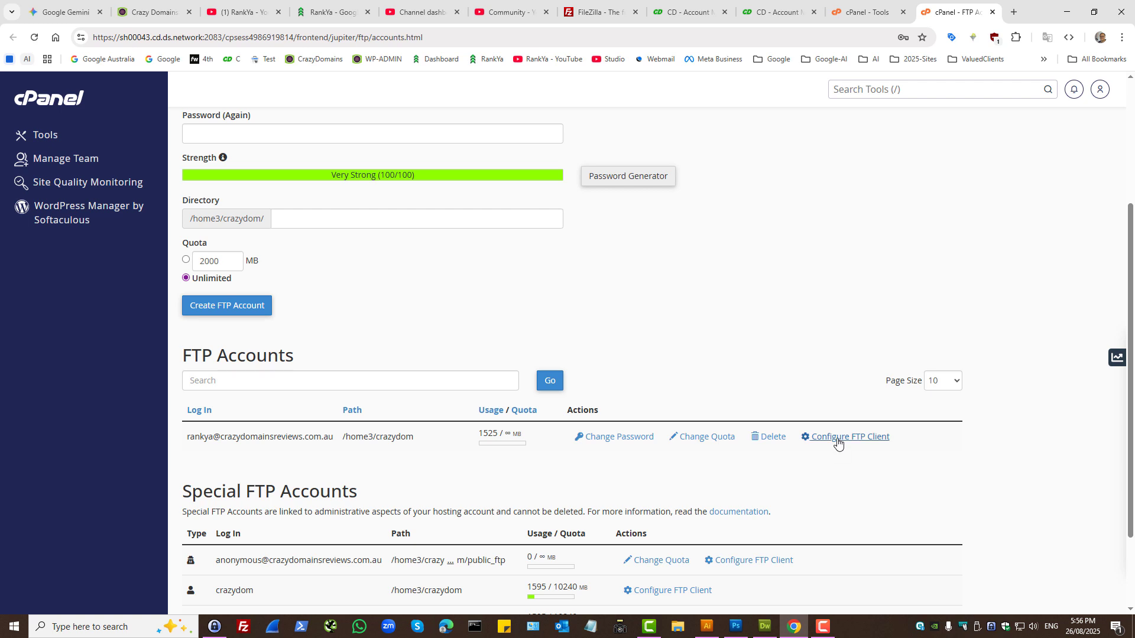
- Expand Configure FTP Client on the existing rankya account and select its server settings
click(849, 436)
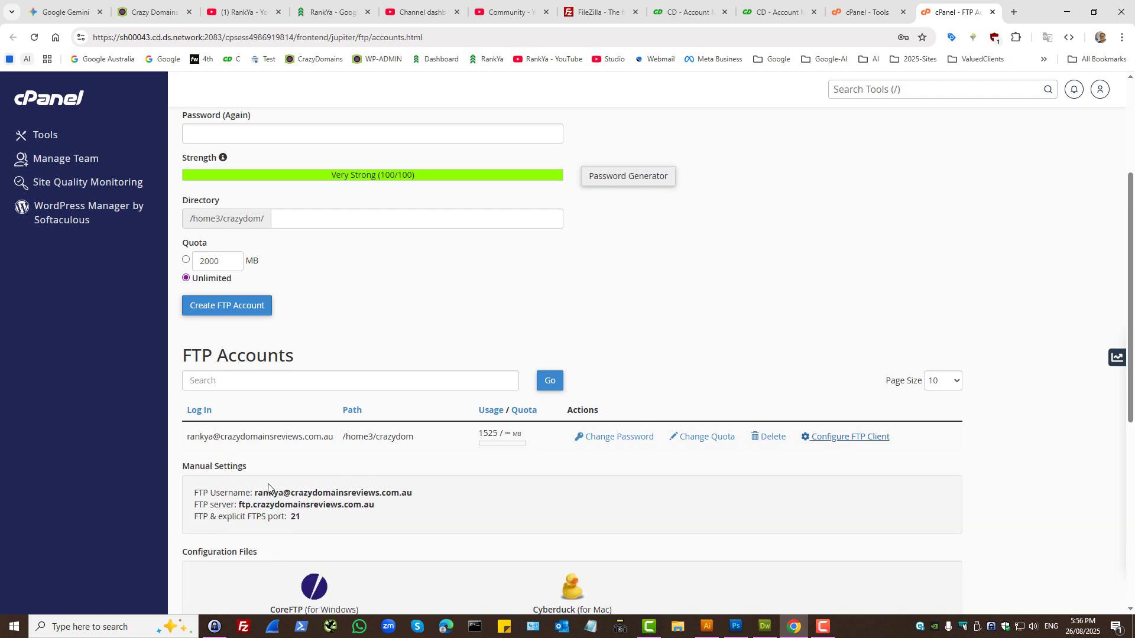
drag(193, 492, 333, 517)
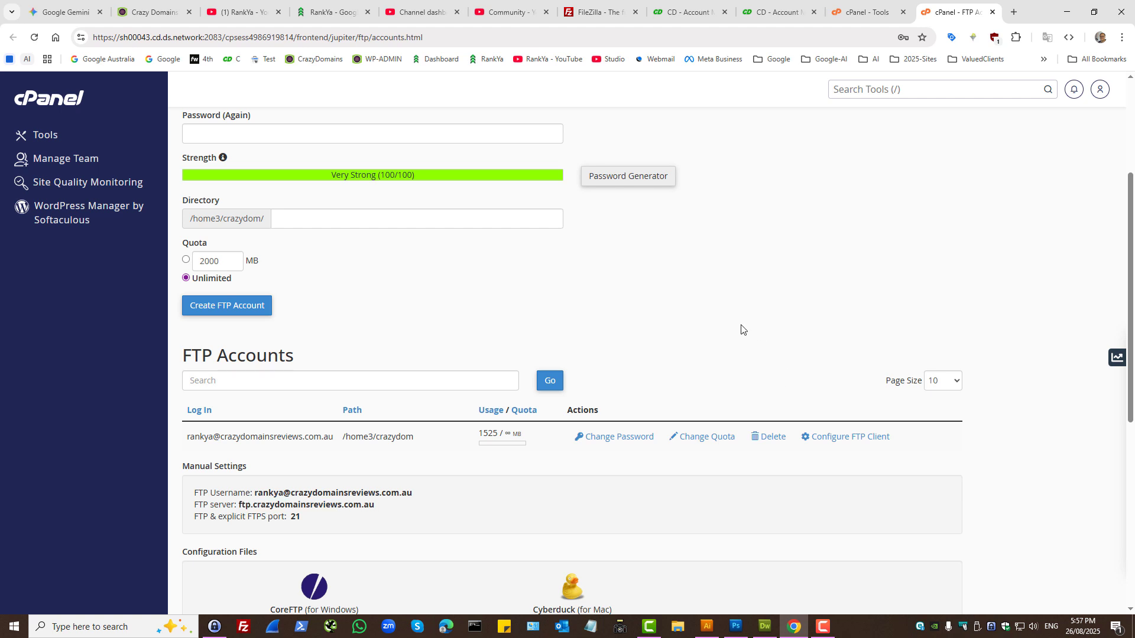
mouse_move(755, 321)
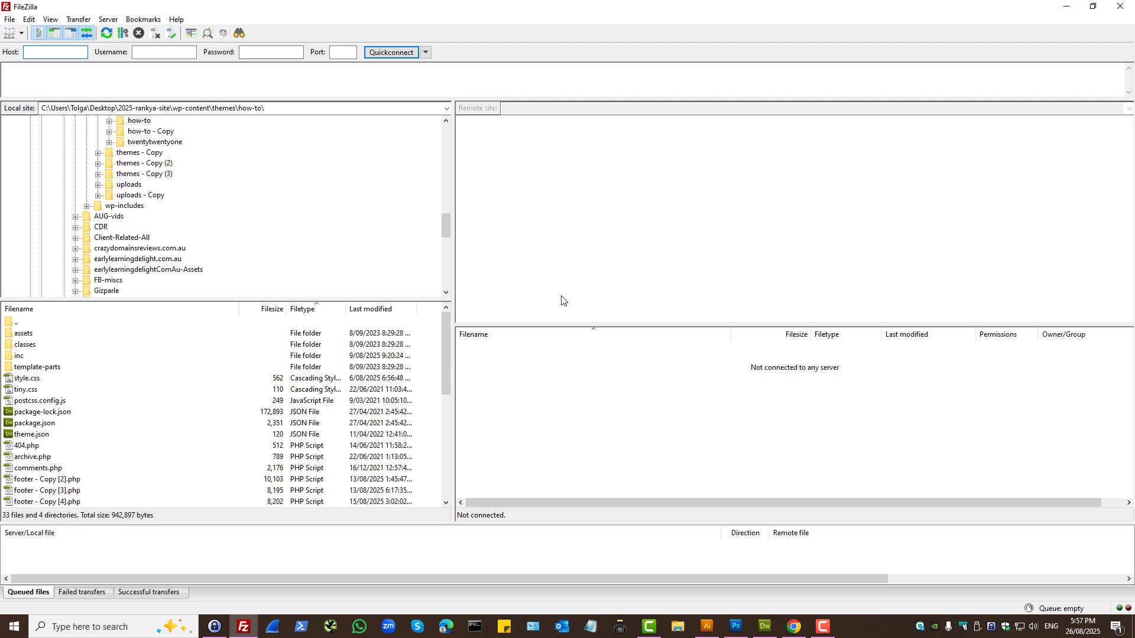
mouse_move(428, 246)
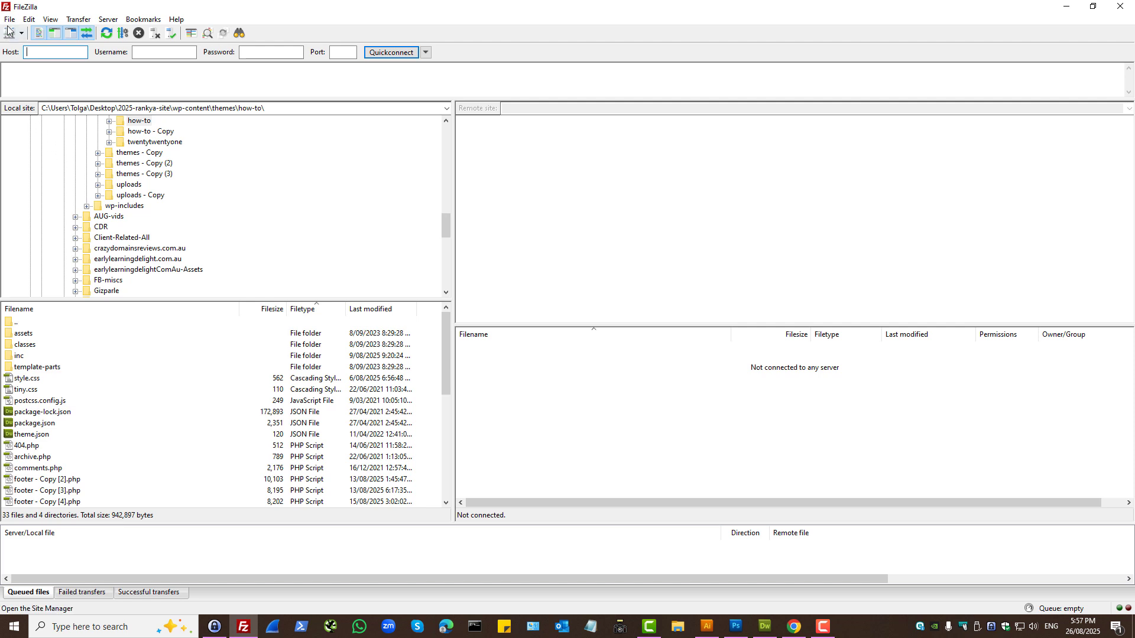
- Start a new Site Manager entry named ExampleSite
click(10, 19)
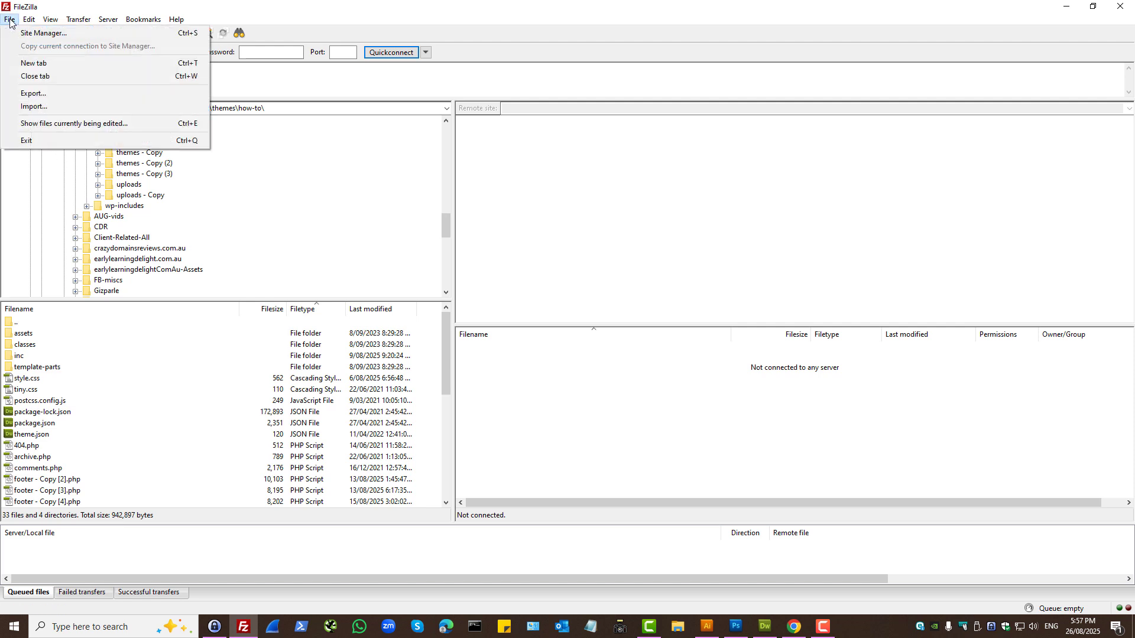
mouse_move(44, 33)
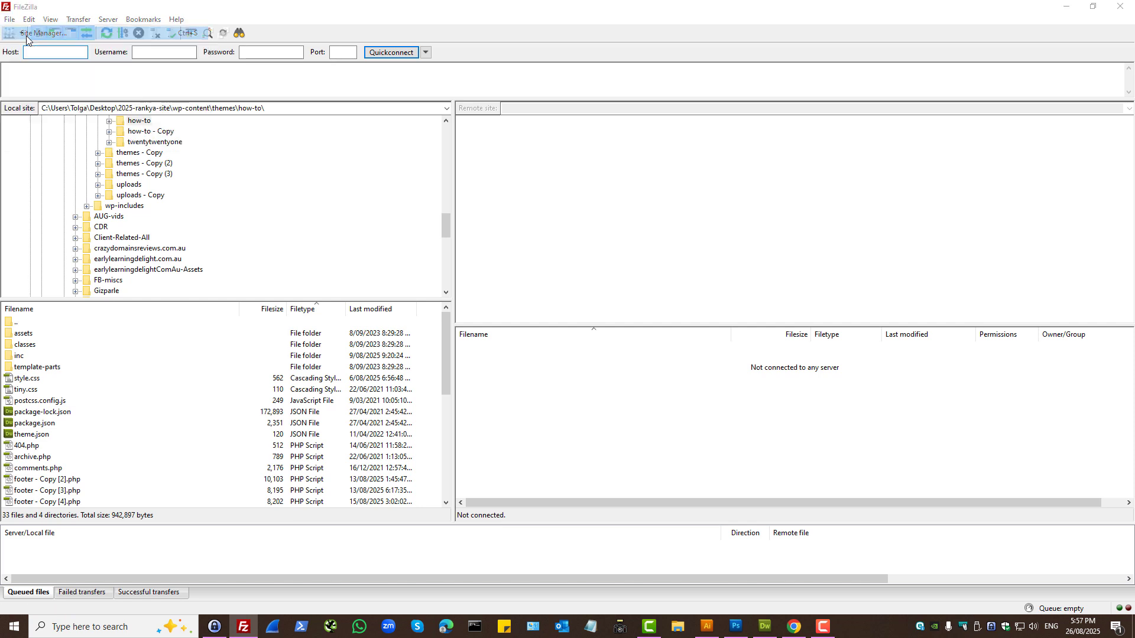
click(42, 33)
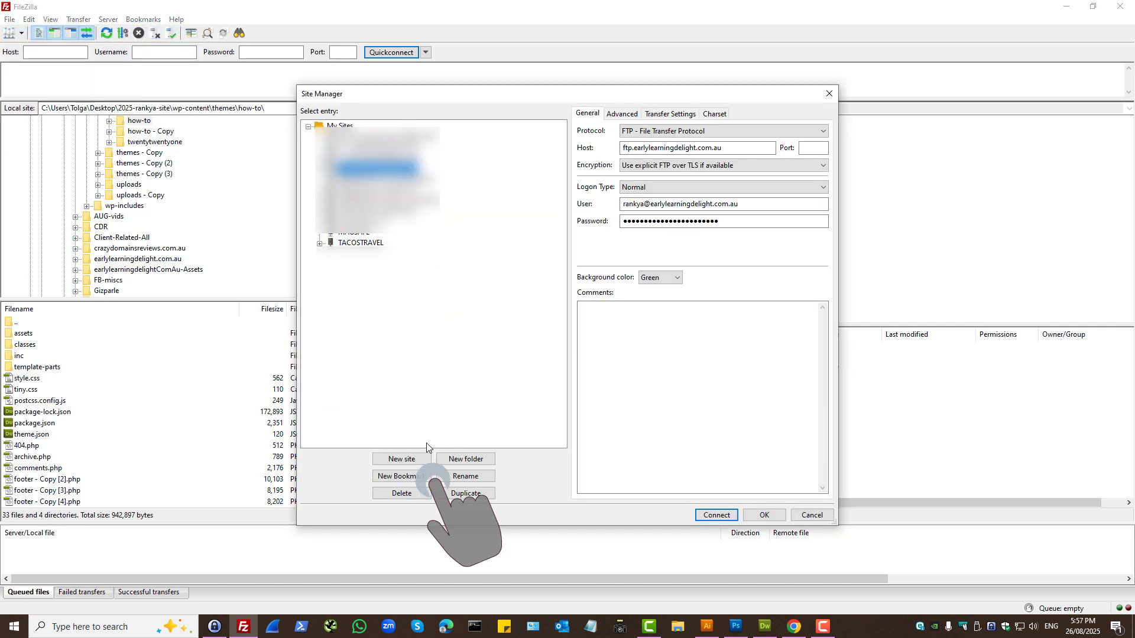
click(400, 459)
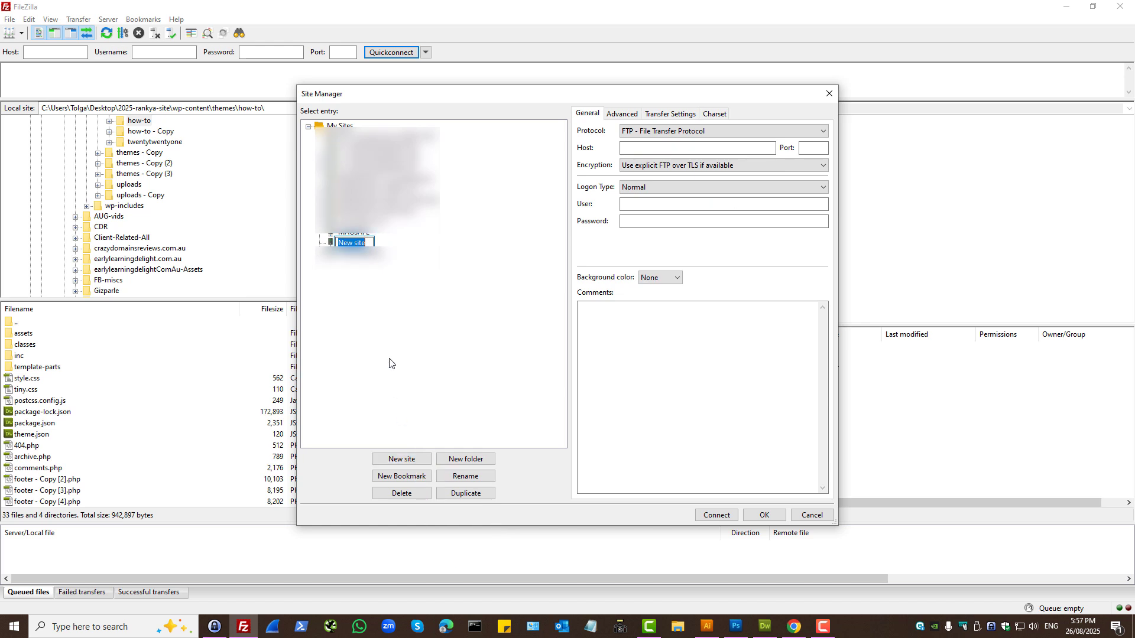
text(ExampleS)
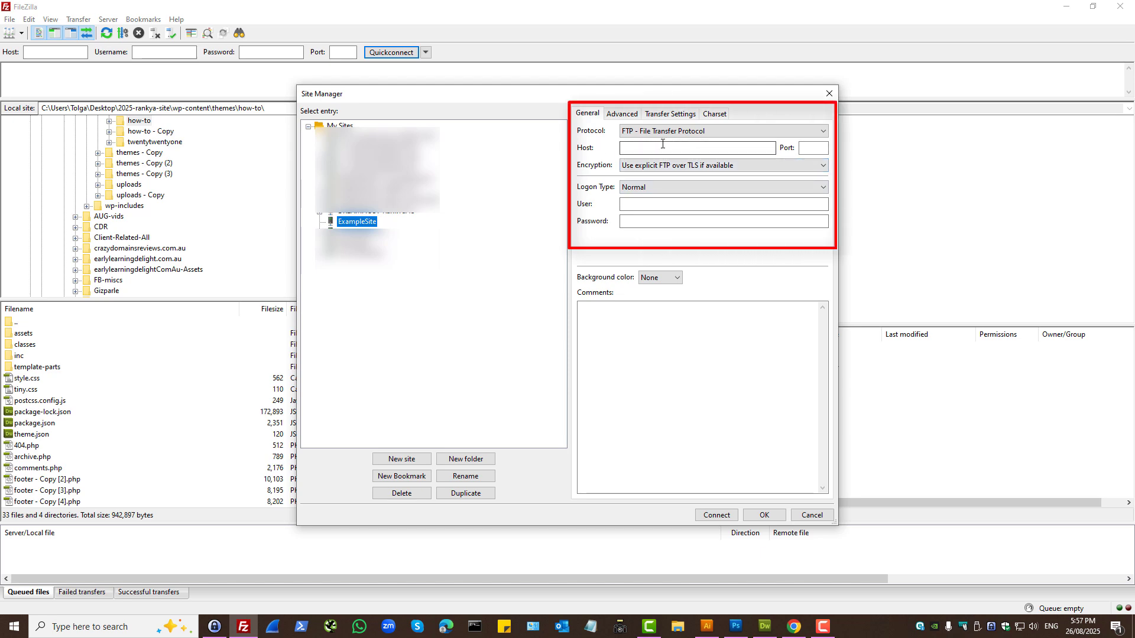
- Look up the FTP server ftp.crazydomainsreviews.com.au and port 21 in cPanel
click(637, 148)
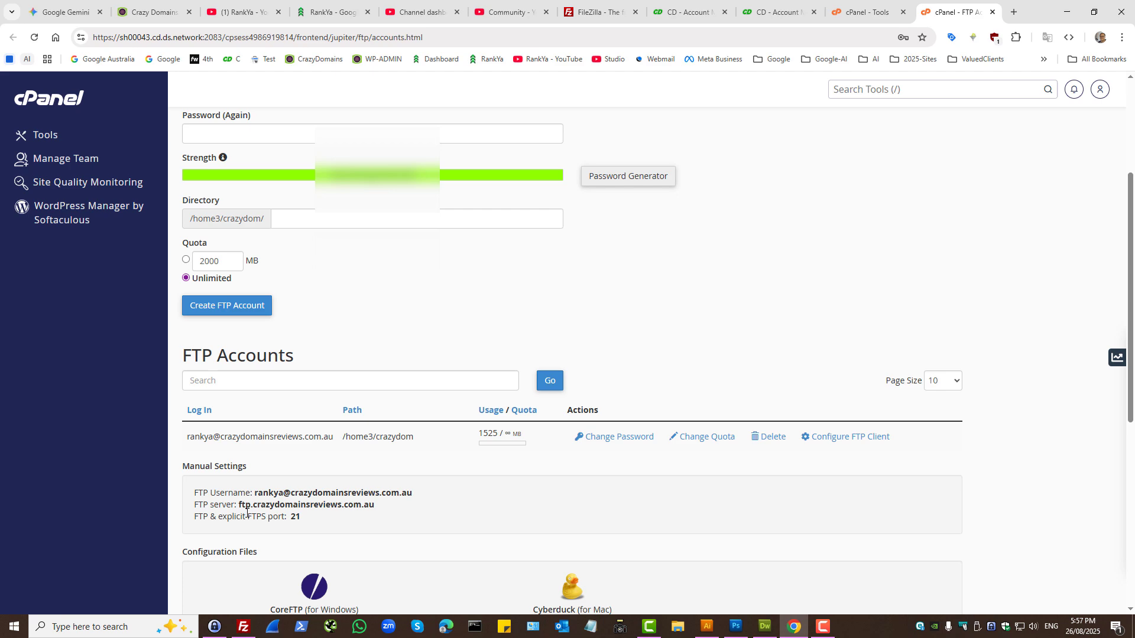
double_click(305, 504)
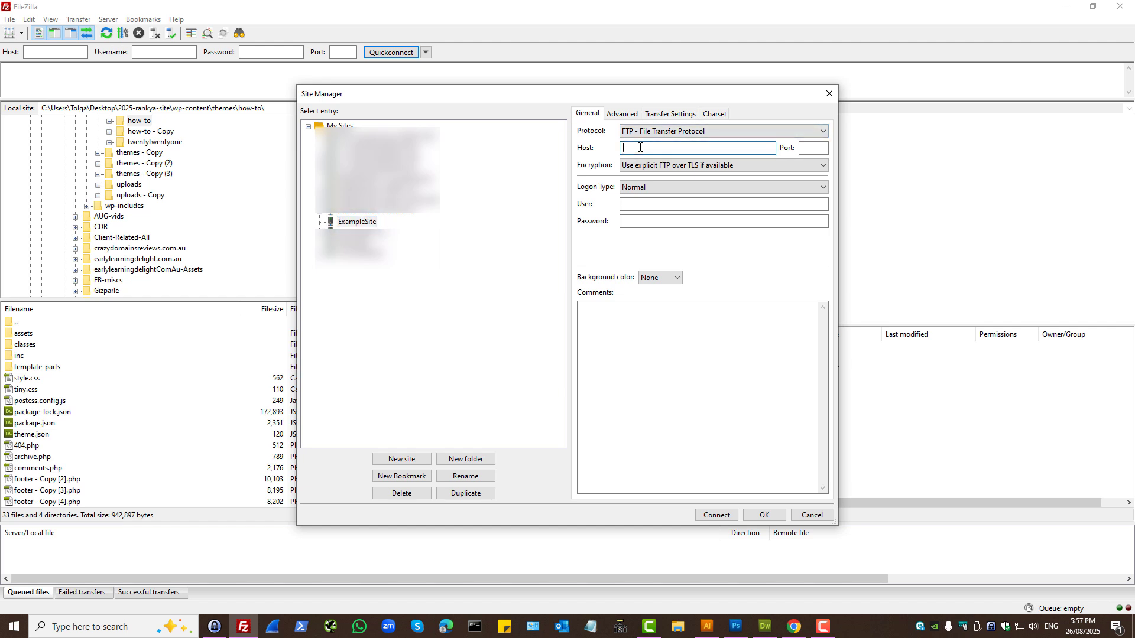
text(ftp.crazydomainsreviews.com.au)
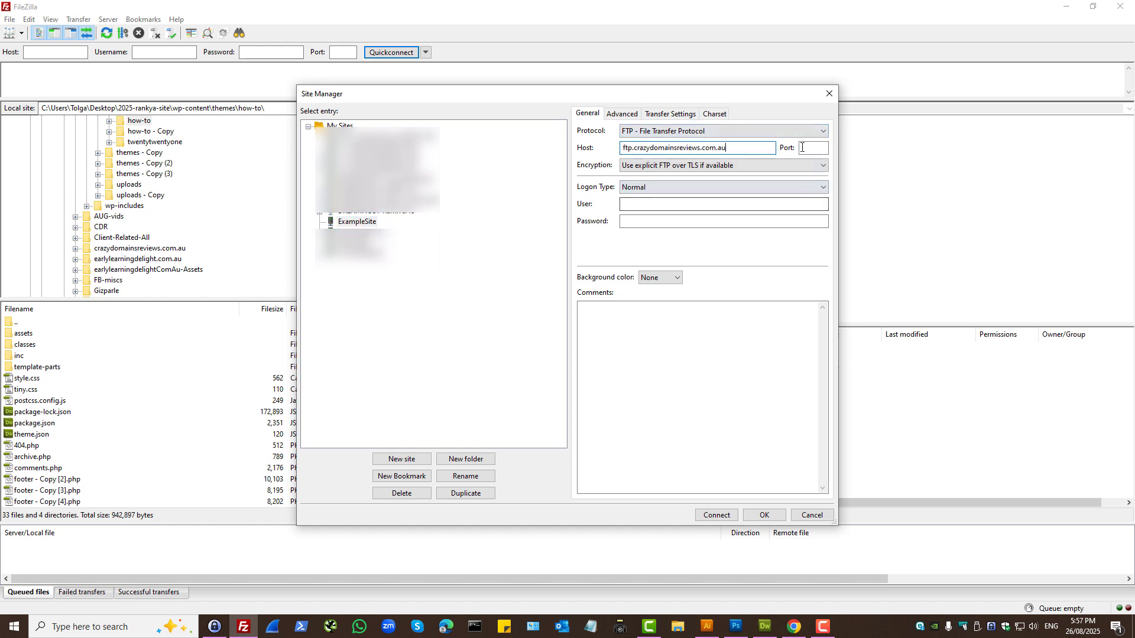
text(21)
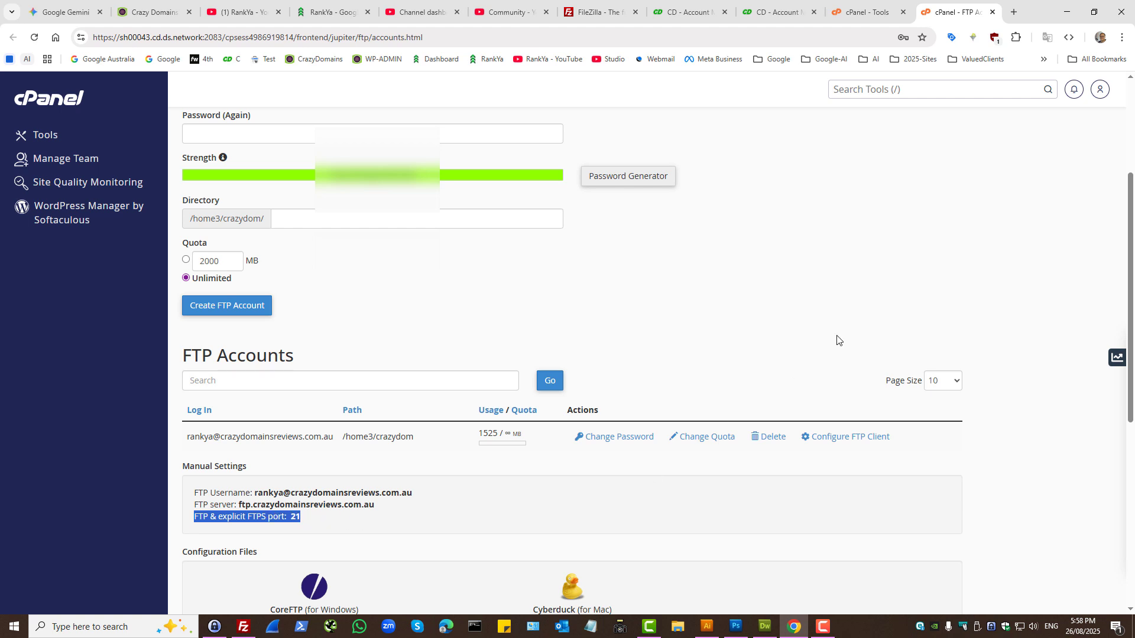
mouse_move(1005, 216)
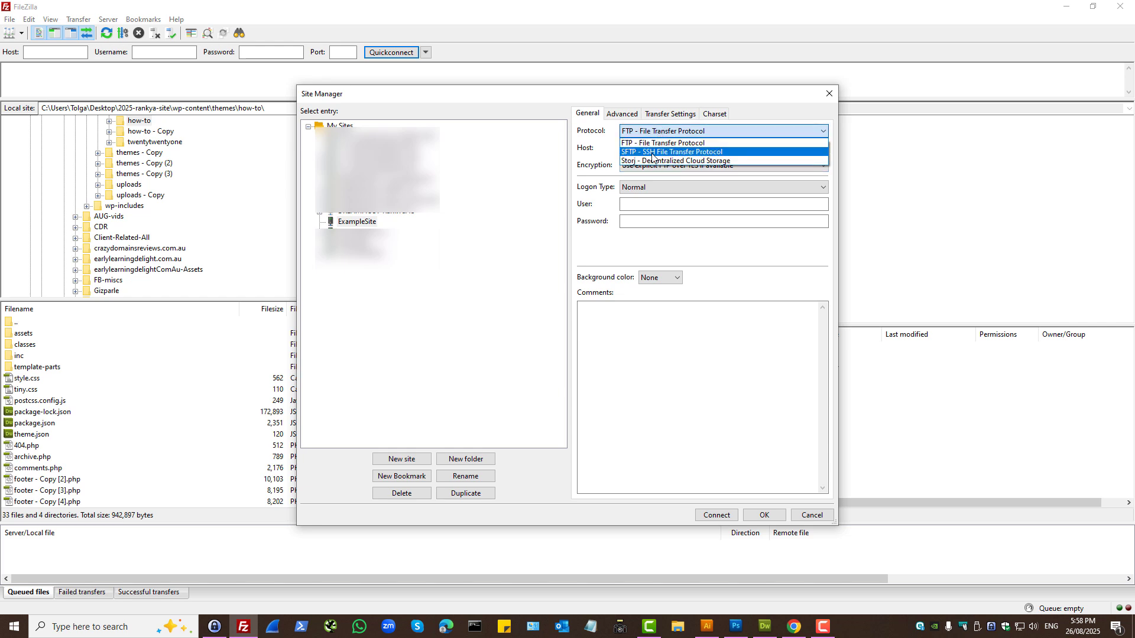
- Try SFTP with port 22, then switch the protocol back to plain FTP
click(671, 151)
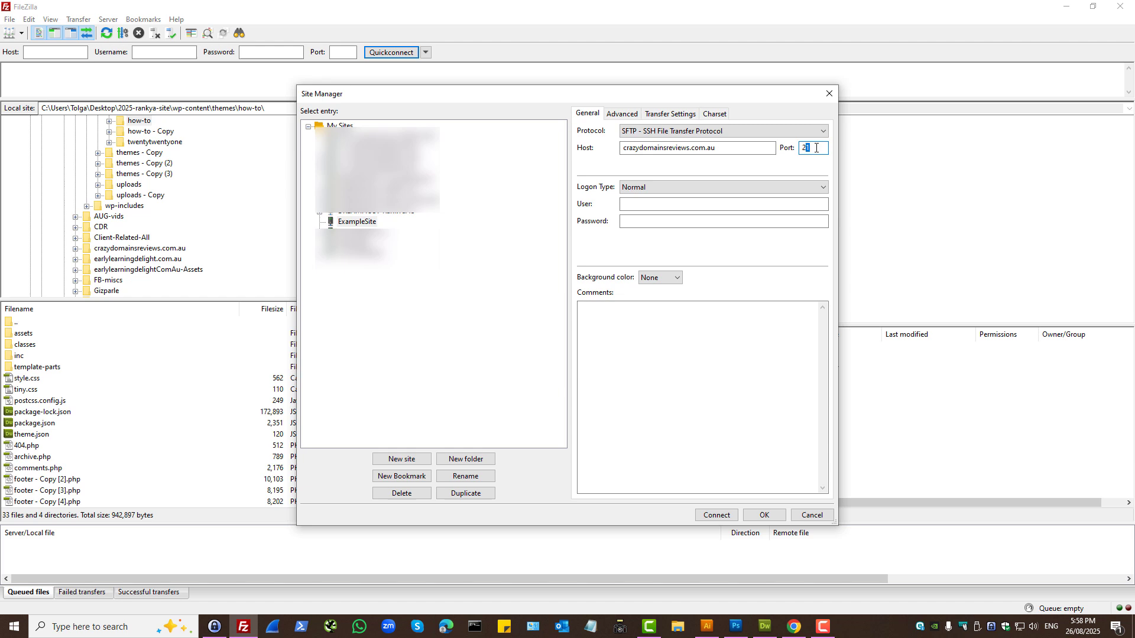
text(2)
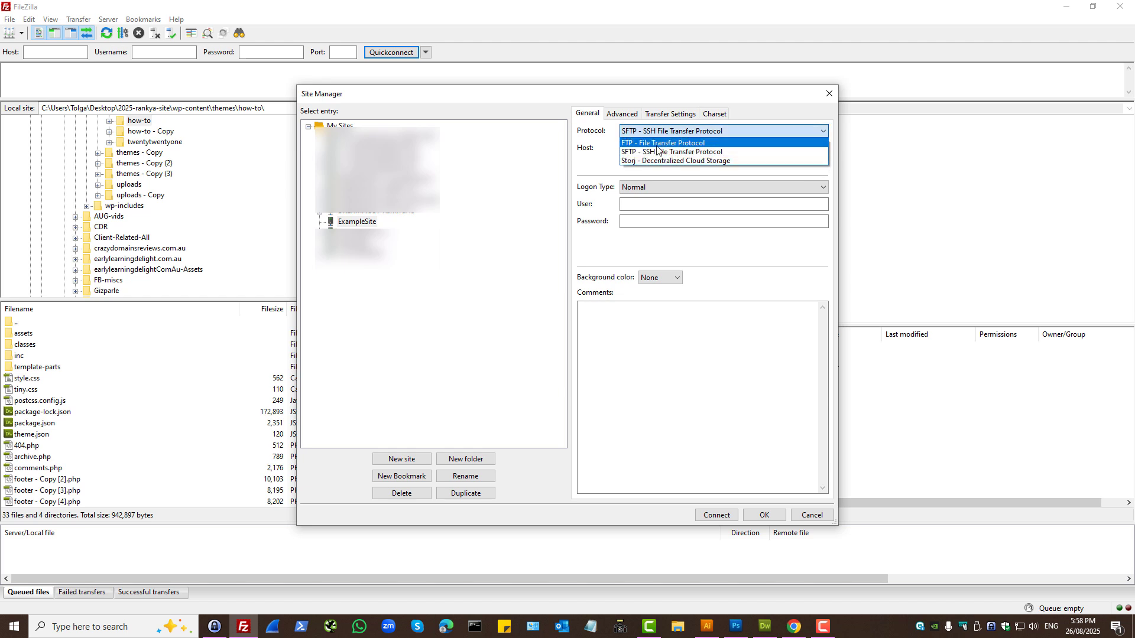
click(661, 143)
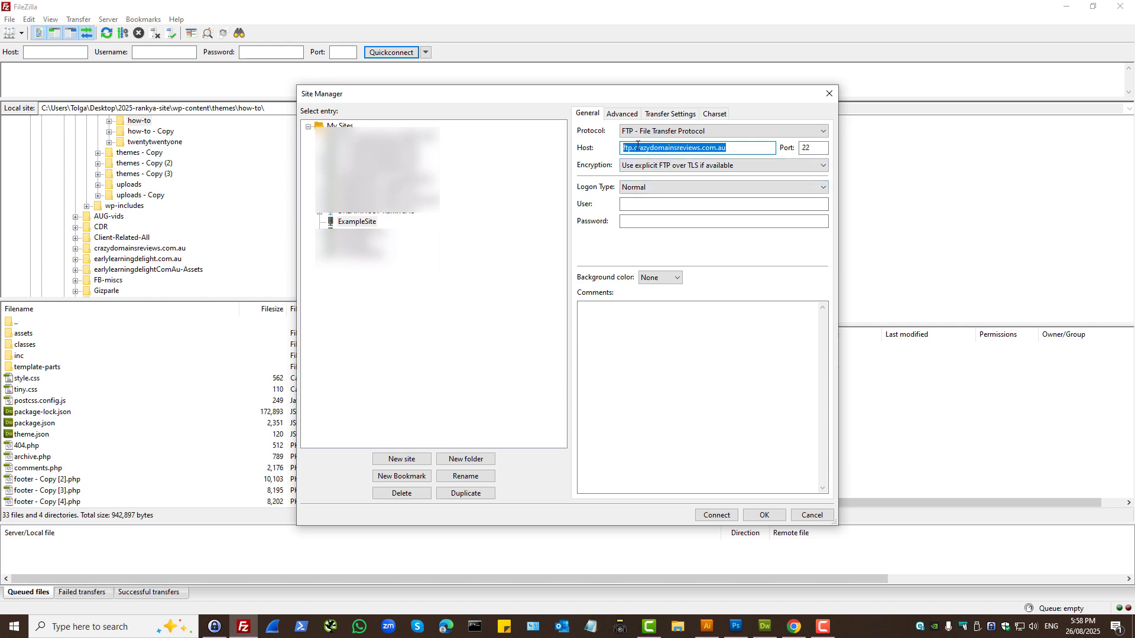
text(192)
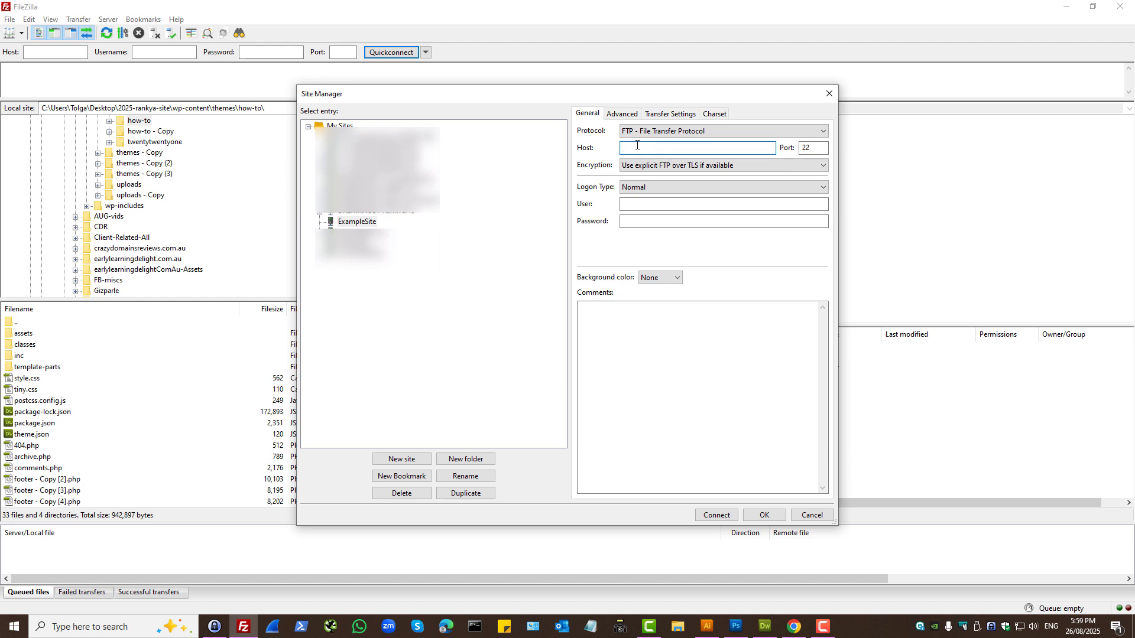
text(ftp.crazydomainsreviews.com.au)
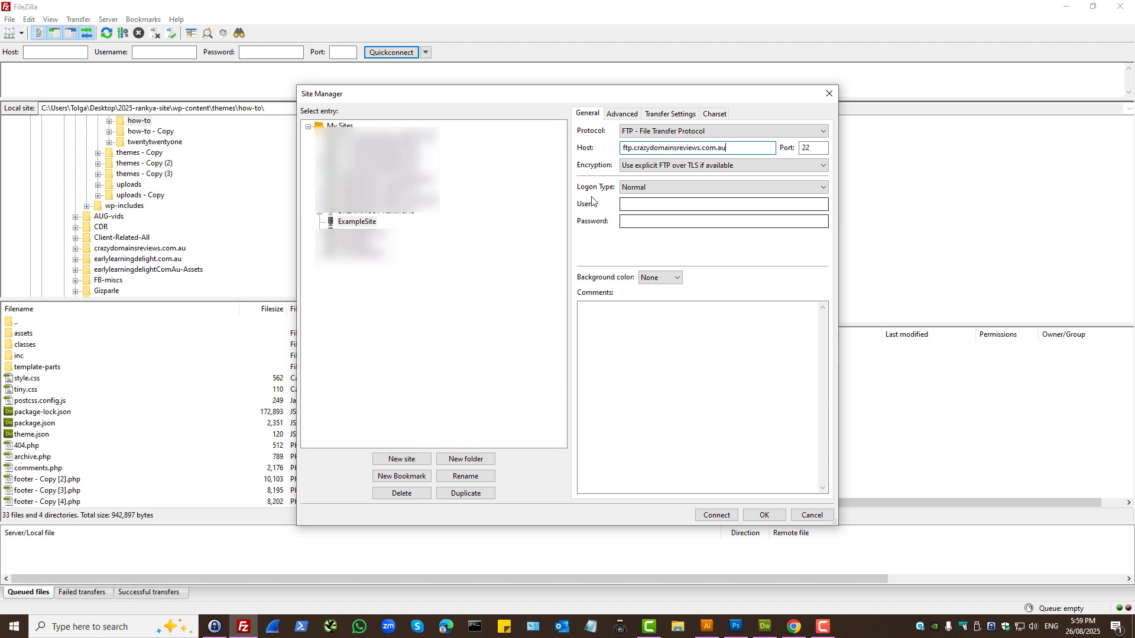
click(721, 187)
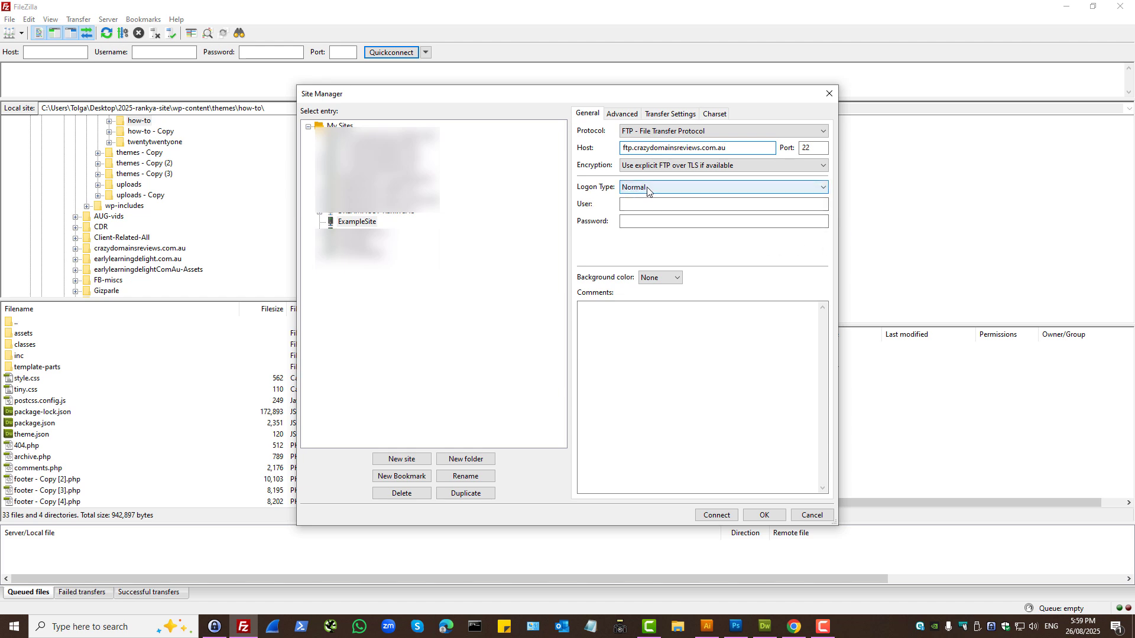
click(721, 187)
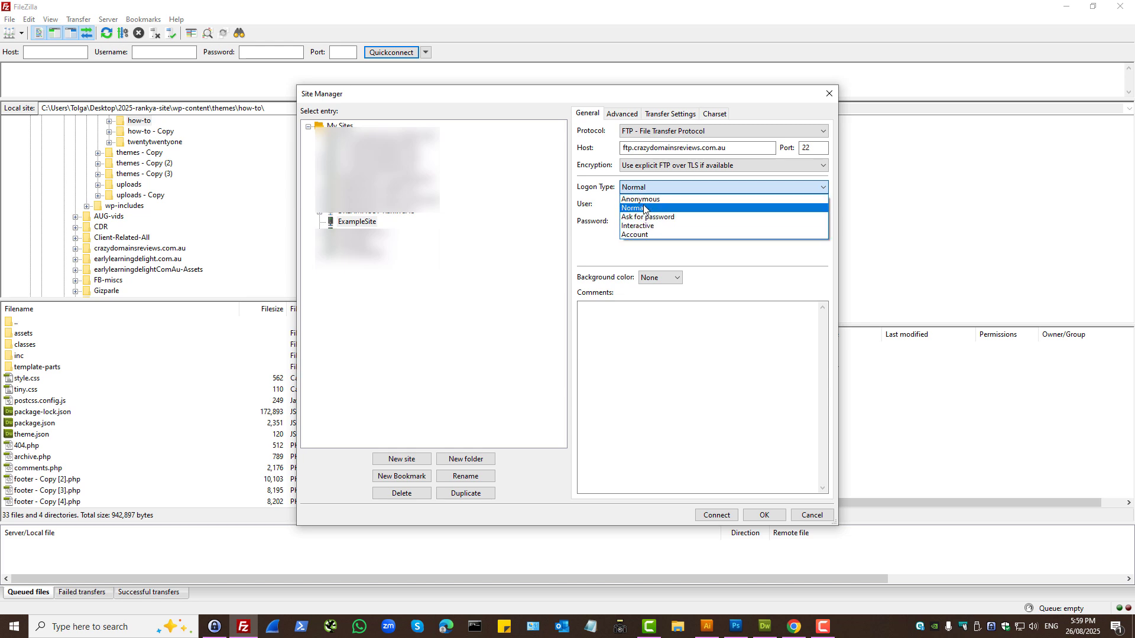
click(632, 208)
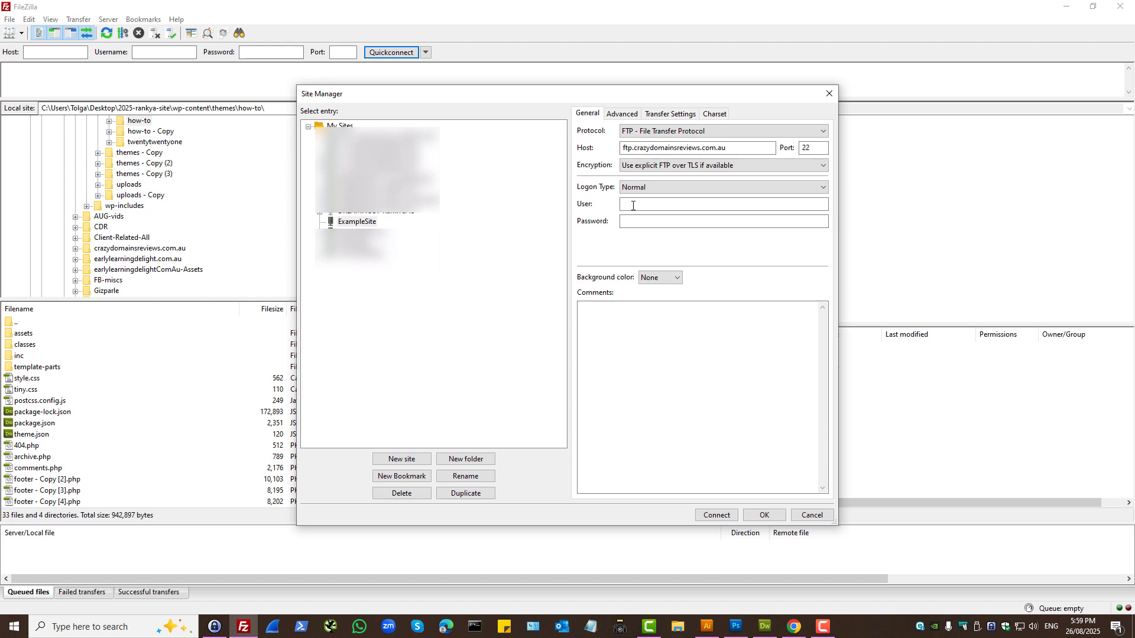
click(723, 204)
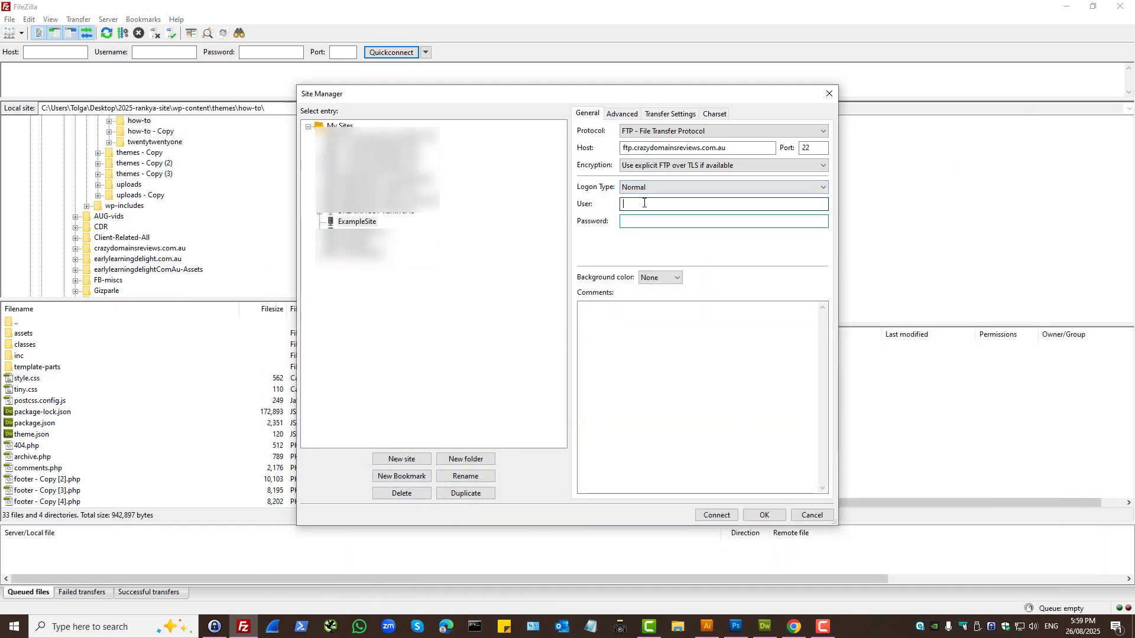
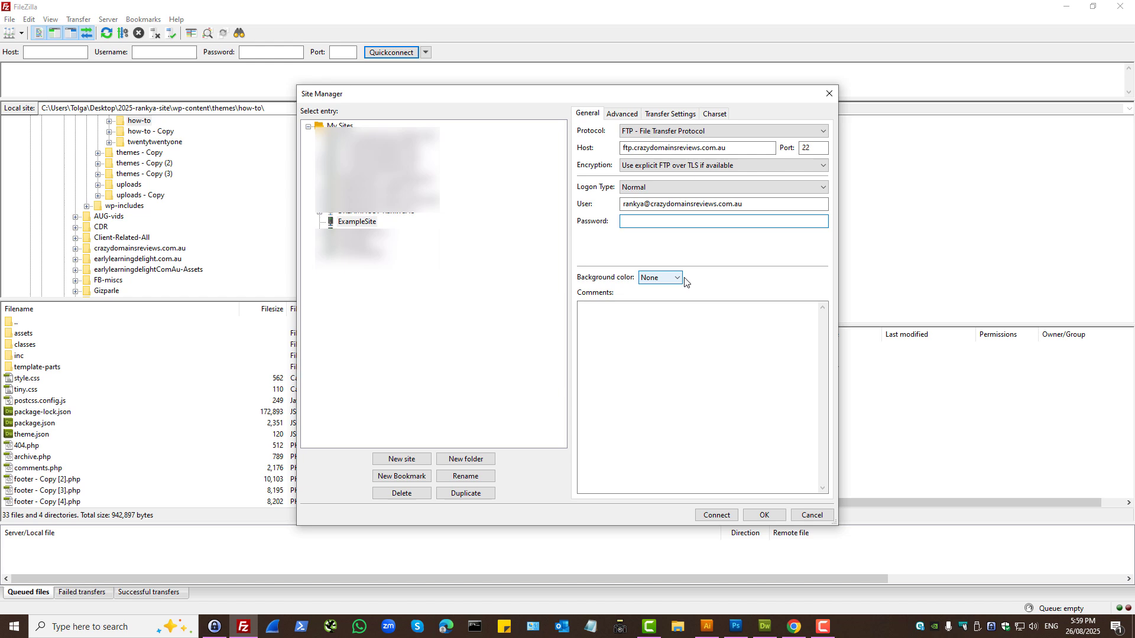
- Give the site a red background colour and save the Site Manager settings
click(677, 276)
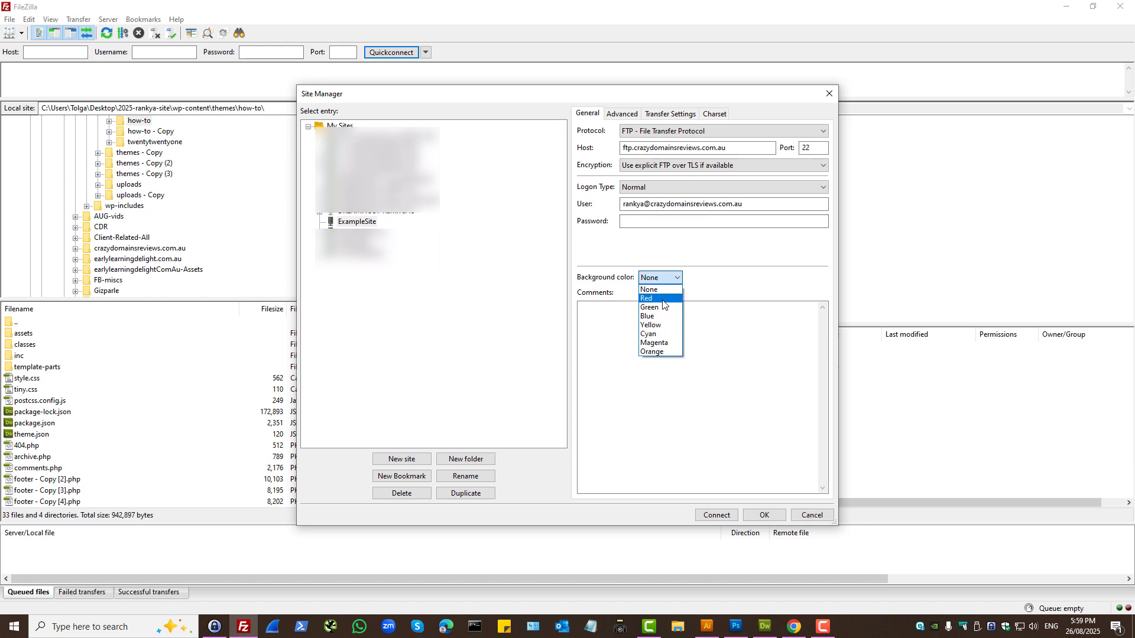
click(646, 298)
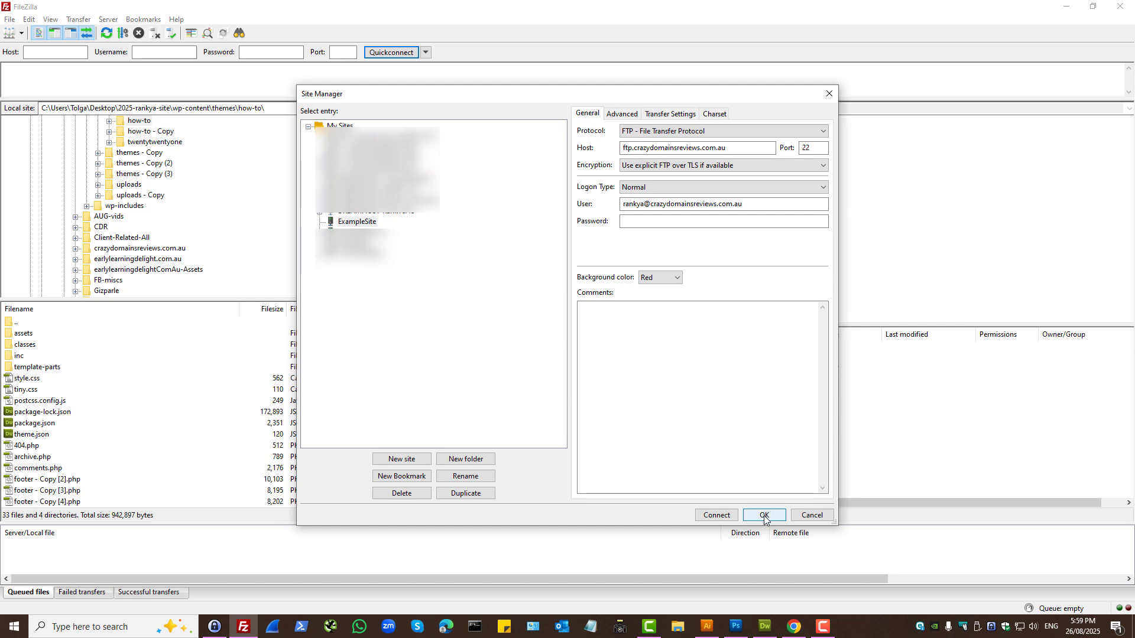
click(762, 514)
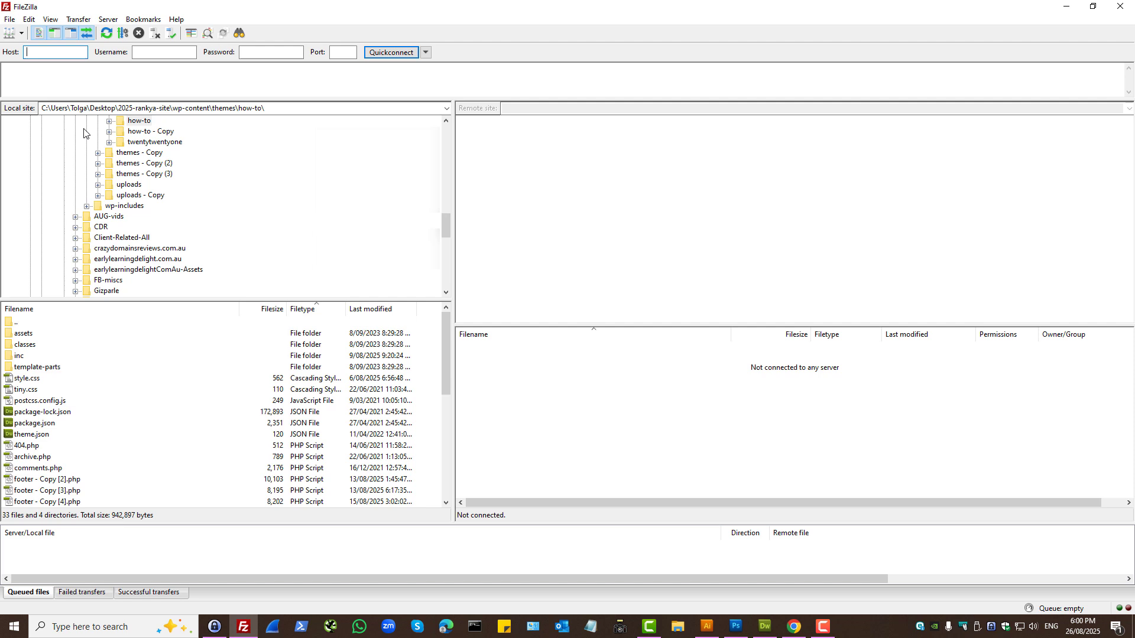
mouse_move(11, 33)
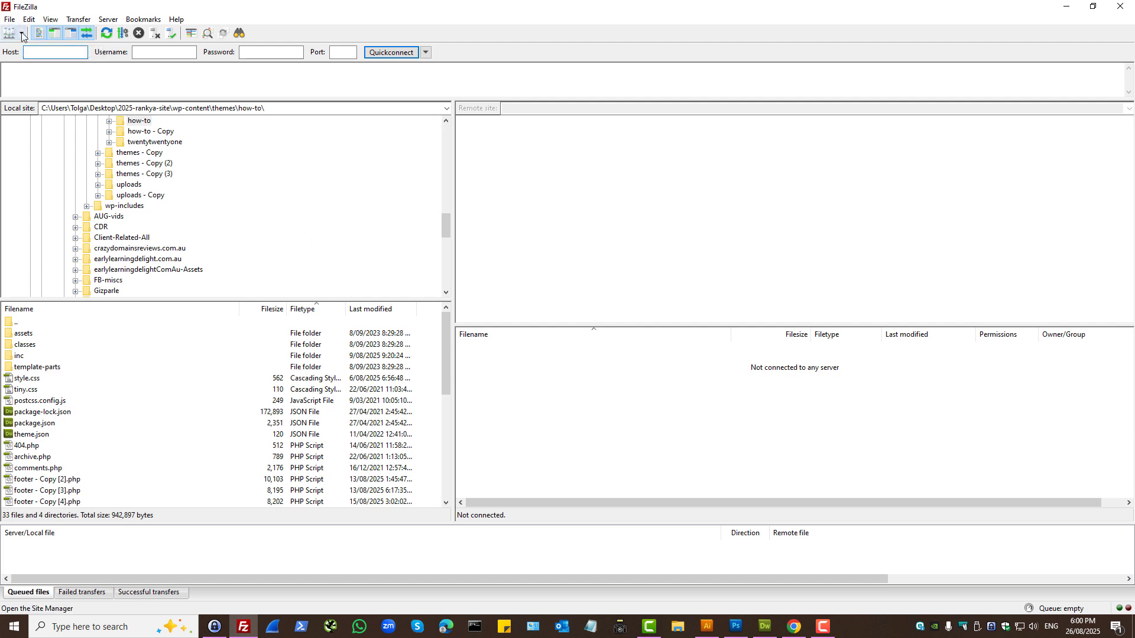
- Connect to the saved 01-CRAZYDOMAINS-ELD site from the toolbar's site list
click(10, 33)
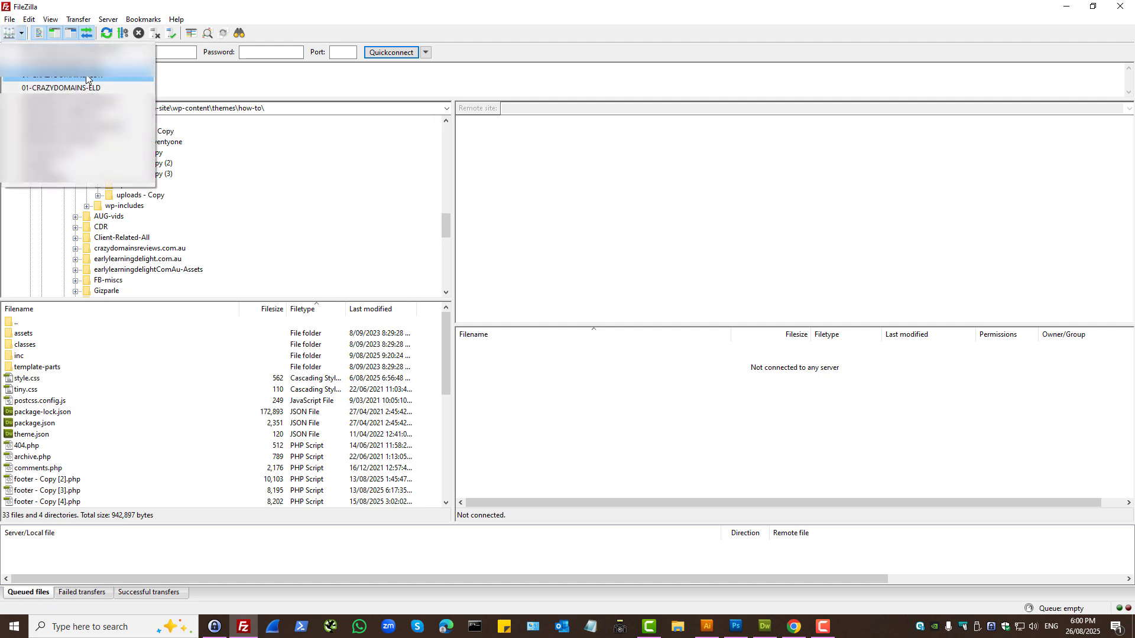
click(8, 19)
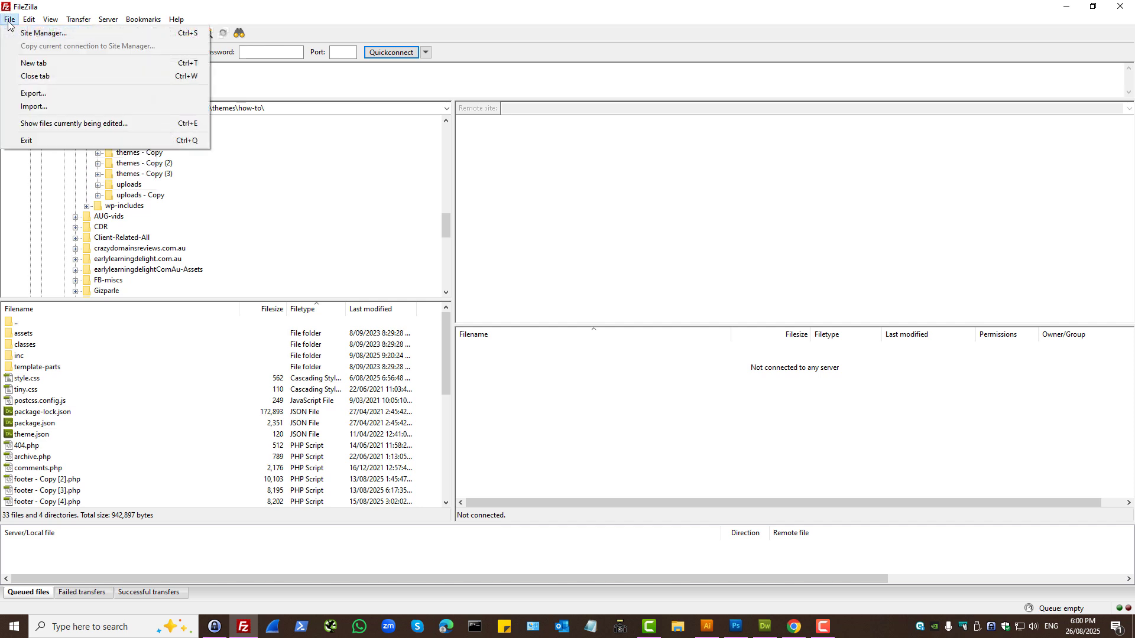
mouse_move(44, 33)
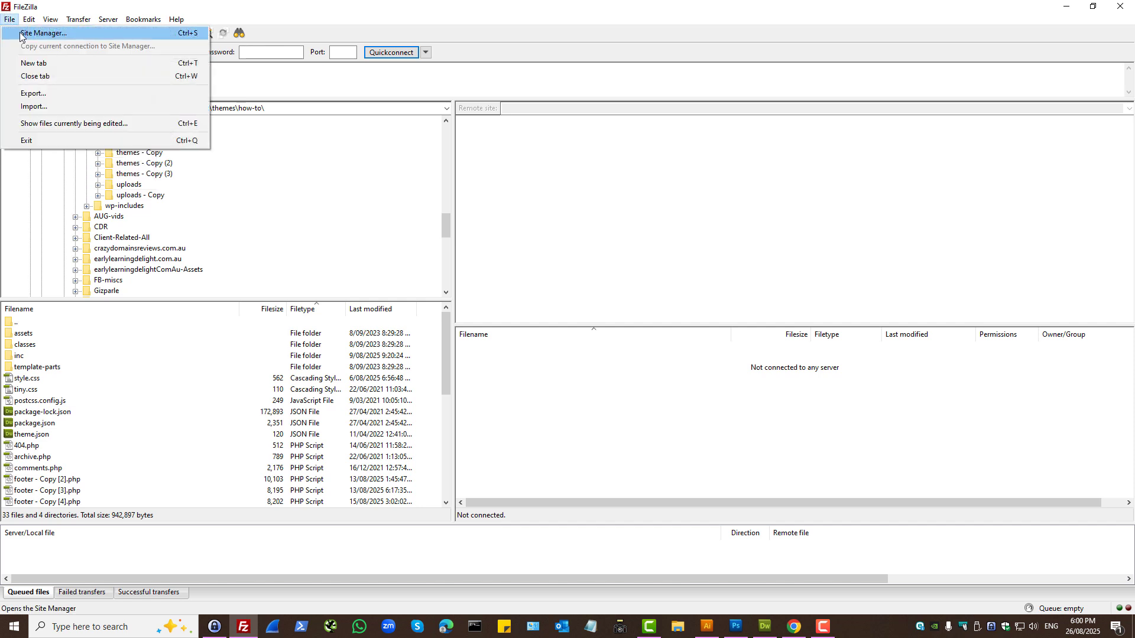
mouse_move(184, 24)
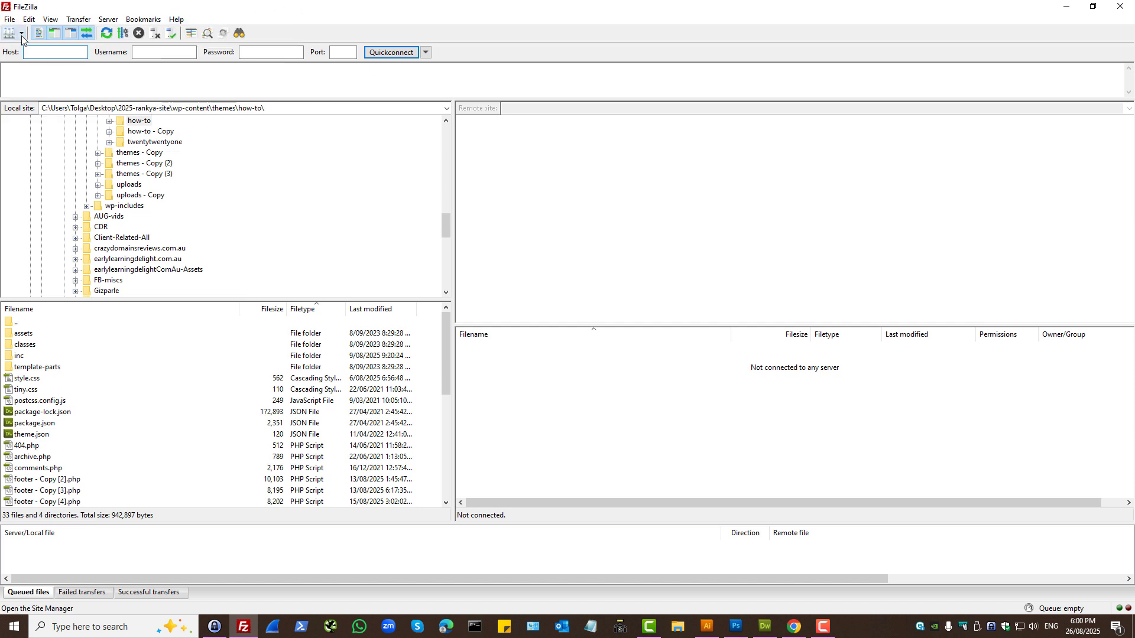
click(11, 33)
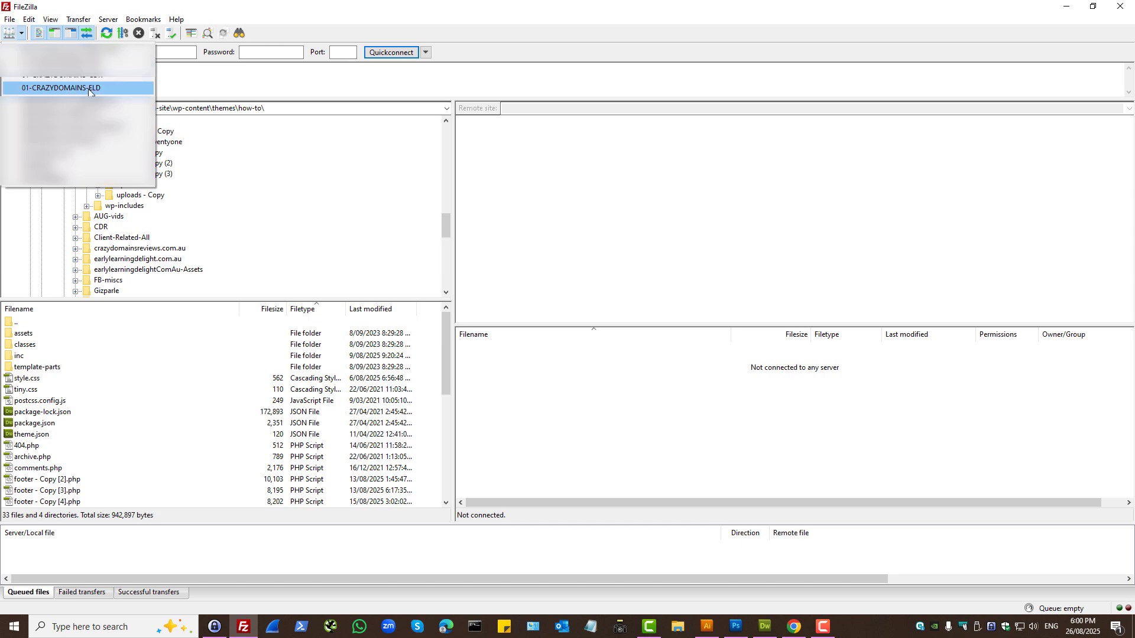
click(61, 87)
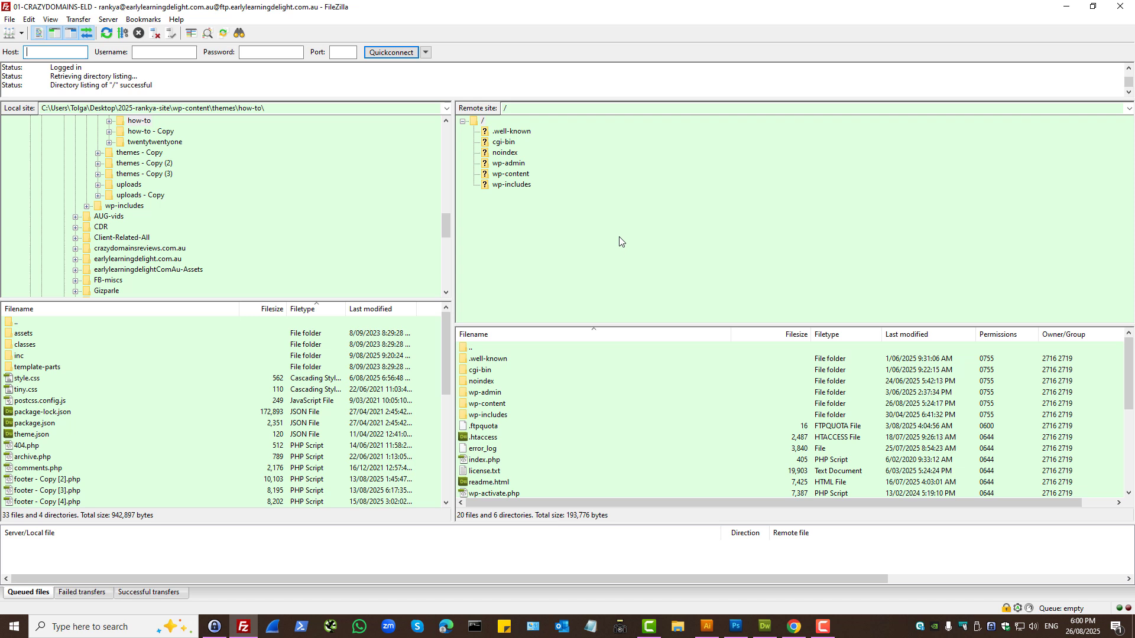
mouse_move(669, 220)
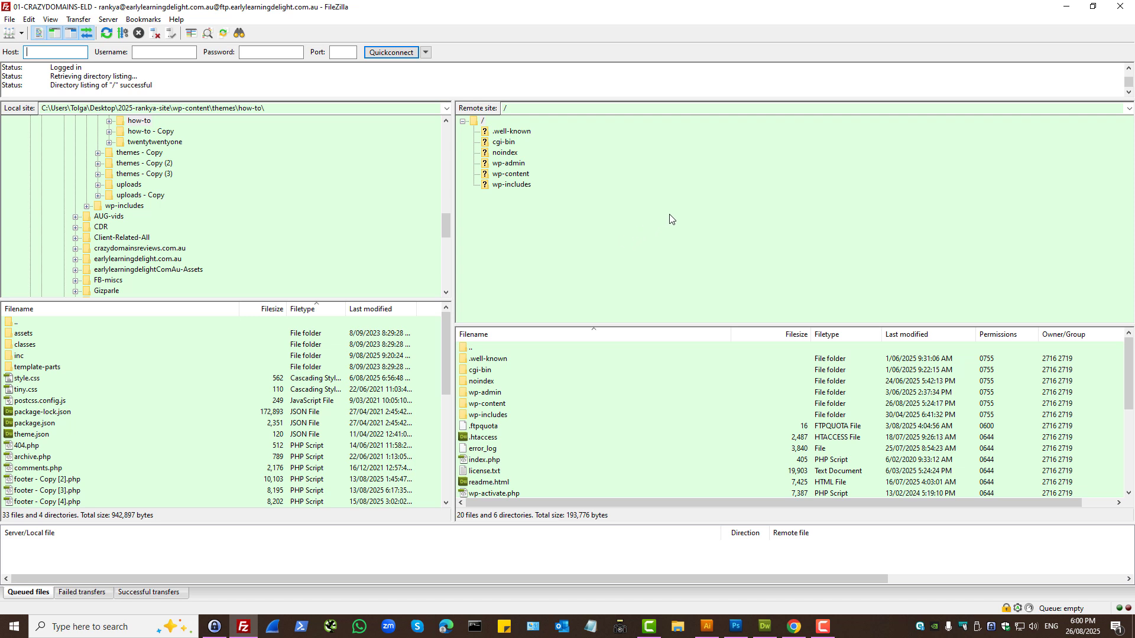
mouse_move(624, 260)
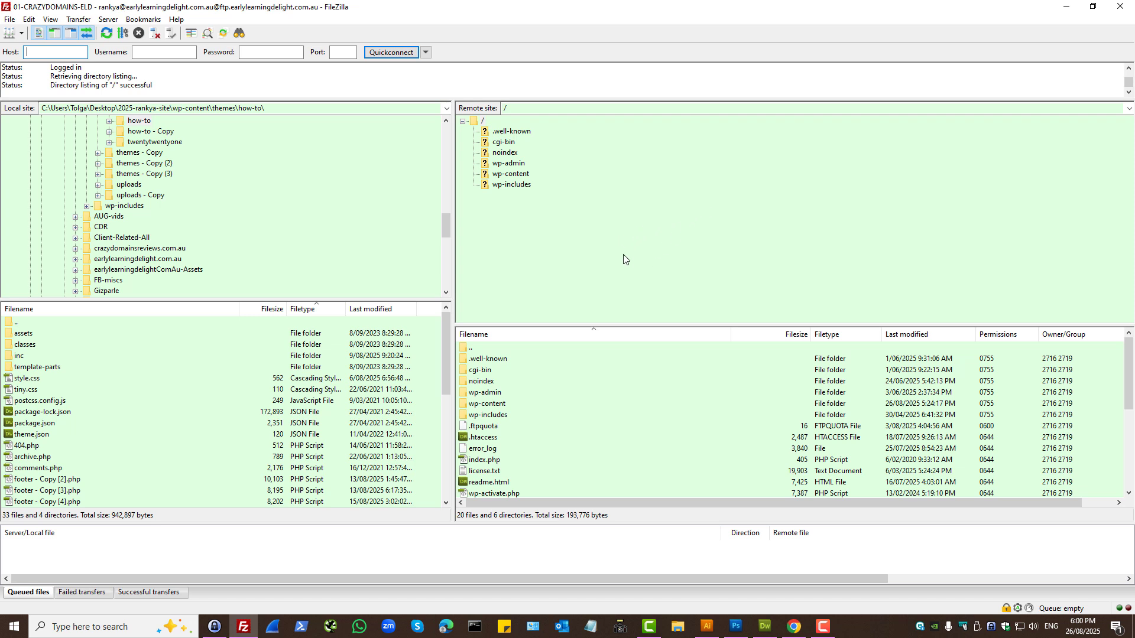
mouse_move(503, 240)
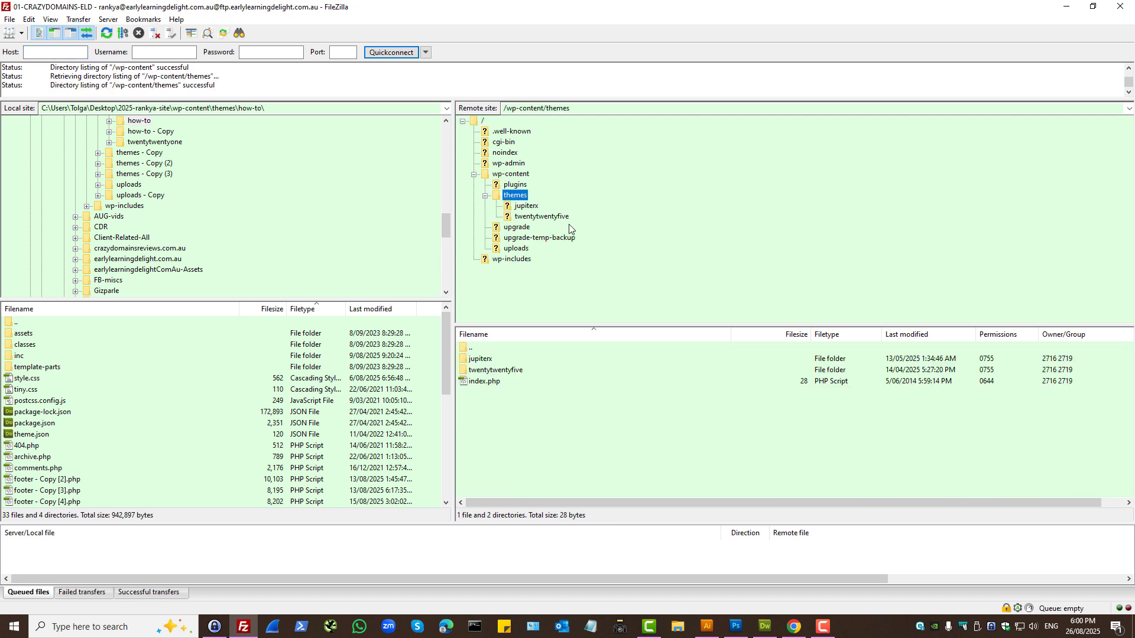
mouse_move(560, 226)
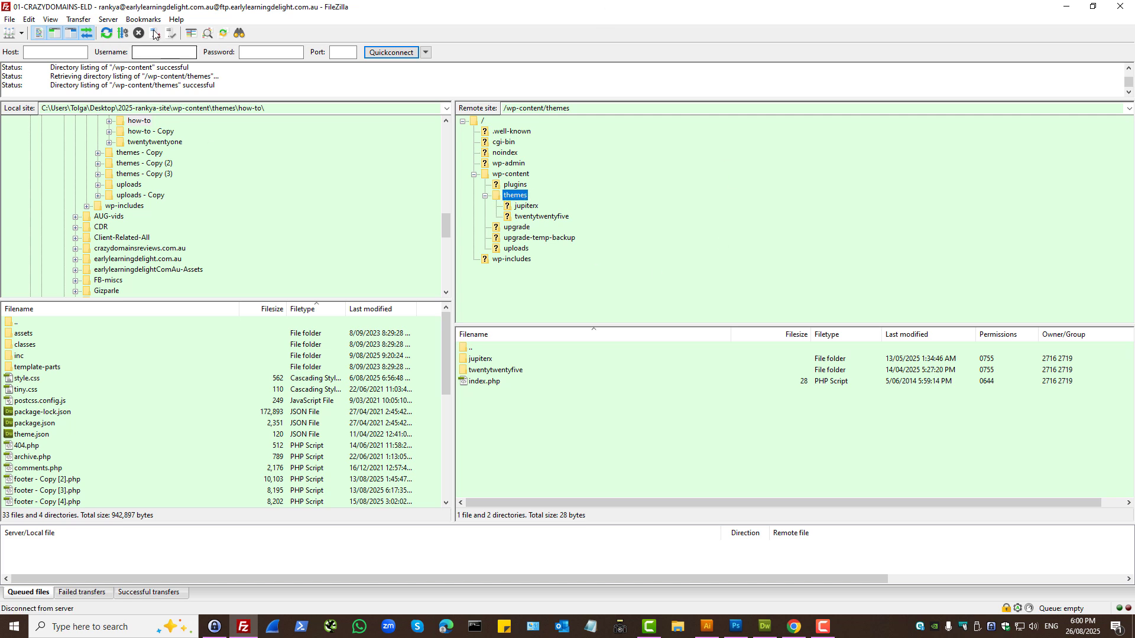
- Start a site-specific bookmark pointing at the local themes folder and the remote themes path
click(143, 19)
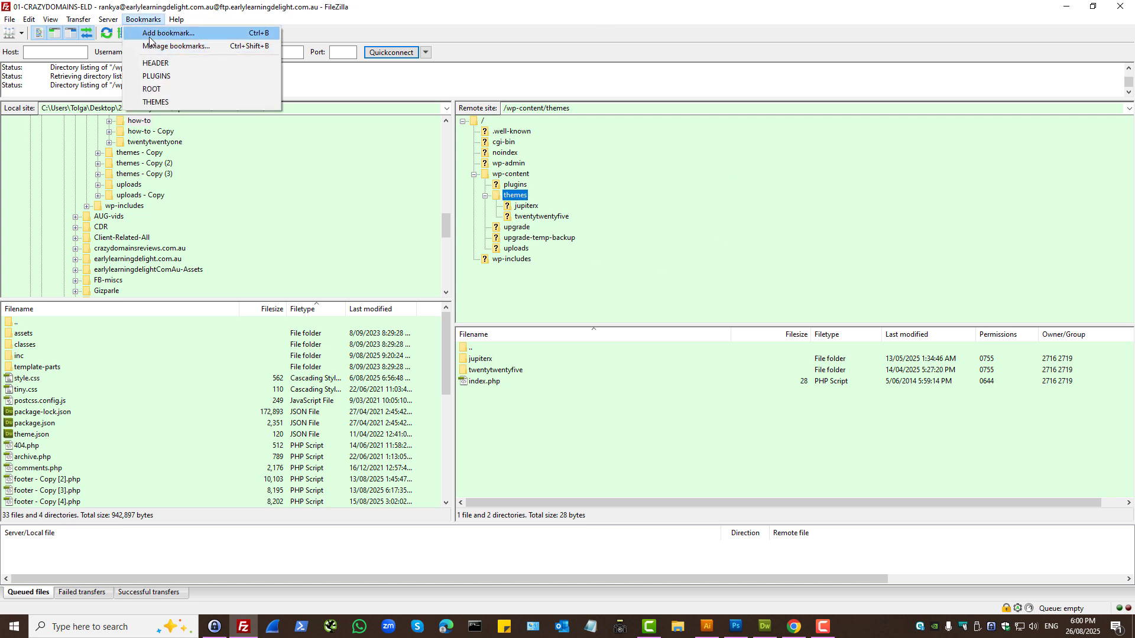
click(166, 33)
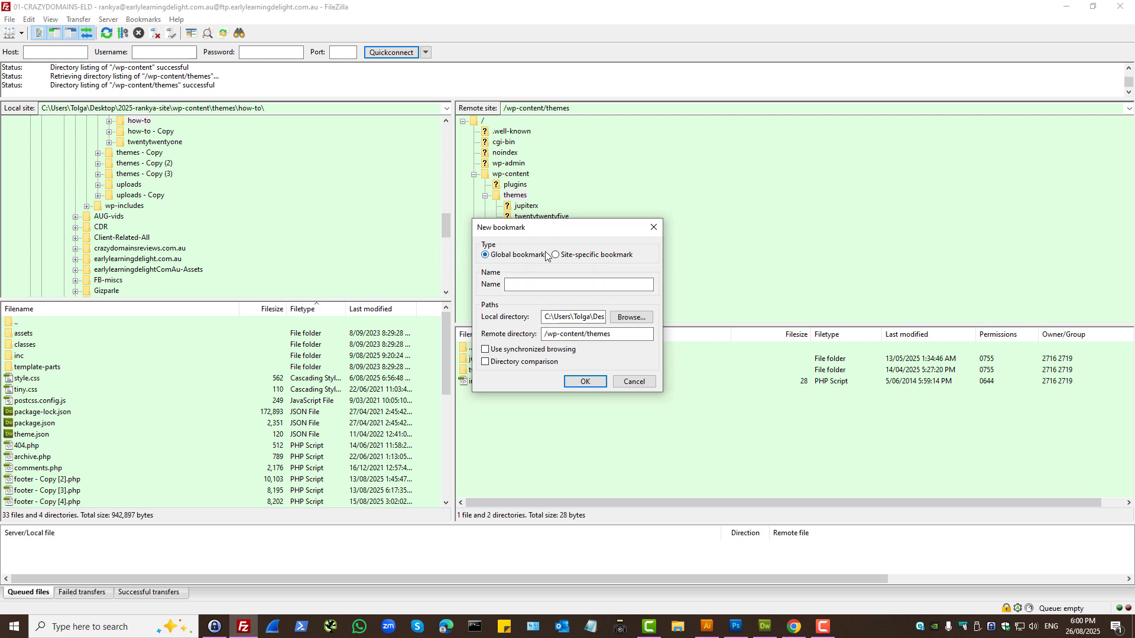
click(555, 256)
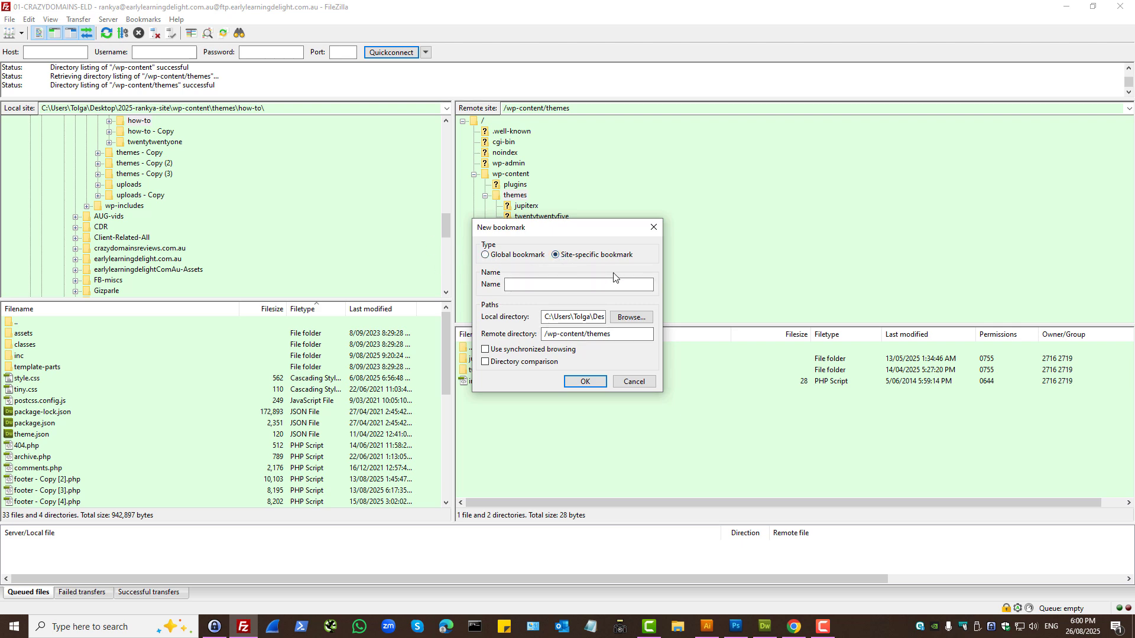
click(629, 317)
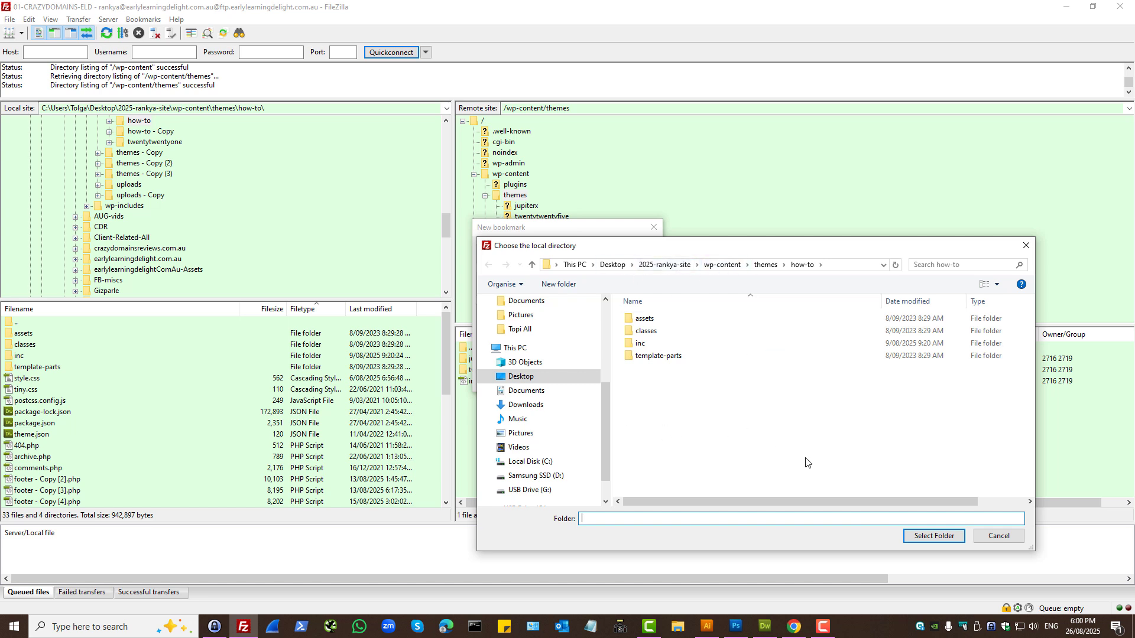
mouse_move(694, 416)
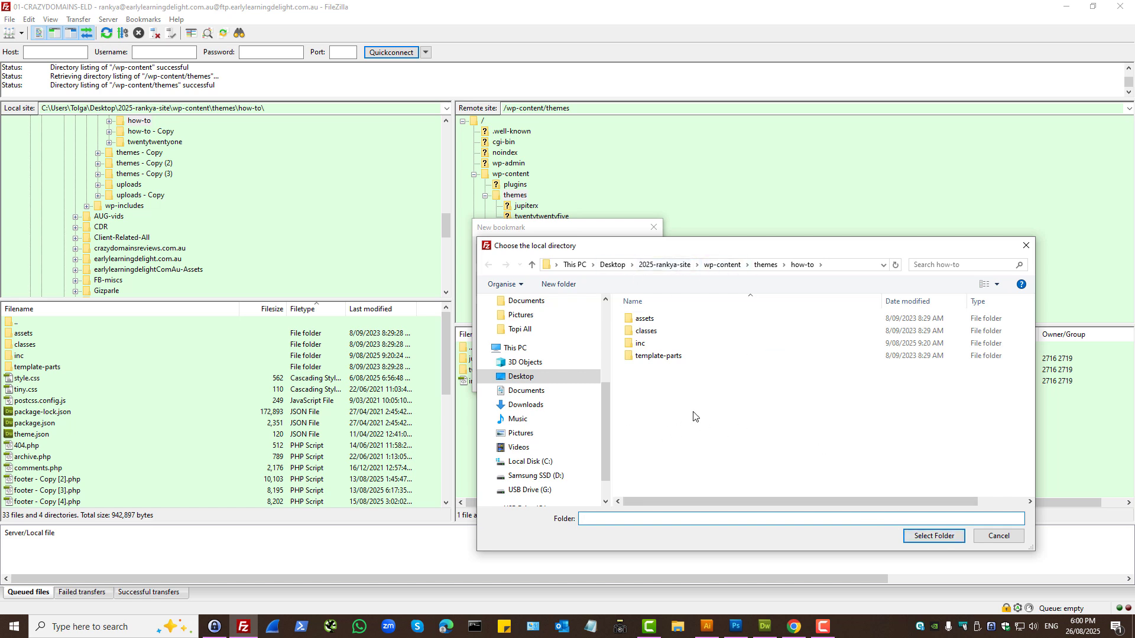
click(765, 264)
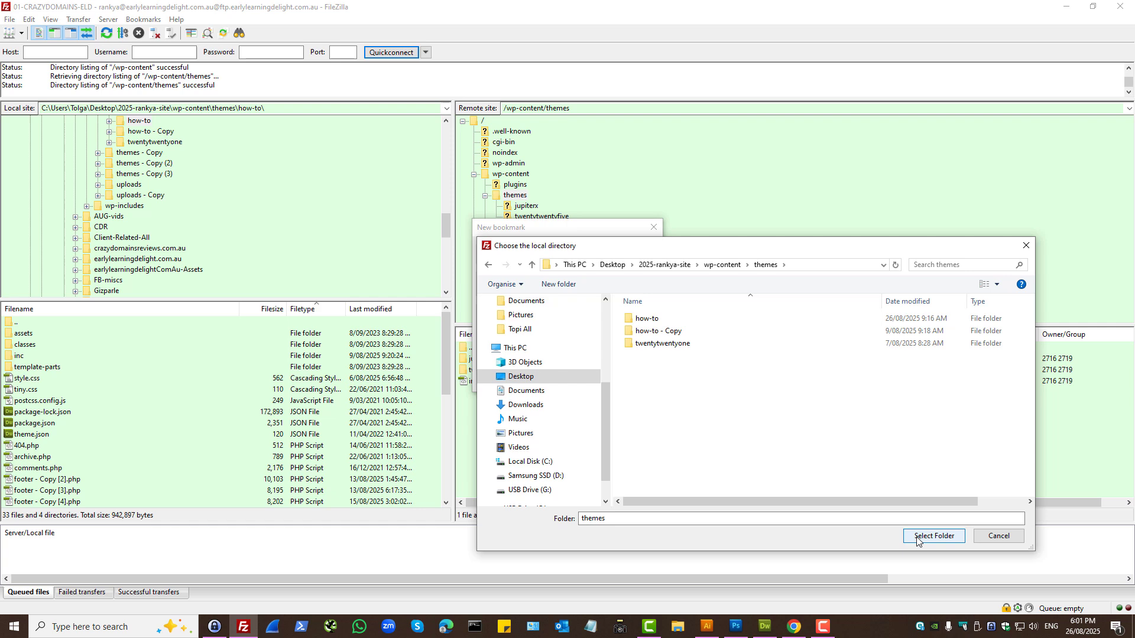
click(932, 537)
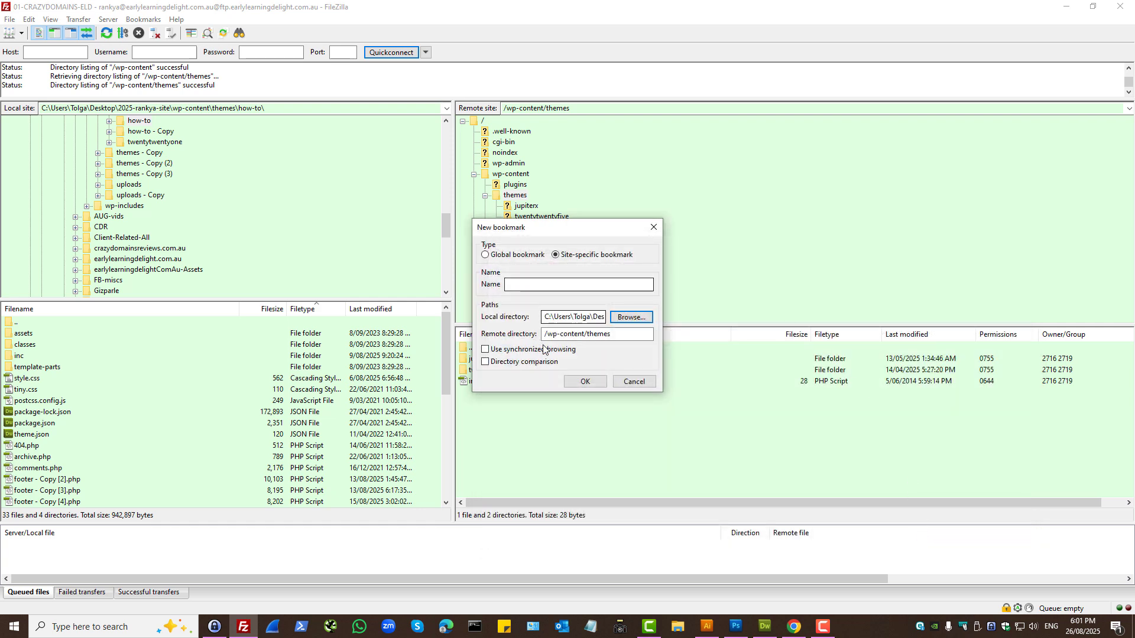
triple_click(596, 333)
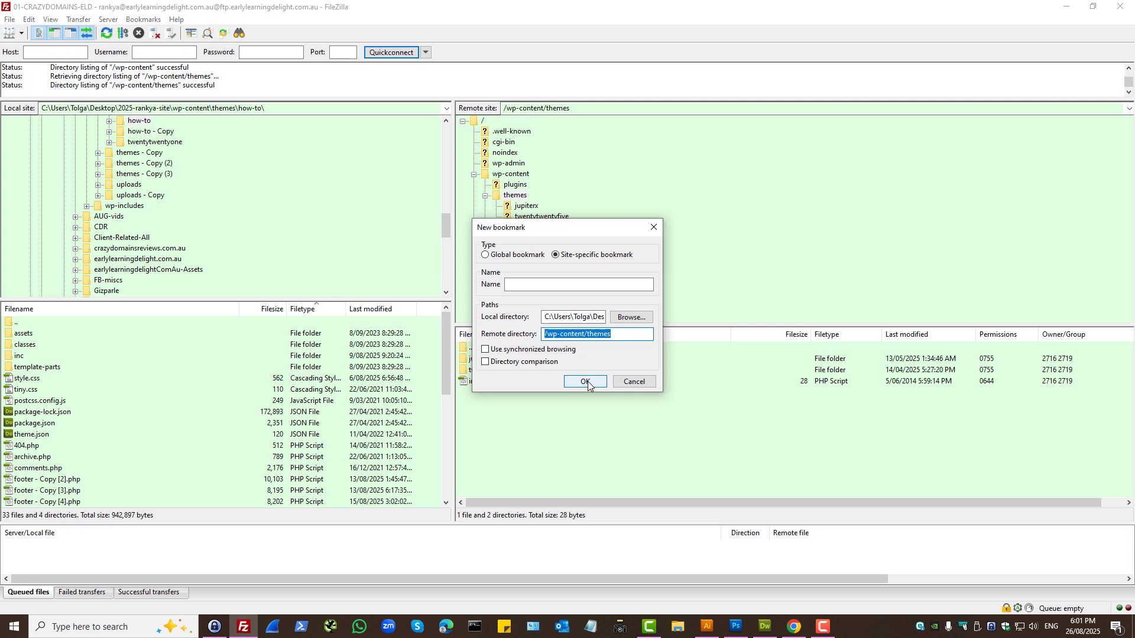
- Name the bookmark THEMES, dismissing the missing-name and duplicate-name warnings
click(585, 382)
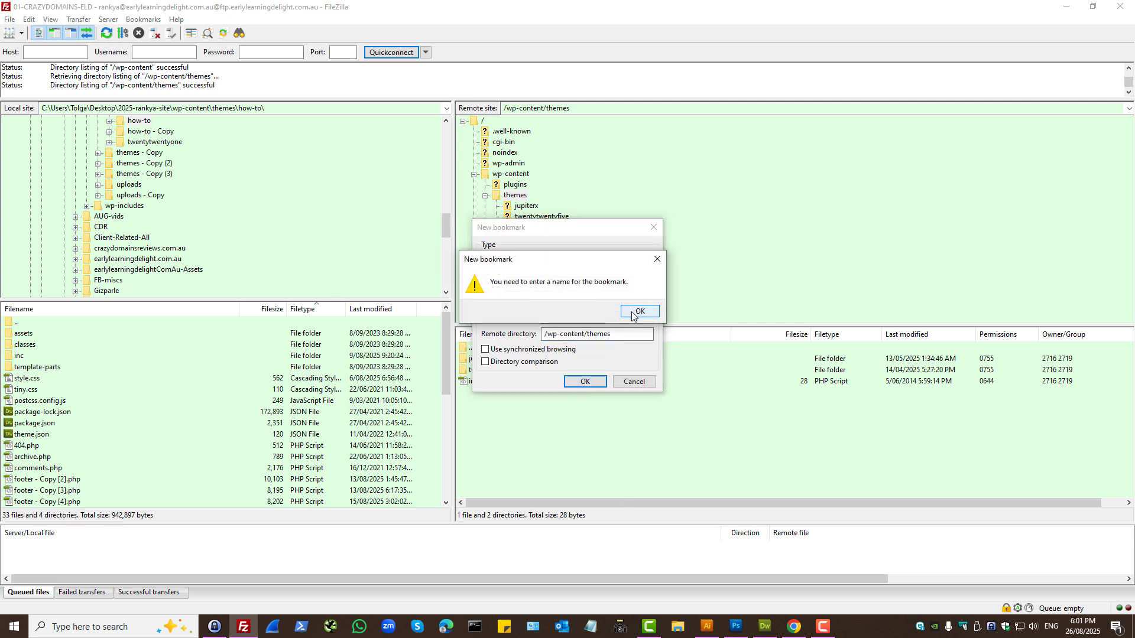
click(638, 311)
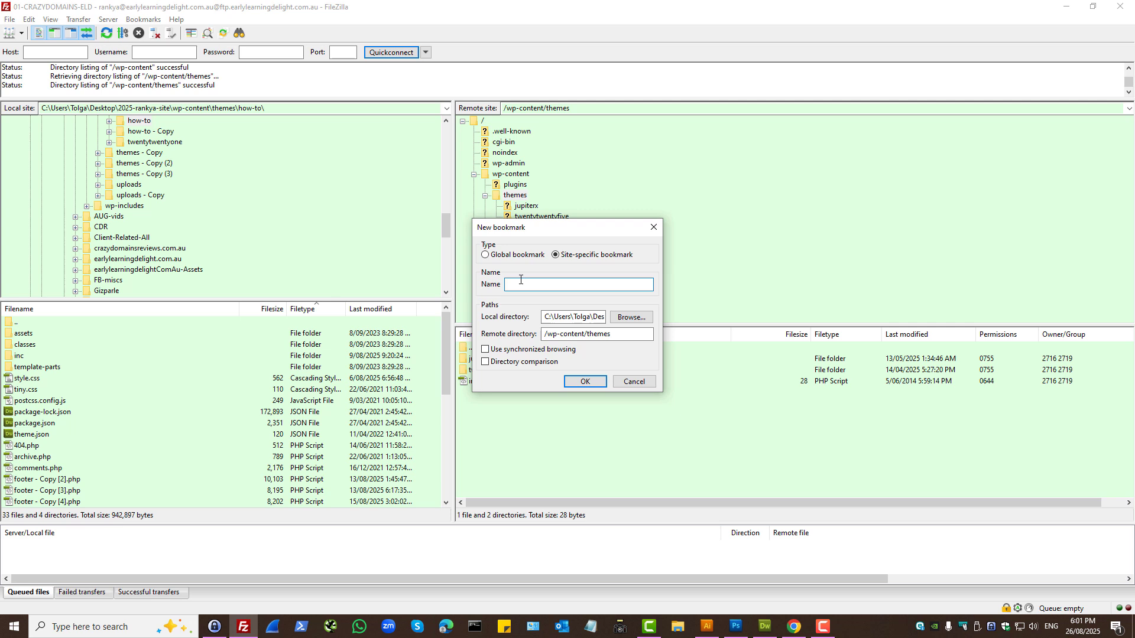
text(THEMES)
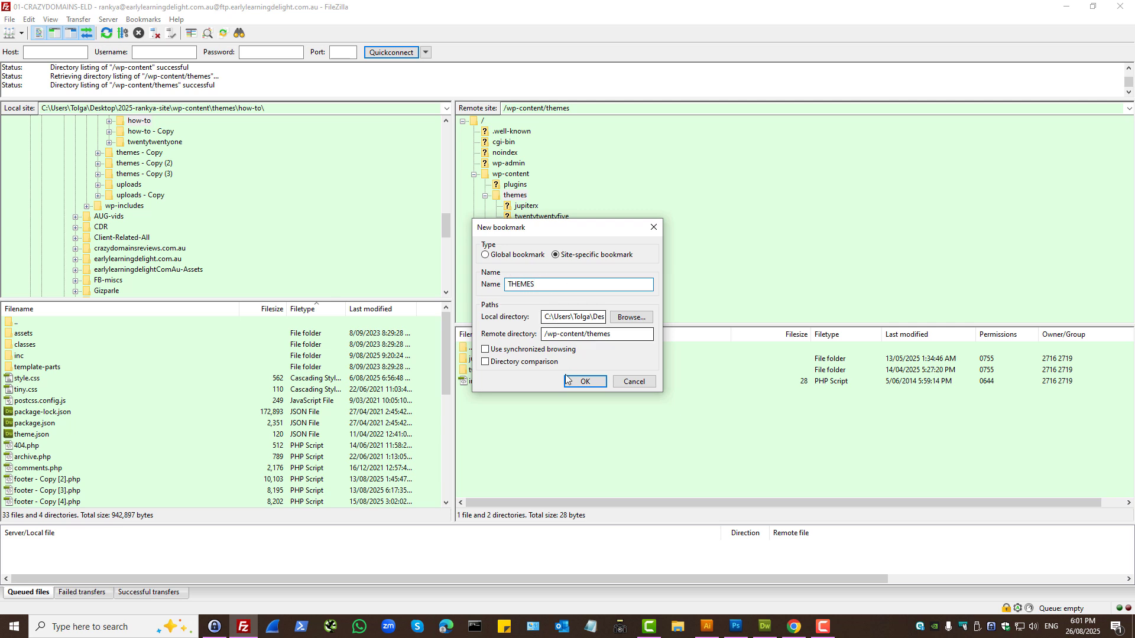
click(582, 383)
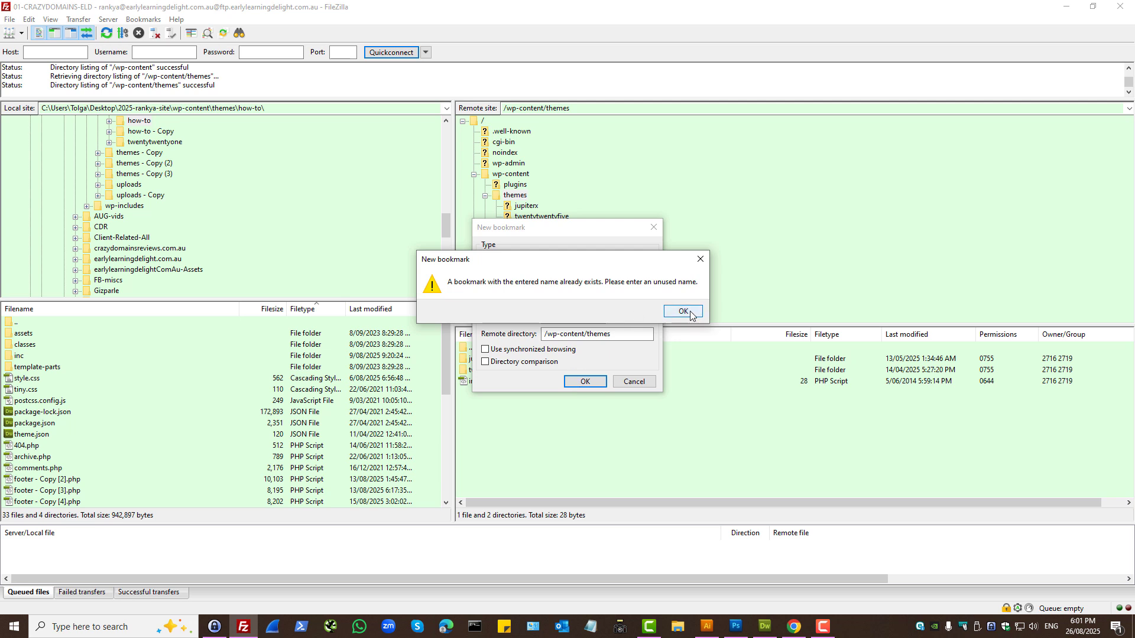
click(681, 311)
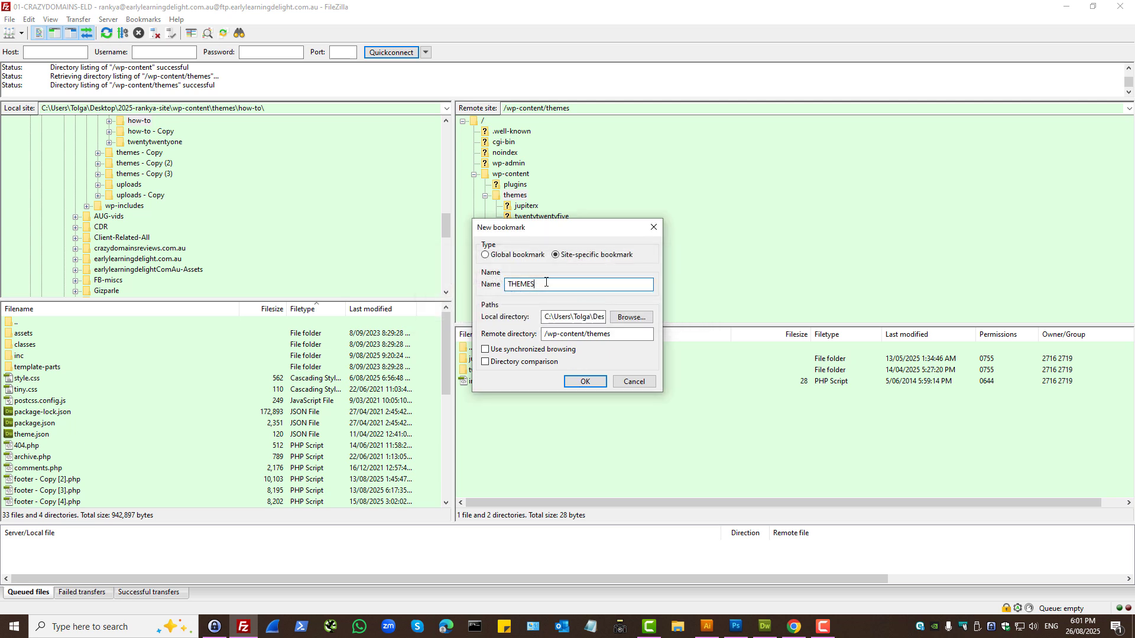
click(583, 381)
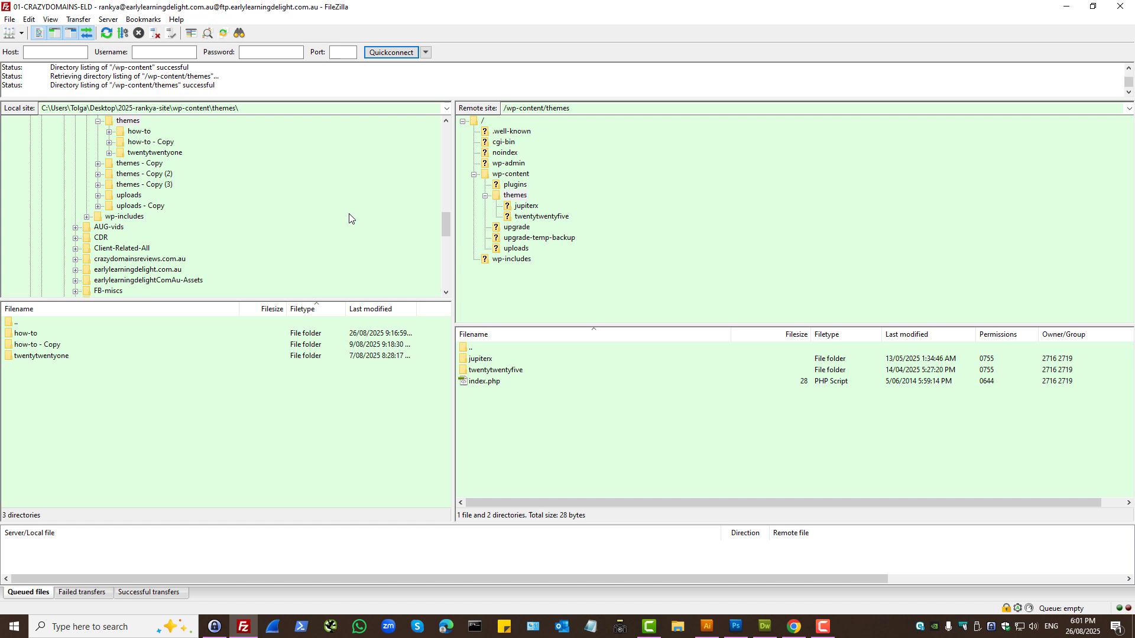
mouse_move(542, 206)
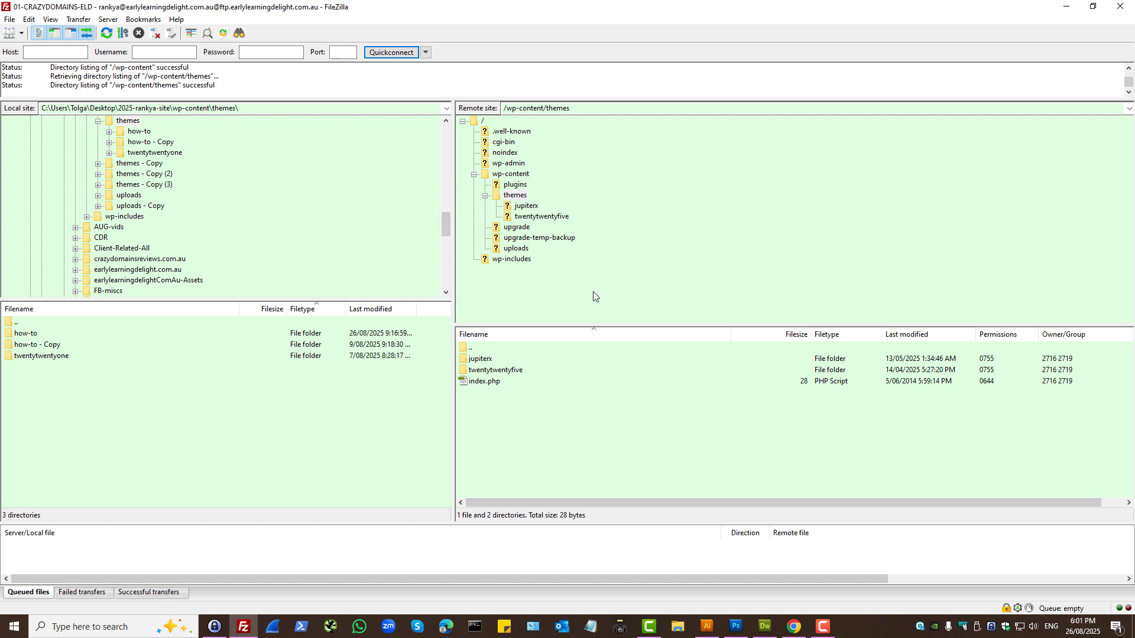
mouse_move(552, 231)
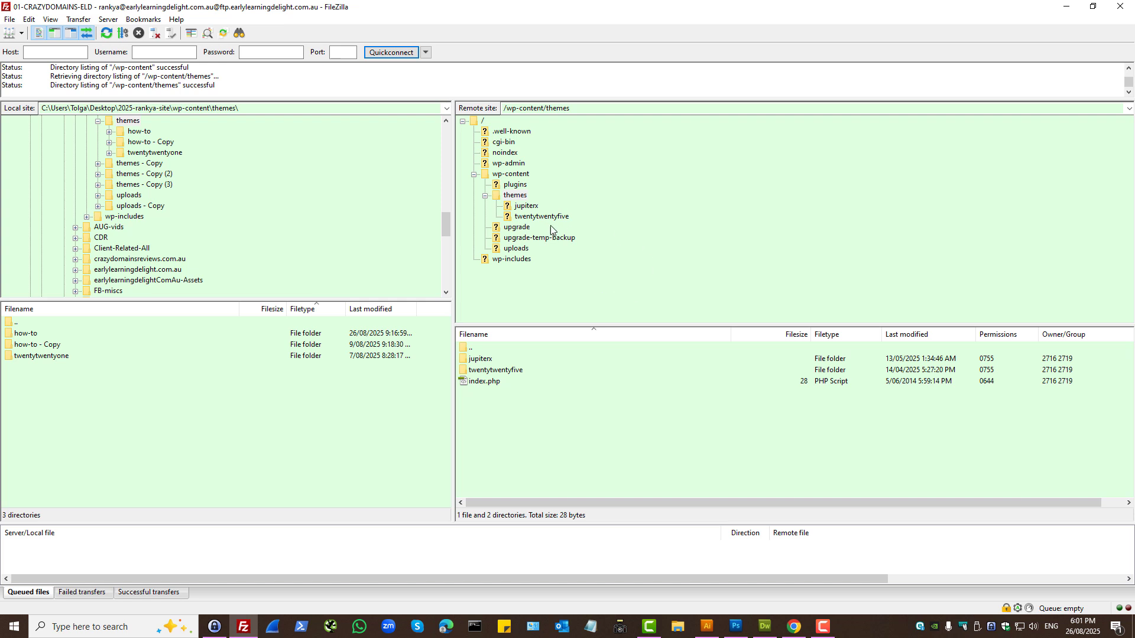
mouse_move(565, 309)
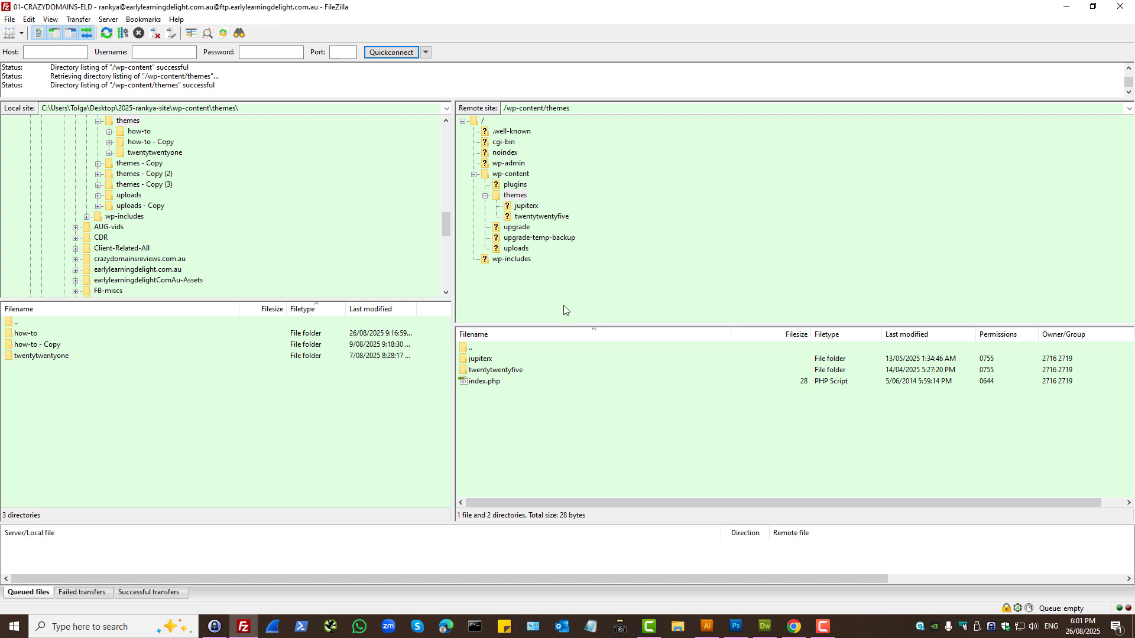
- Show the Server menu with its remote file search command
click(107, 19)
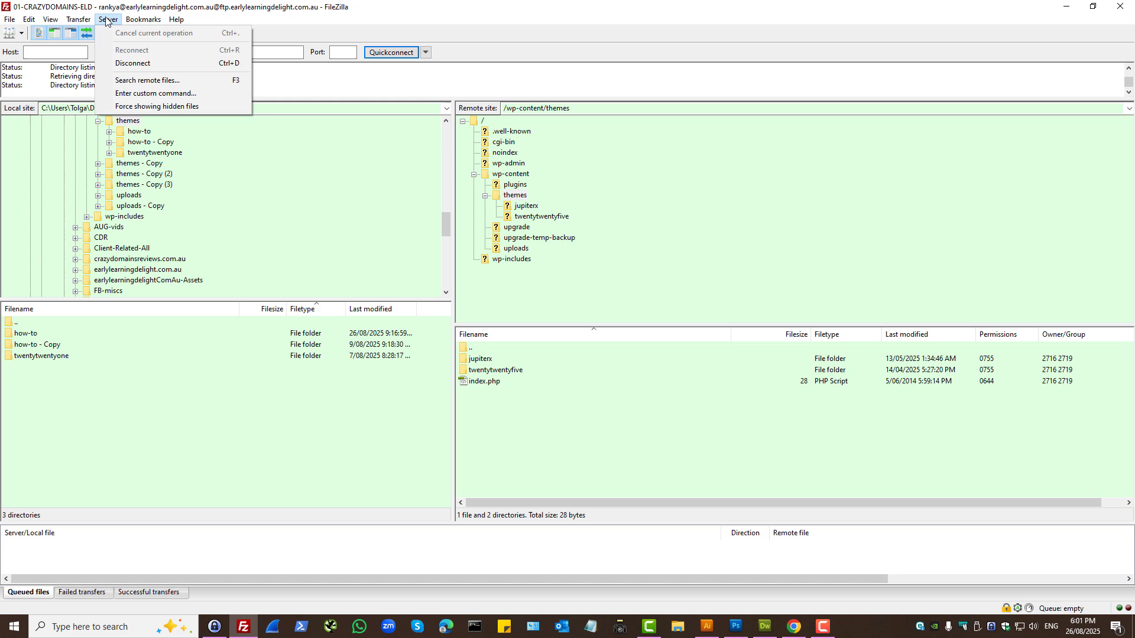
mouse_move(132, 64)
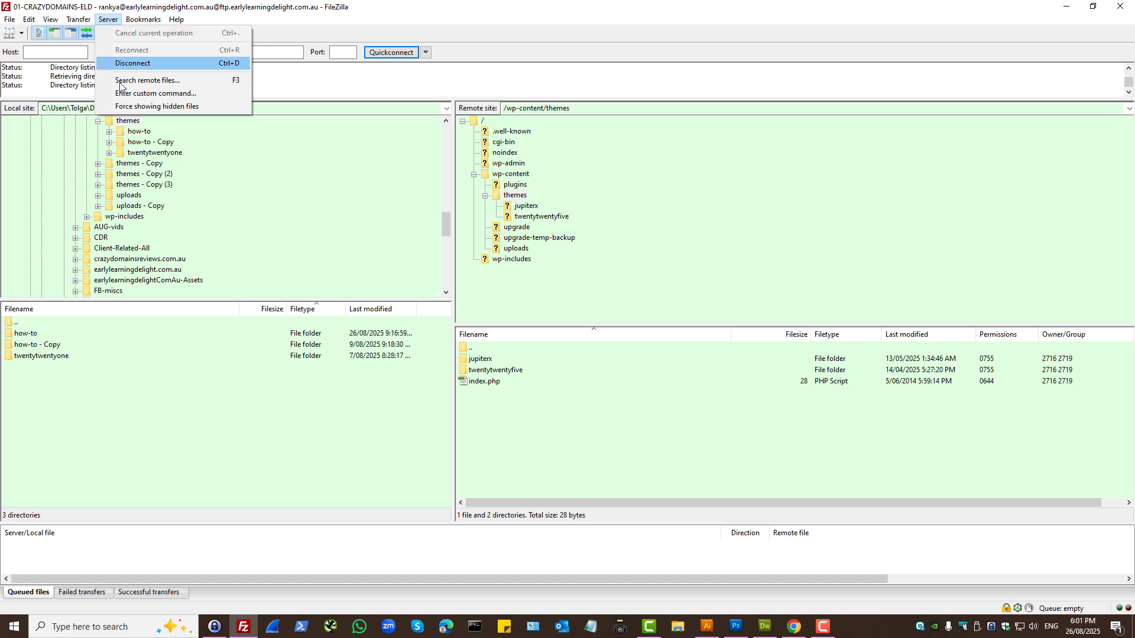
click(146, 79)
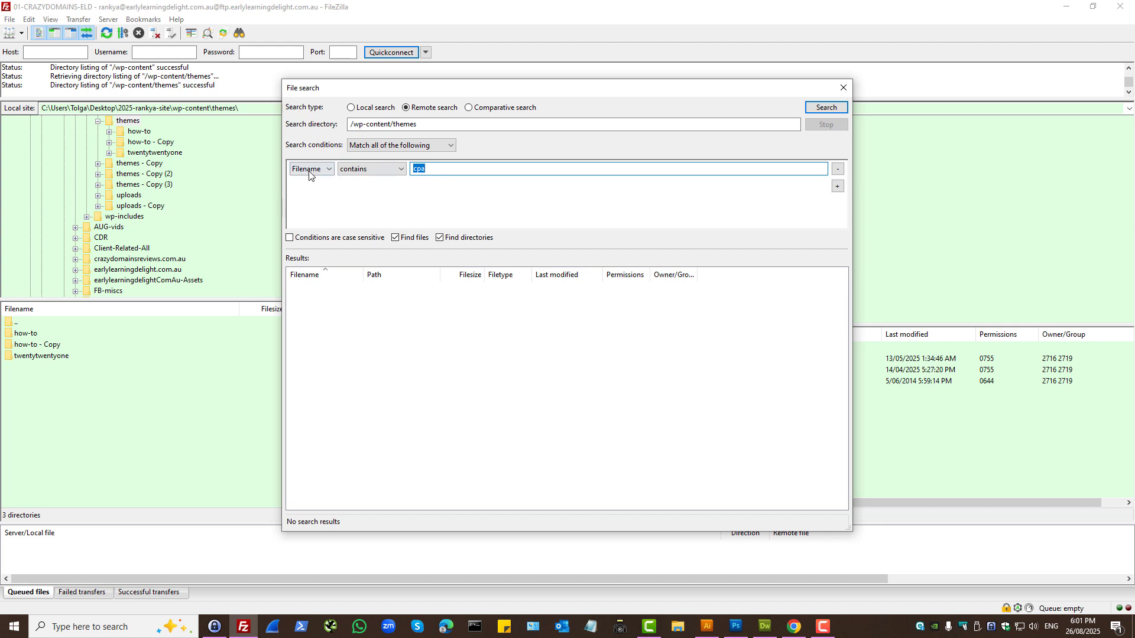
click(370, 169)
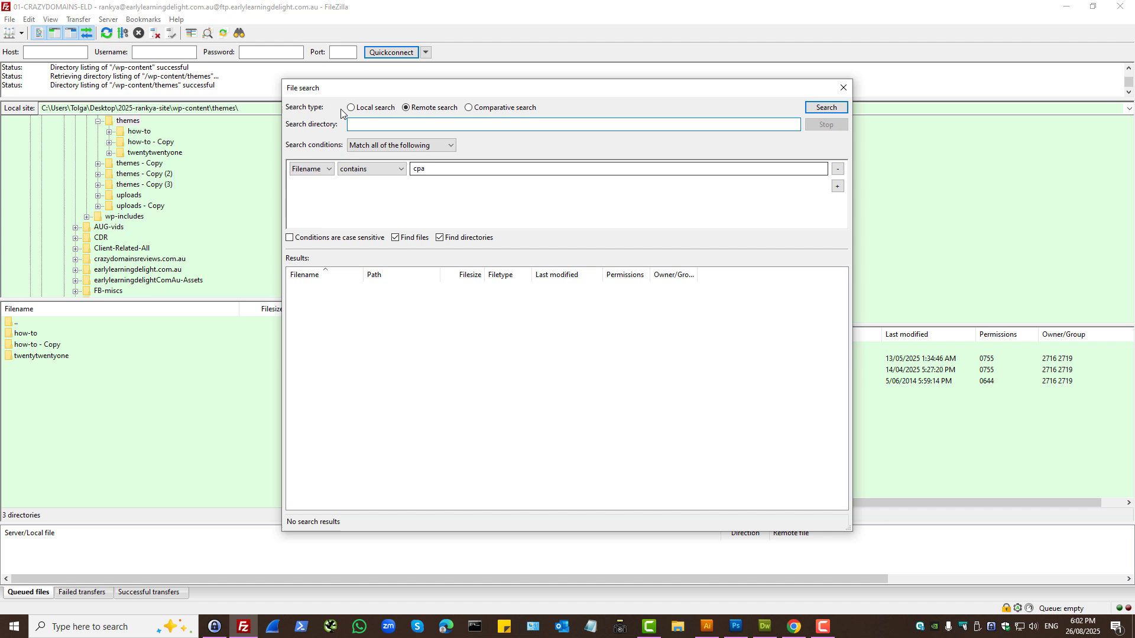
click(570, 124)
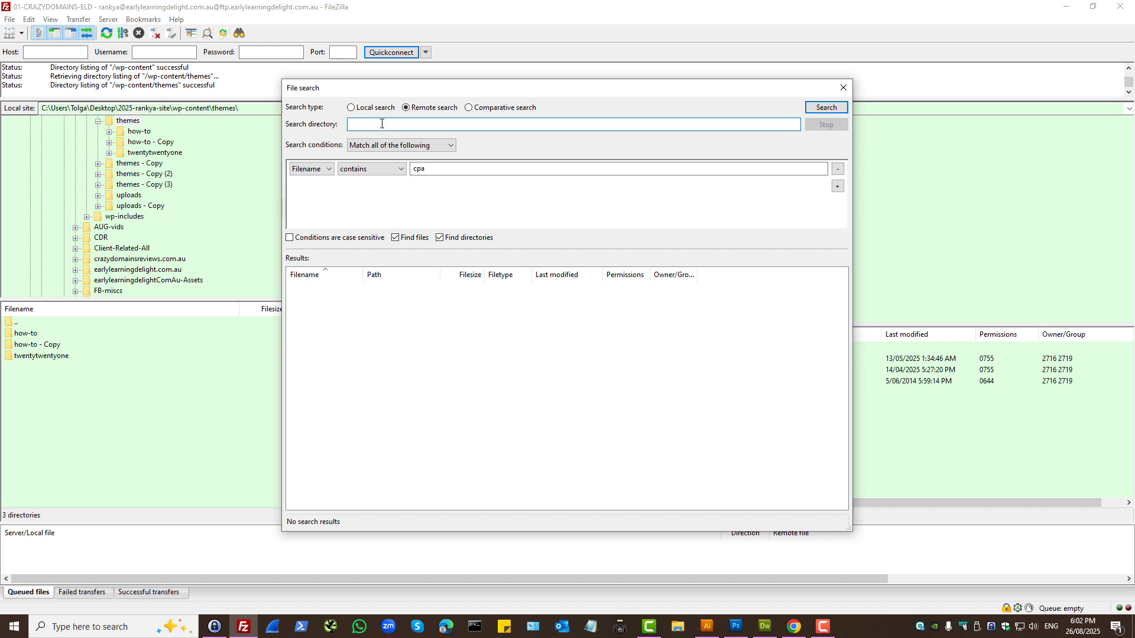
click(400, 145)
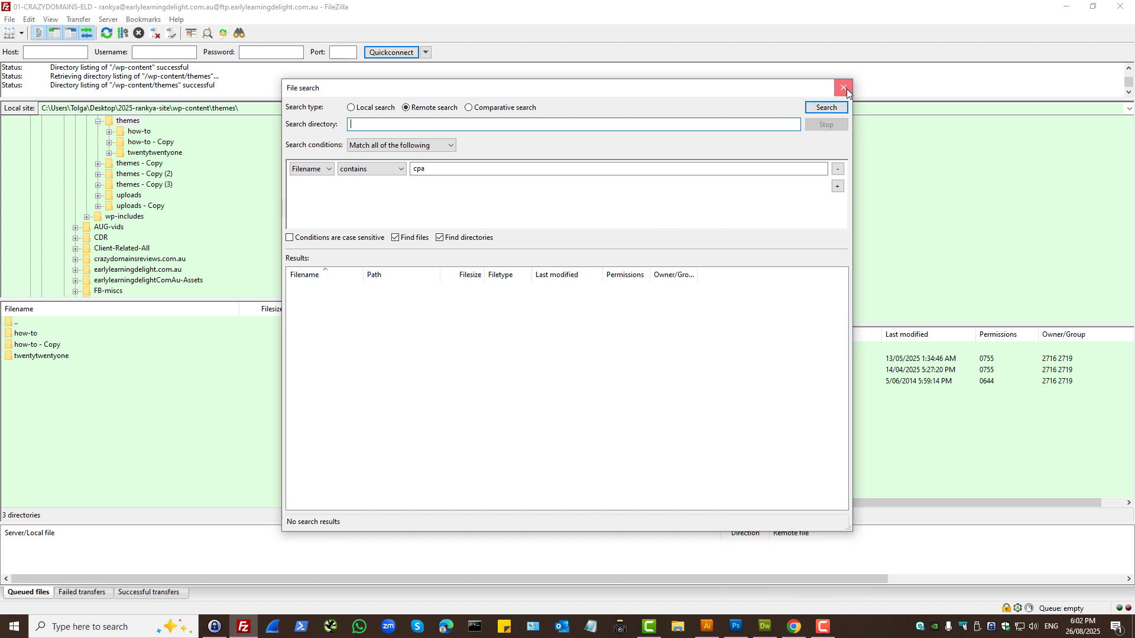
click(844, 87)
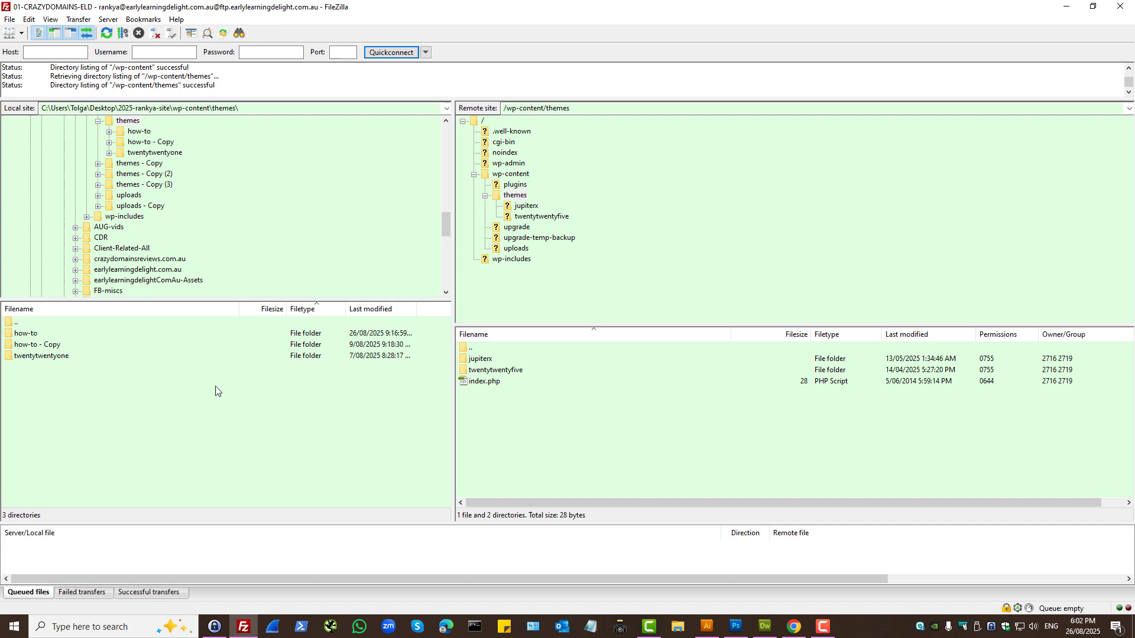
- Bring up context actions for the remote jupiterx folder and the local how-to folder
click(479, 359)
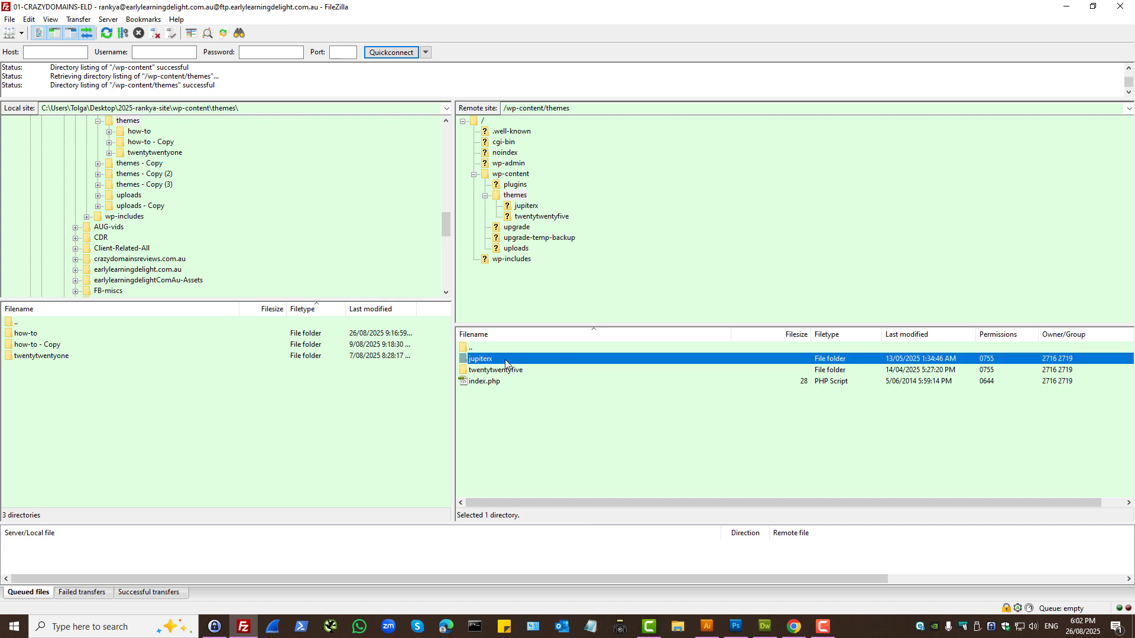
right_click(480, 358)
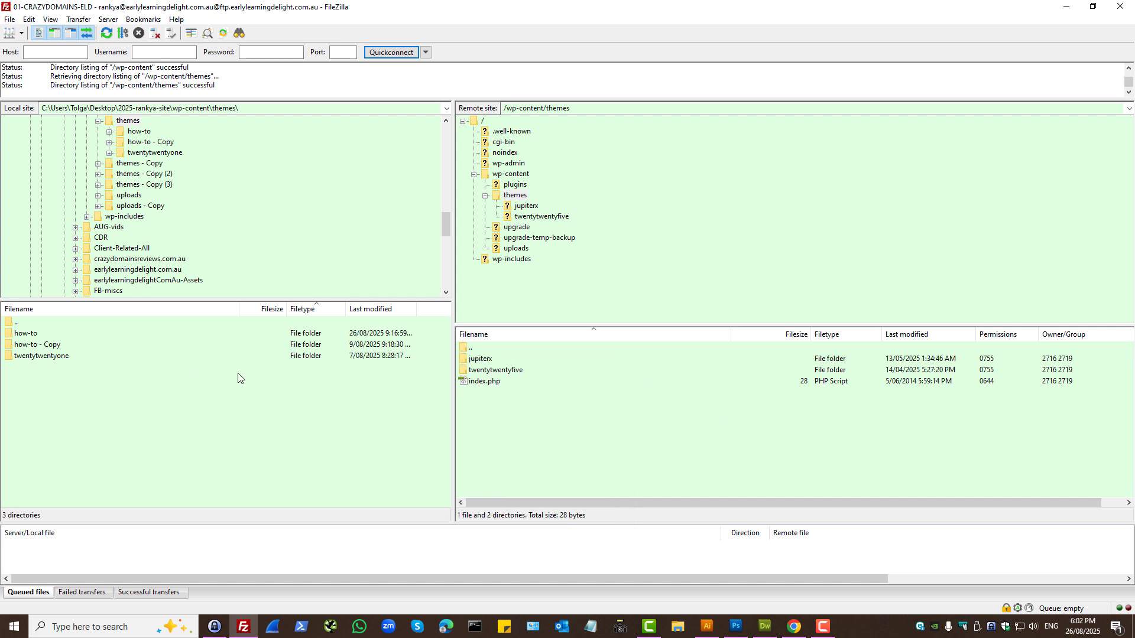
mouse_move(22, 340)
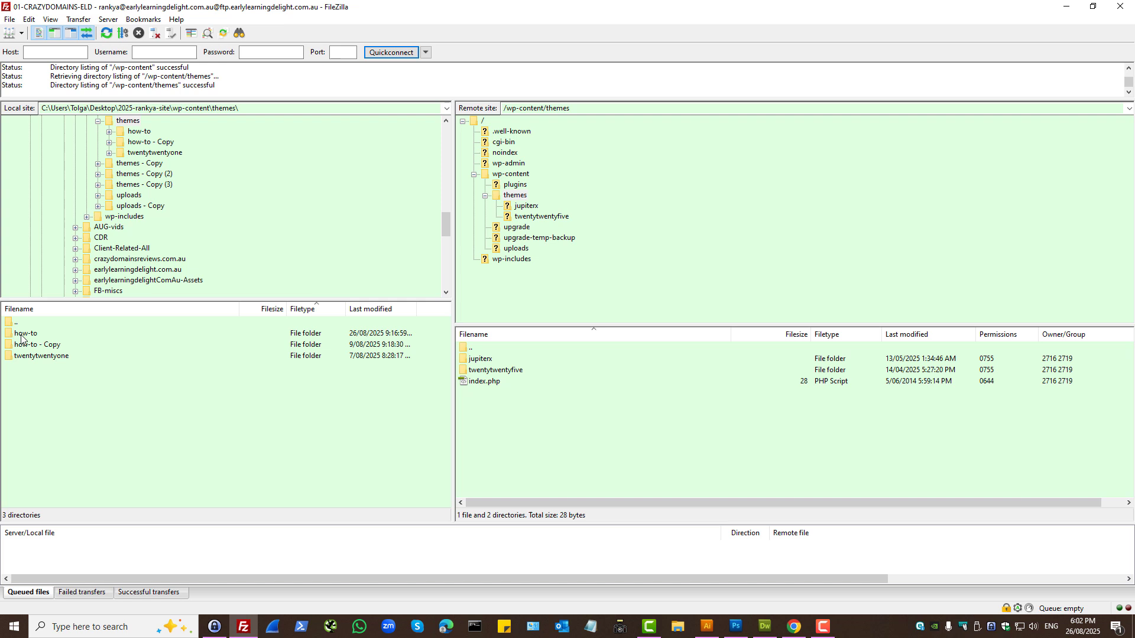
right_click(25, 334)
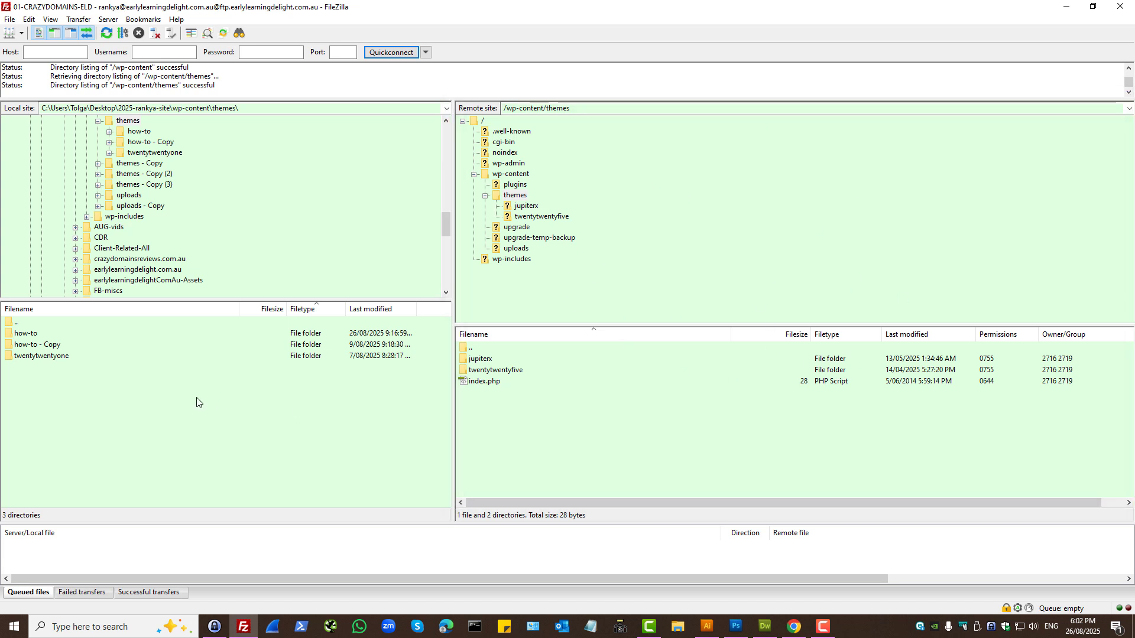
mouse_move(21, 341)
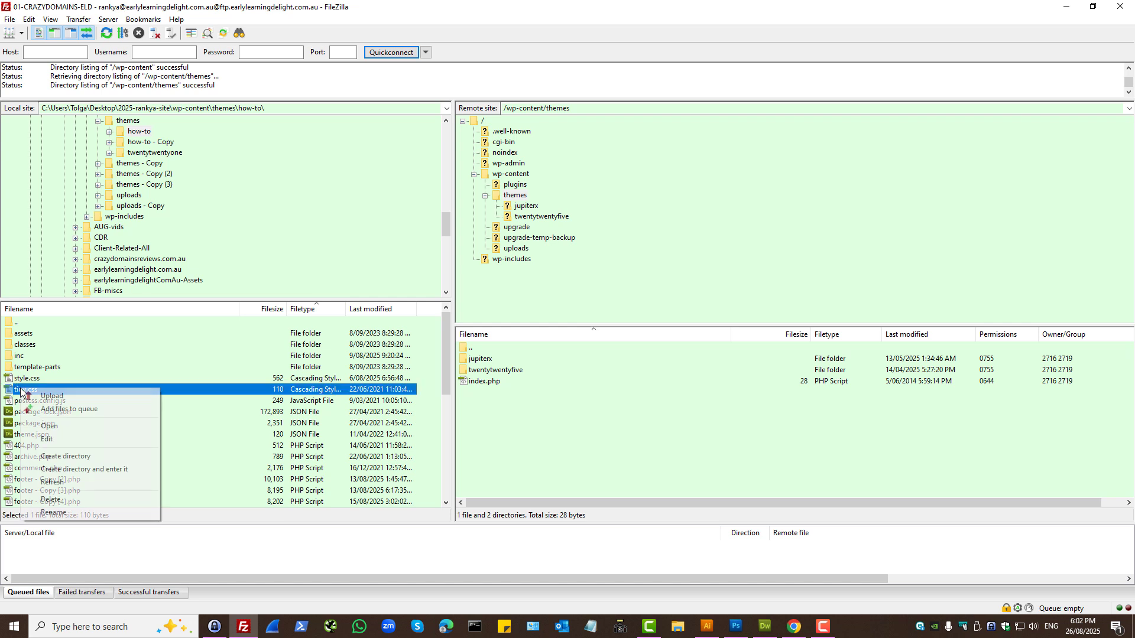
- Upload tiny.css to the remote themes folder, then request deleting the server copy
click(51, 396)
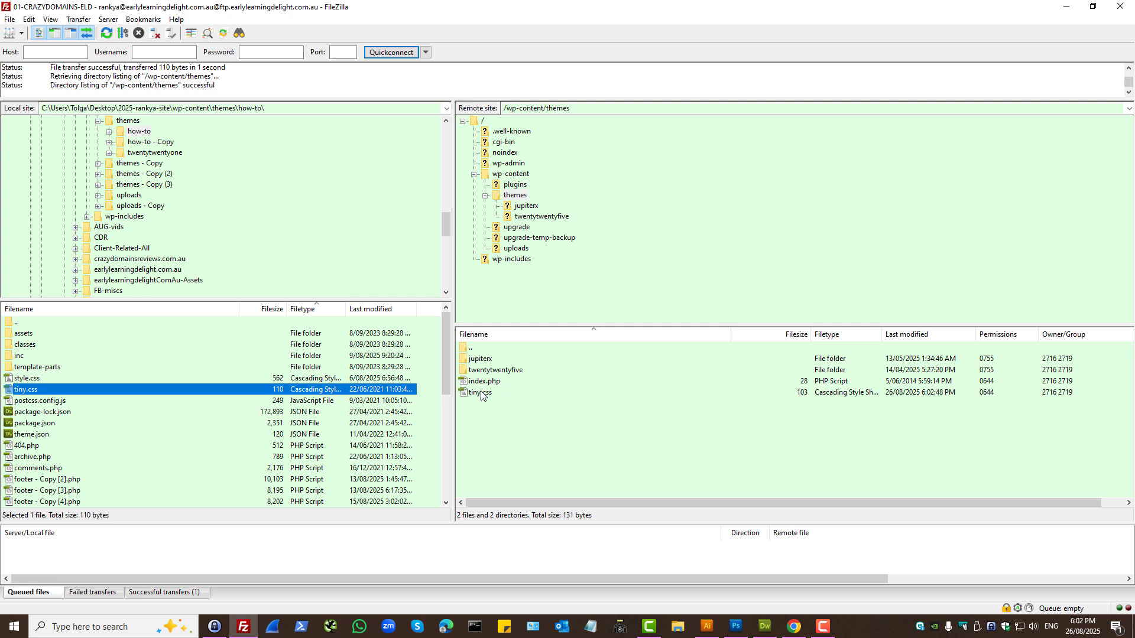
right_click(480, 393)
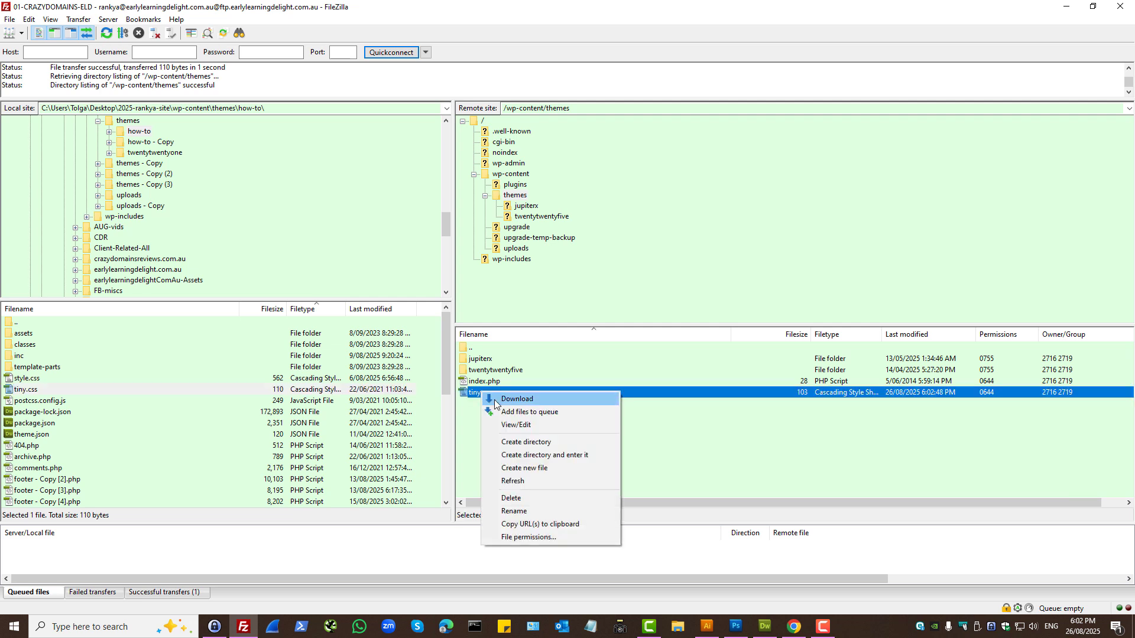
click(511, 498)
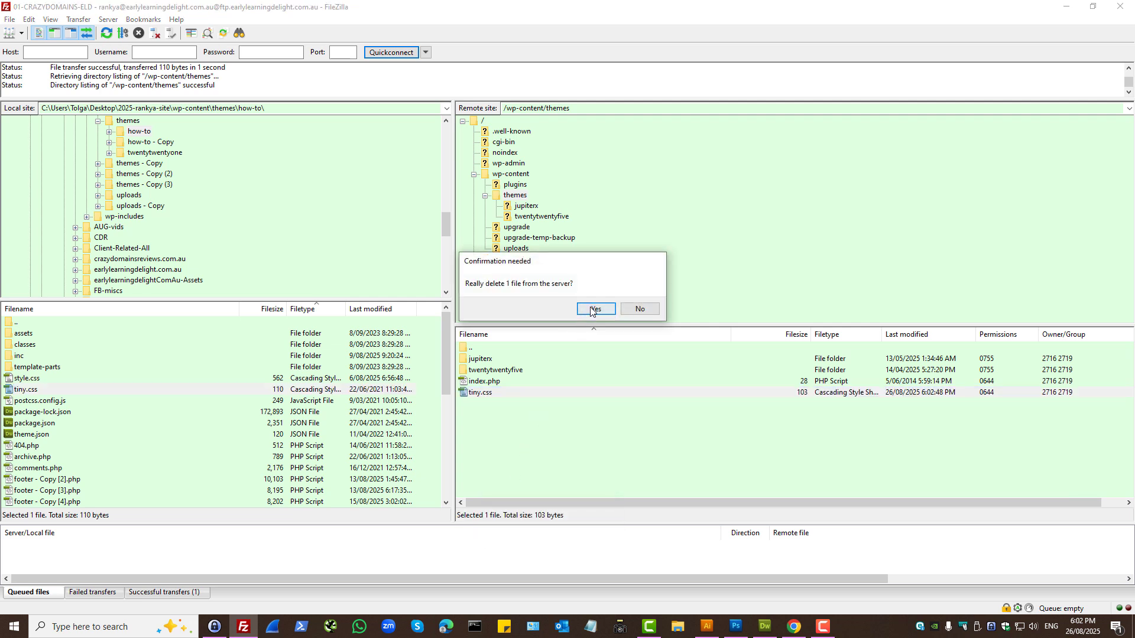
click(594, 309)
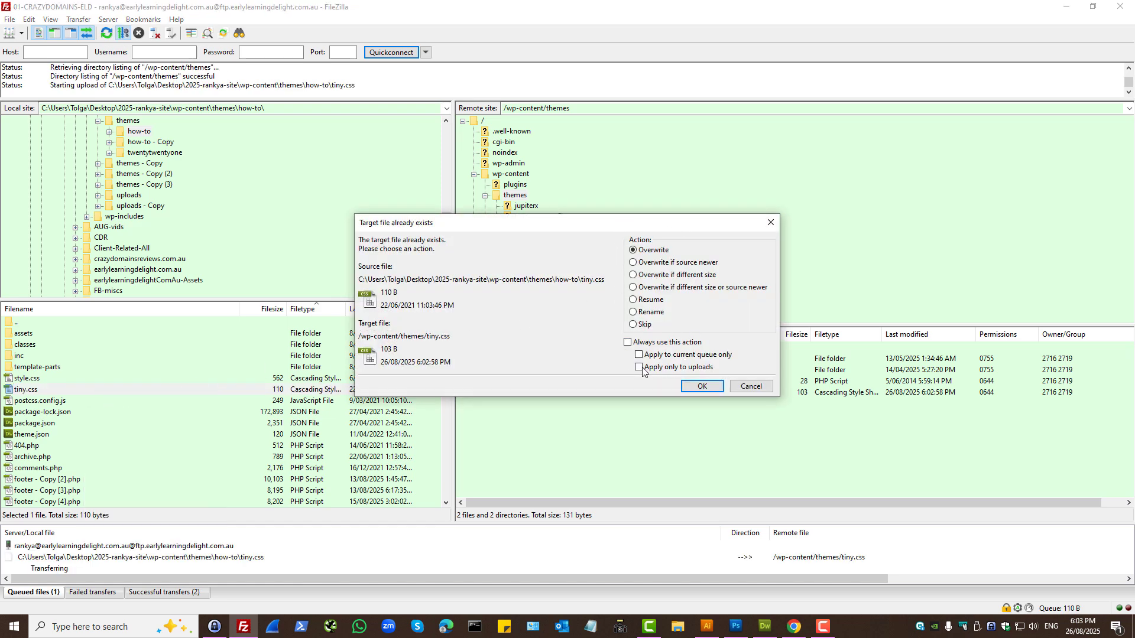
- Overwrite the server's tiny.css with Always use this action enabled, then confirm deleting it remotely
click(627, 341)
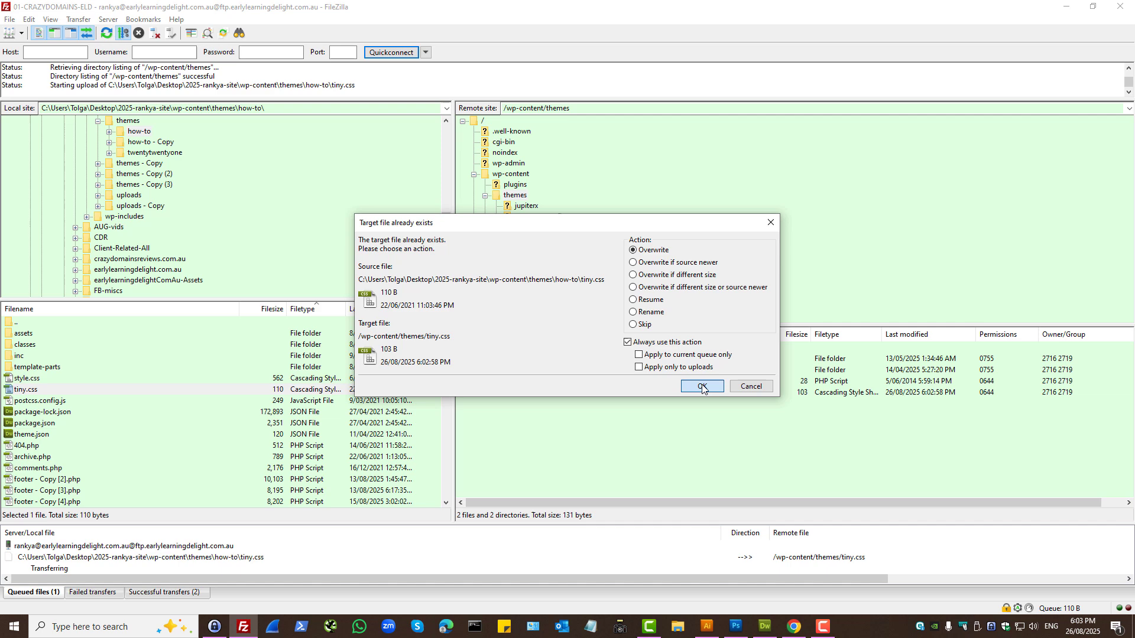
click(699, 385)
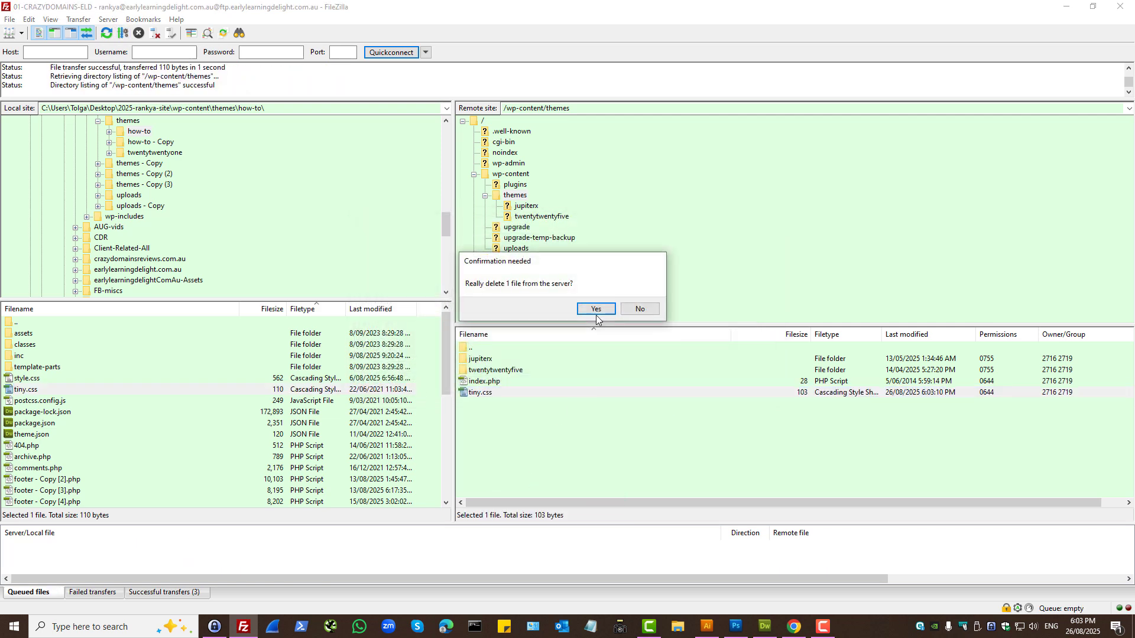
click(595, 308)
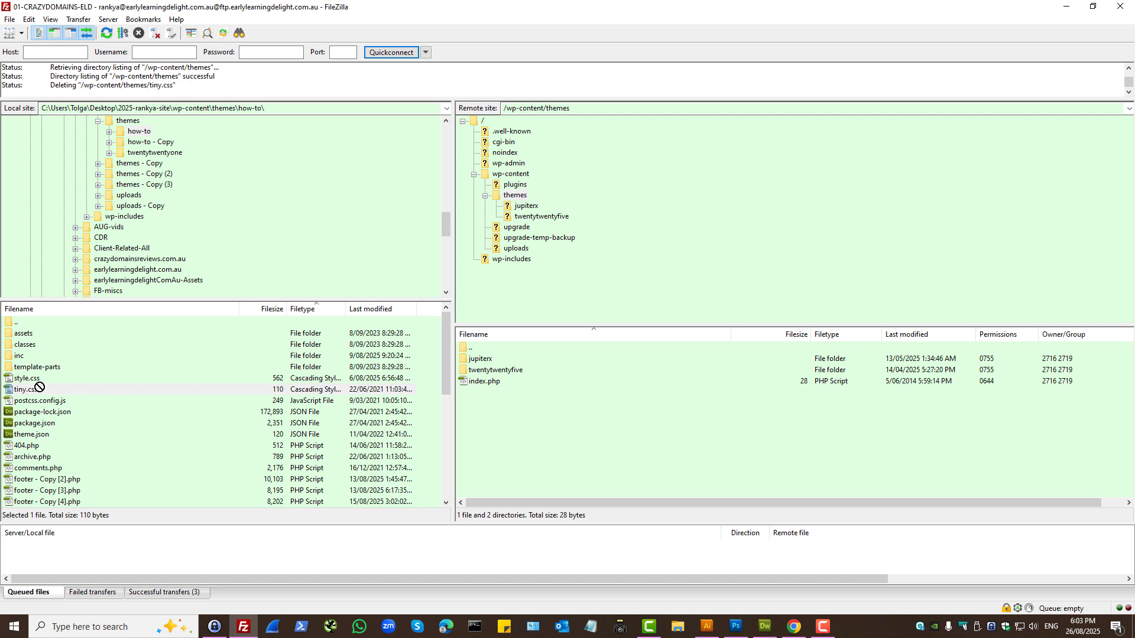
mouse_move(95, 401)
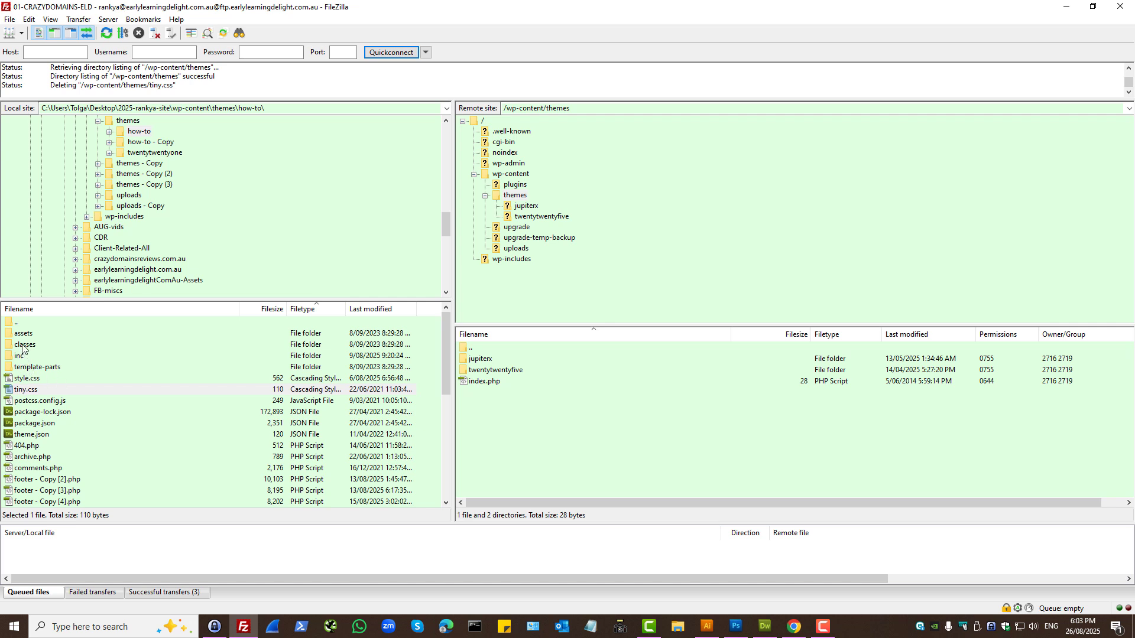
click(23, 333)
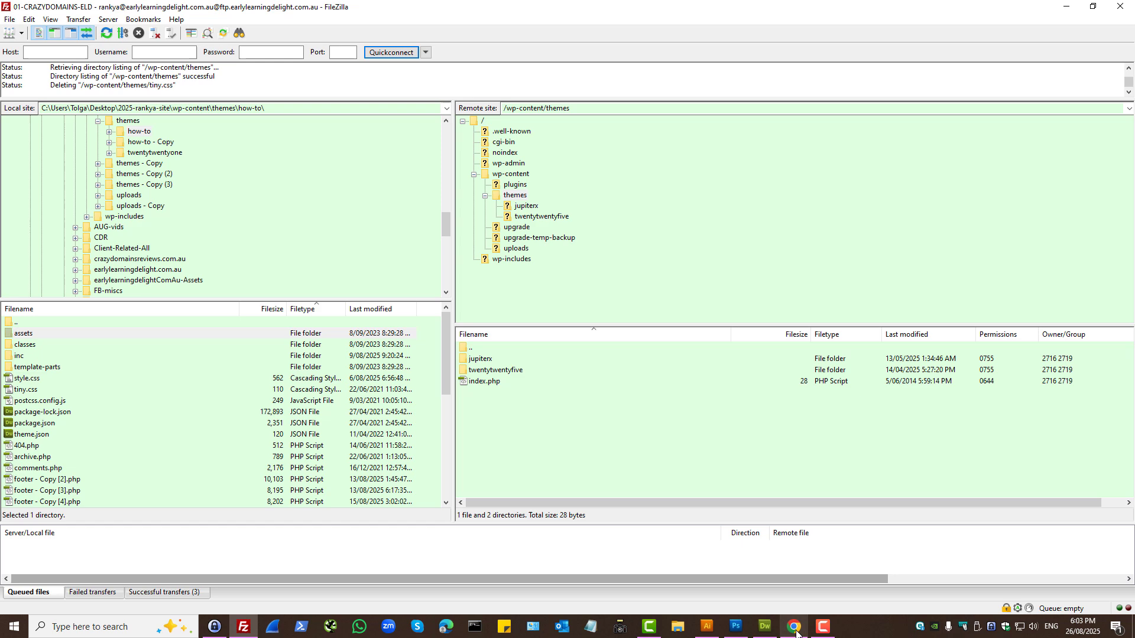
click(795, 626)
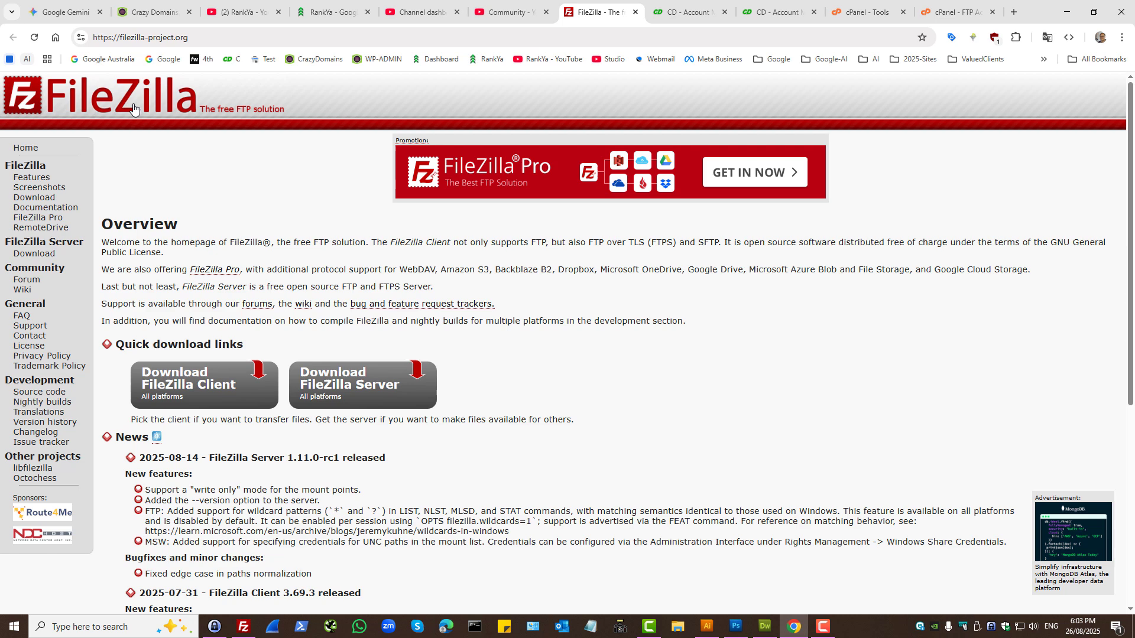
mouse_move(579, 357)
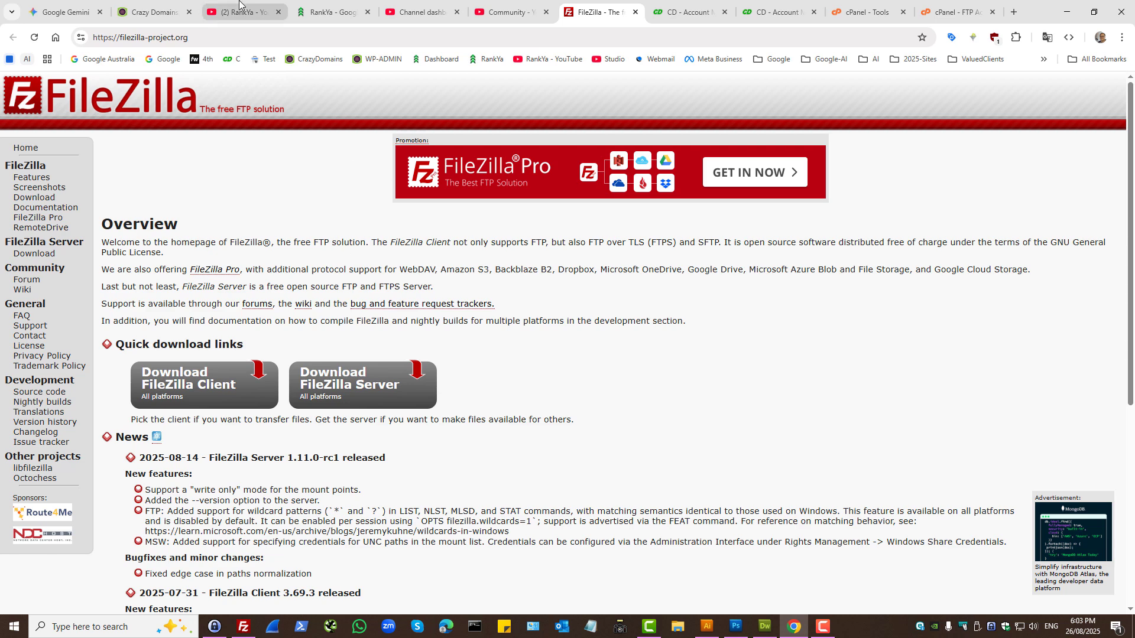
- Switch Chrome to the RankYa YouTube channel page
click(244, 12)
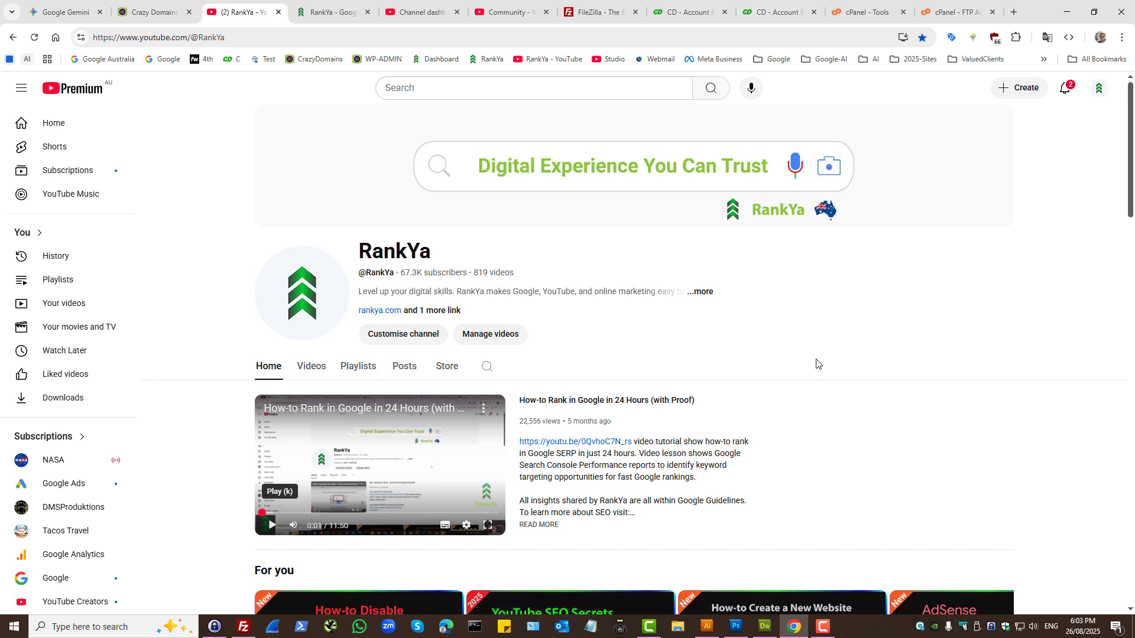